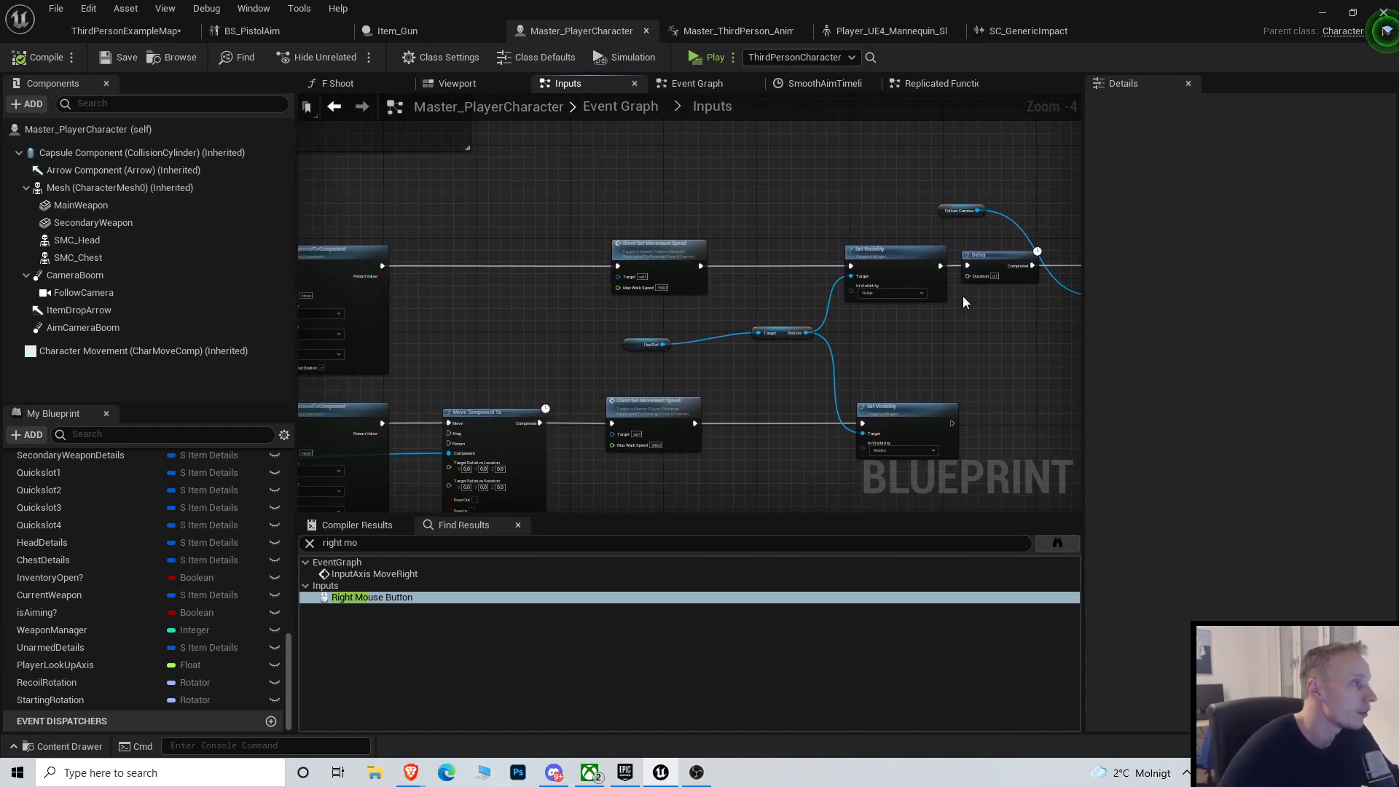
# Open the On Rep Is Aiming? function and inspect its Use Controller Rotation Yaw setter.
pyautogui.scroll(-3)
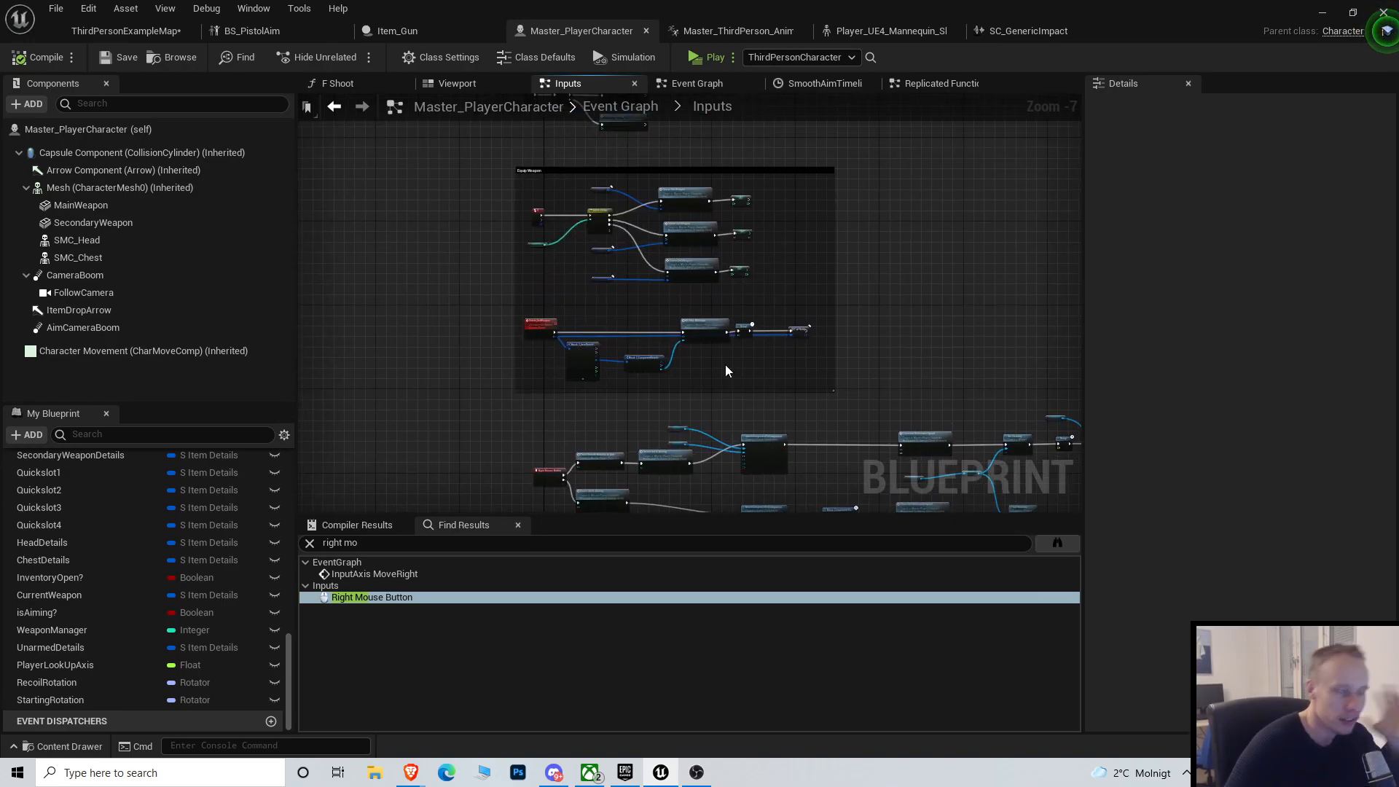
pyautogui.moveTo(739, 532)
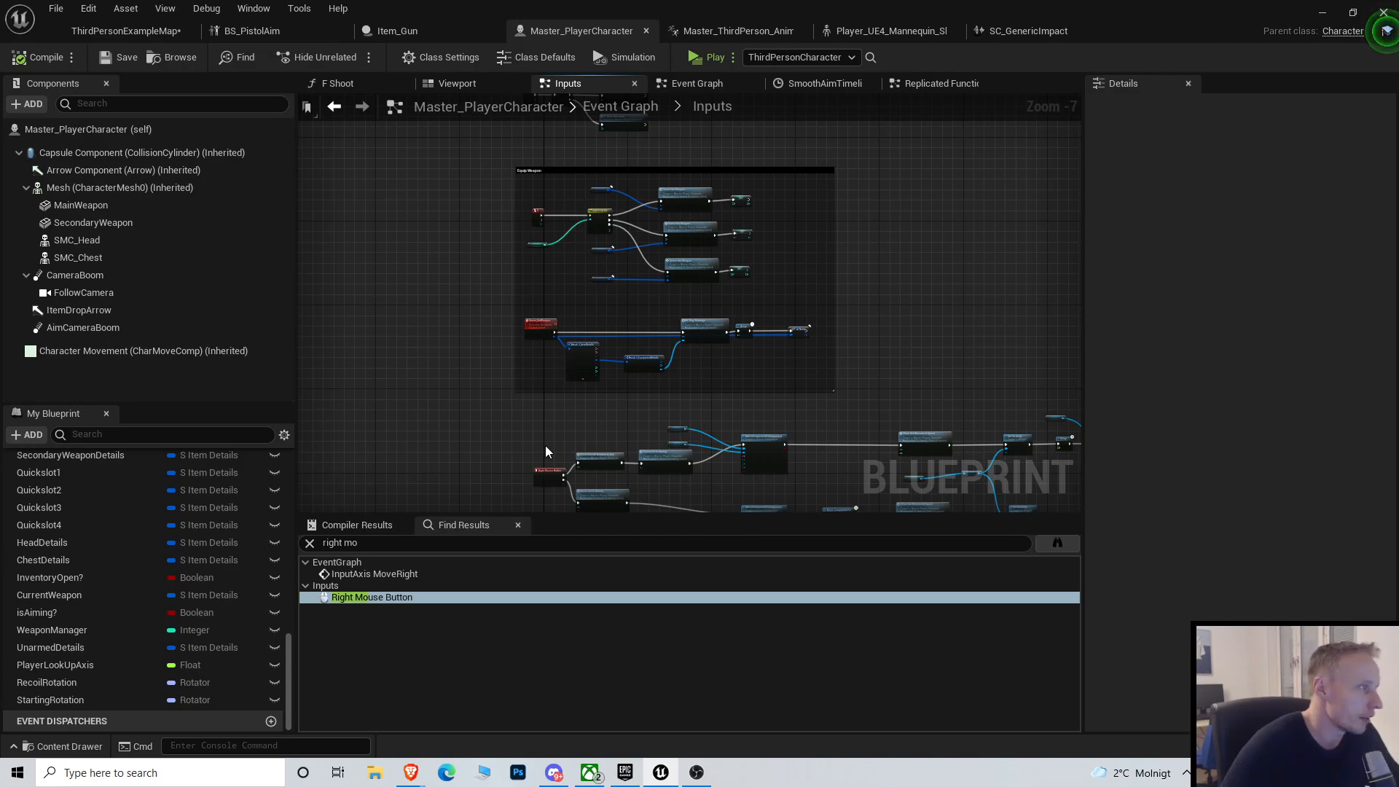
pyautogui.moveTo(545, 450); pyautogui.dragTo(569, 354)
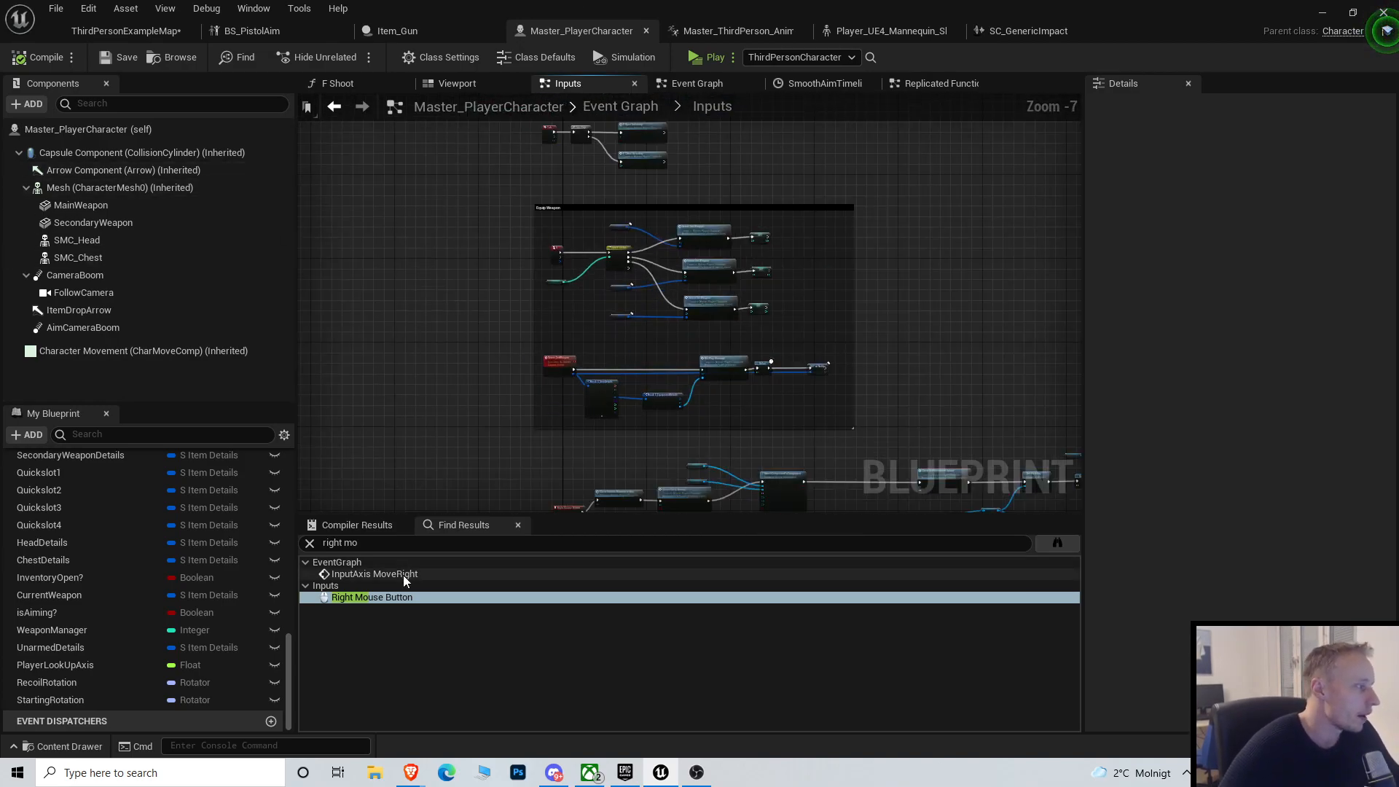
pyautogui.doubleClick(371, 596)
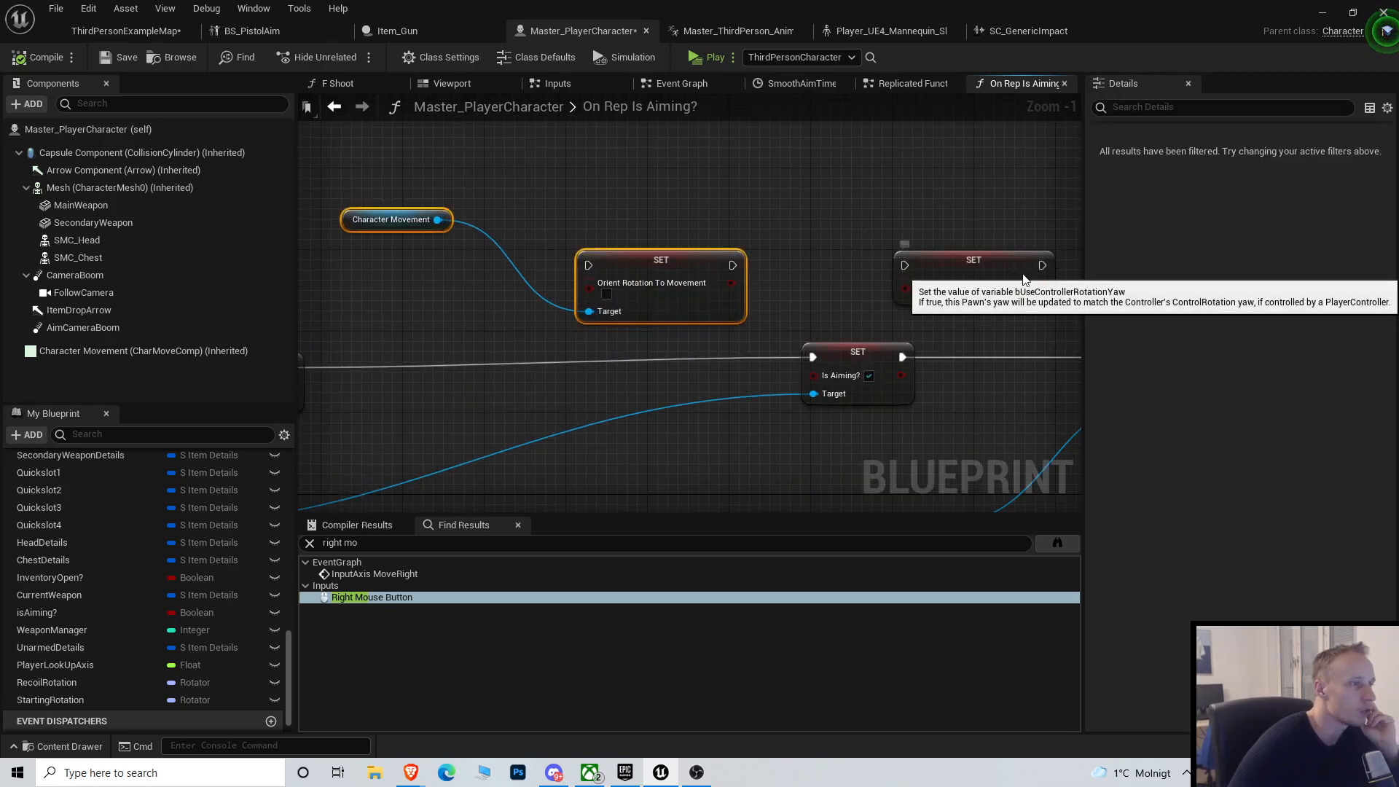
pyautogui.click(973, 259)
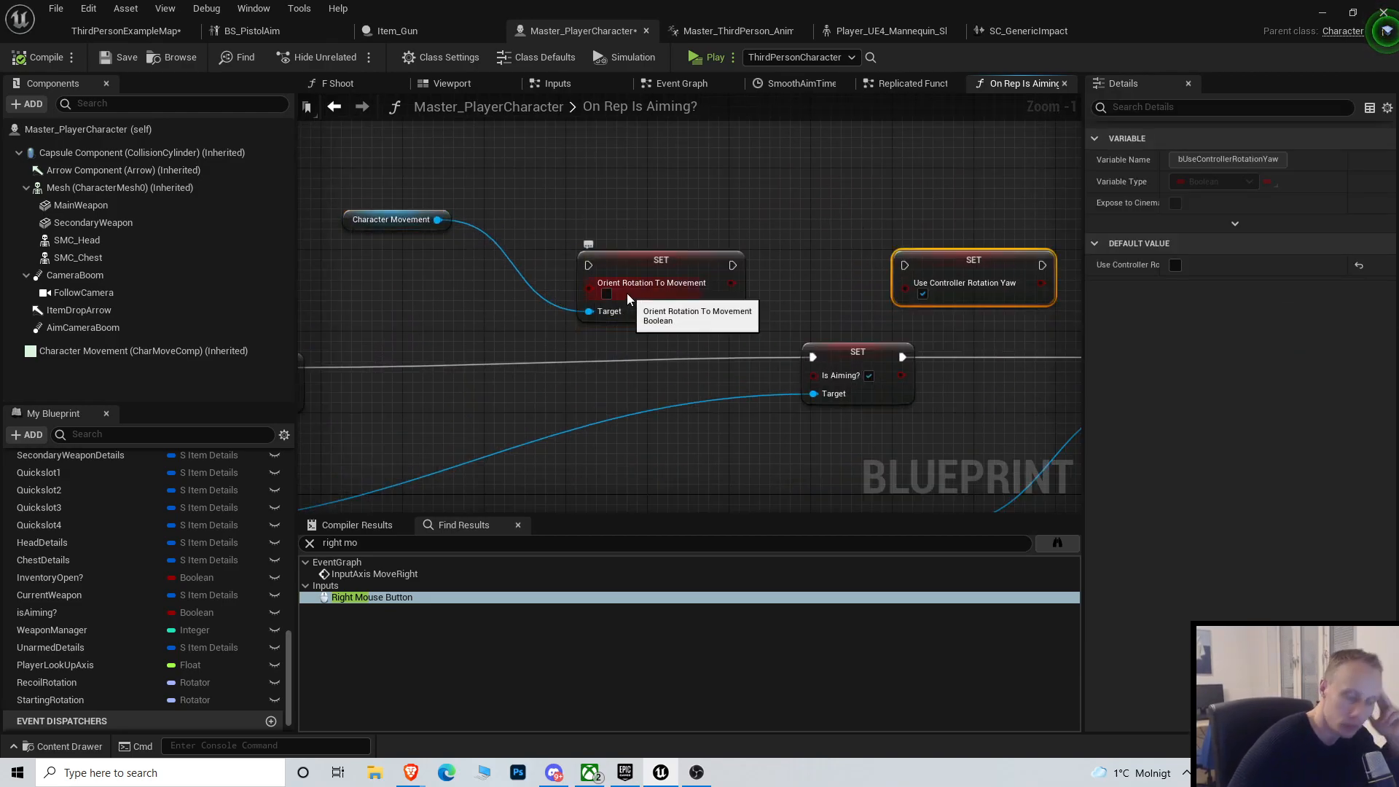
pyautogui.scroll(-3)
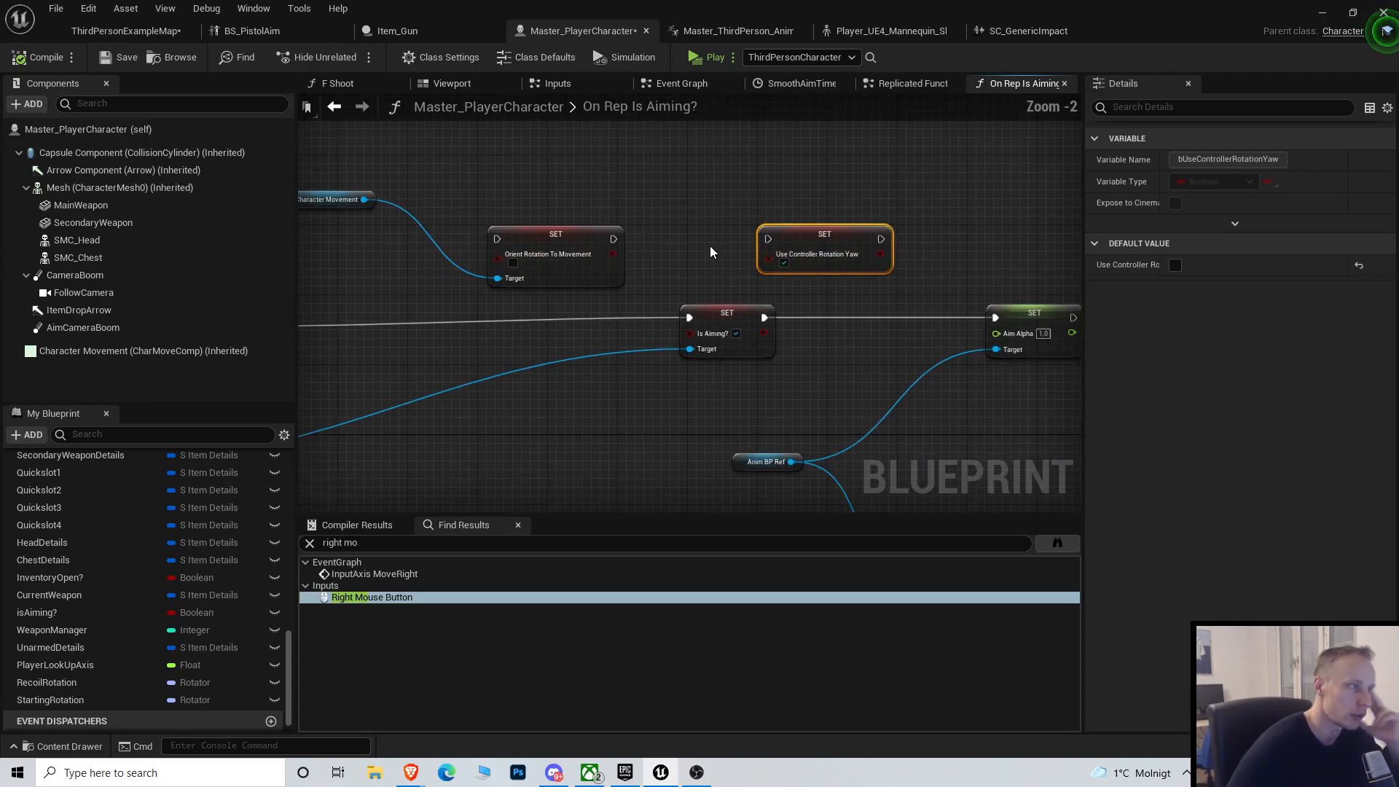
pyautogui.scroll(-3)
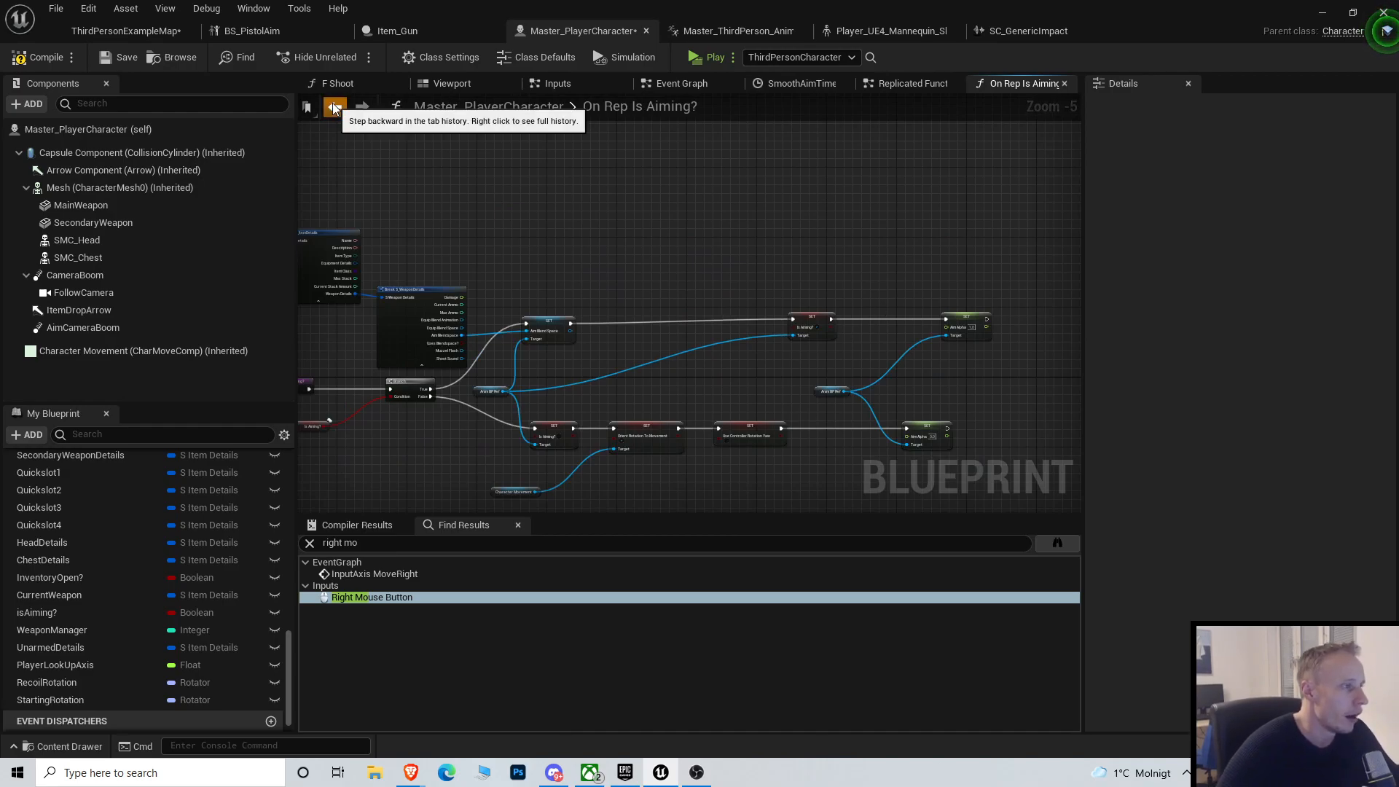
# Go back to Replicated Functions and check the client and server rotation events' replication.
pyautogui.click(333, 106)
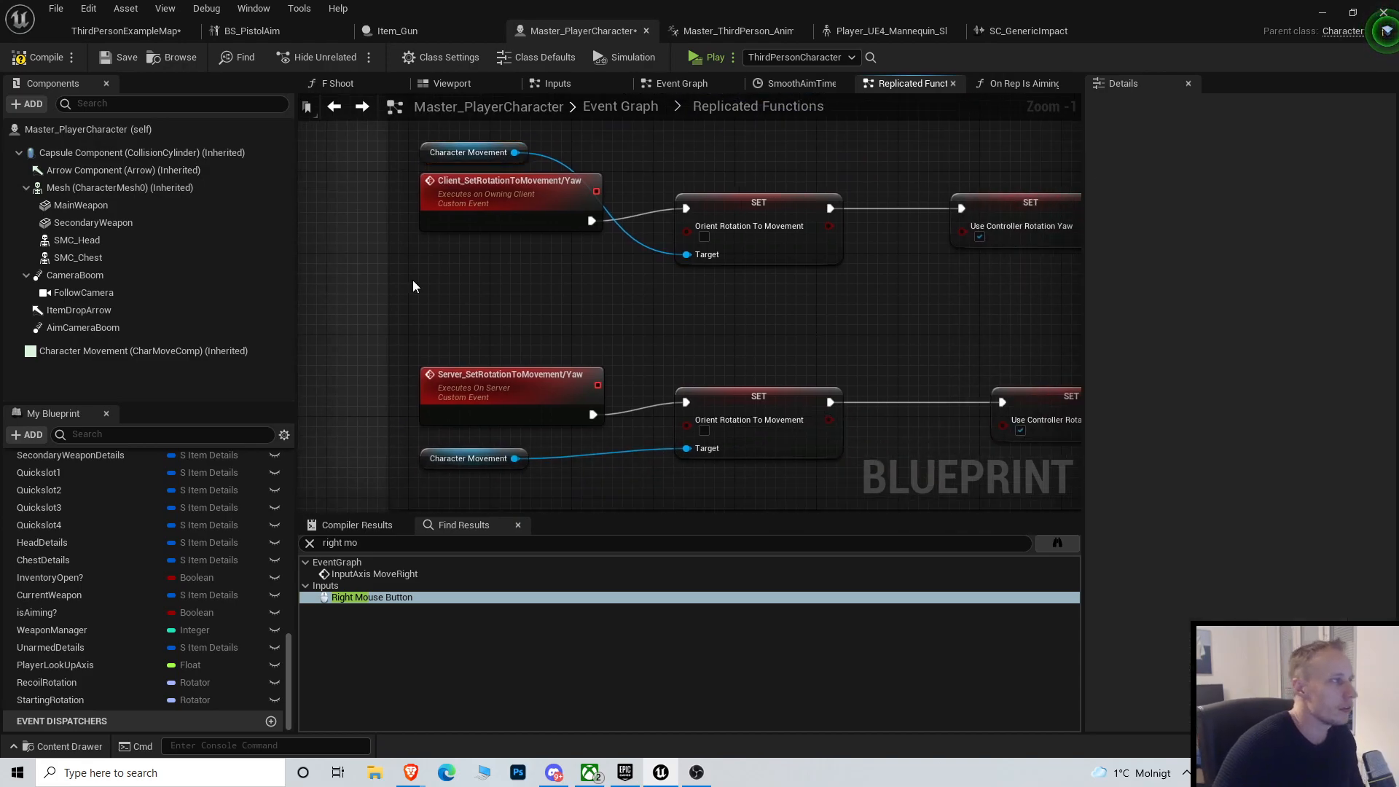
pyautogui.click(509, 191)
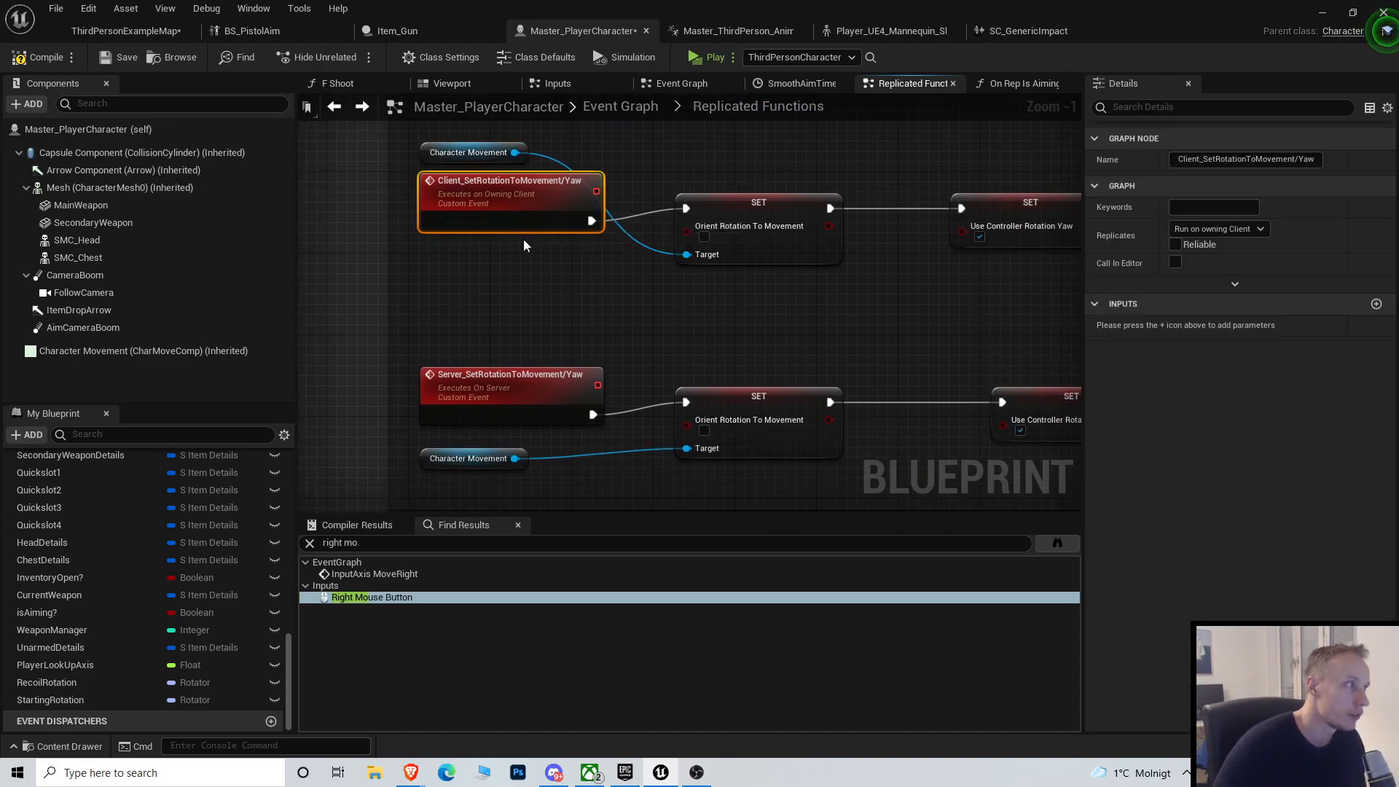
pyautogui.moveTo(548, 211)
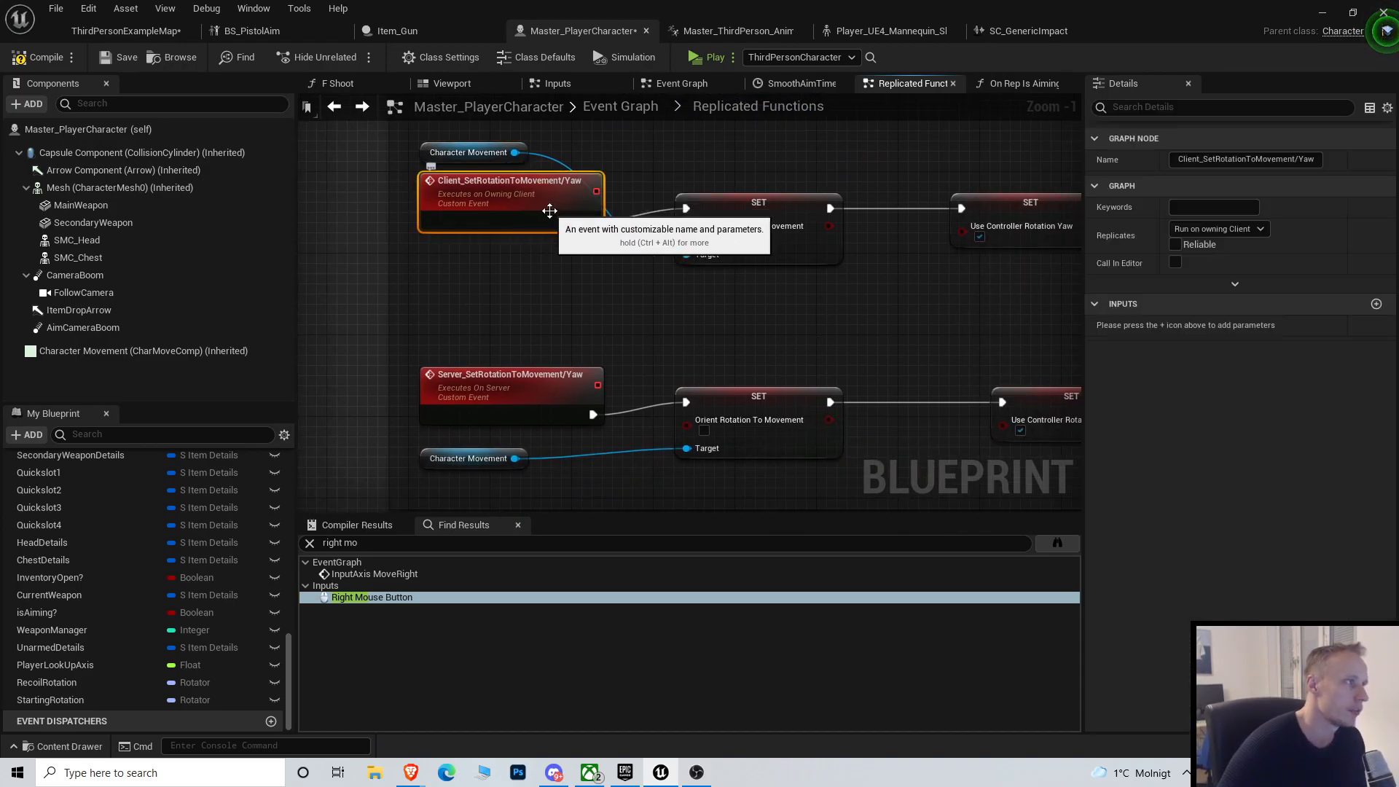
pyautogui.scroll(-3)
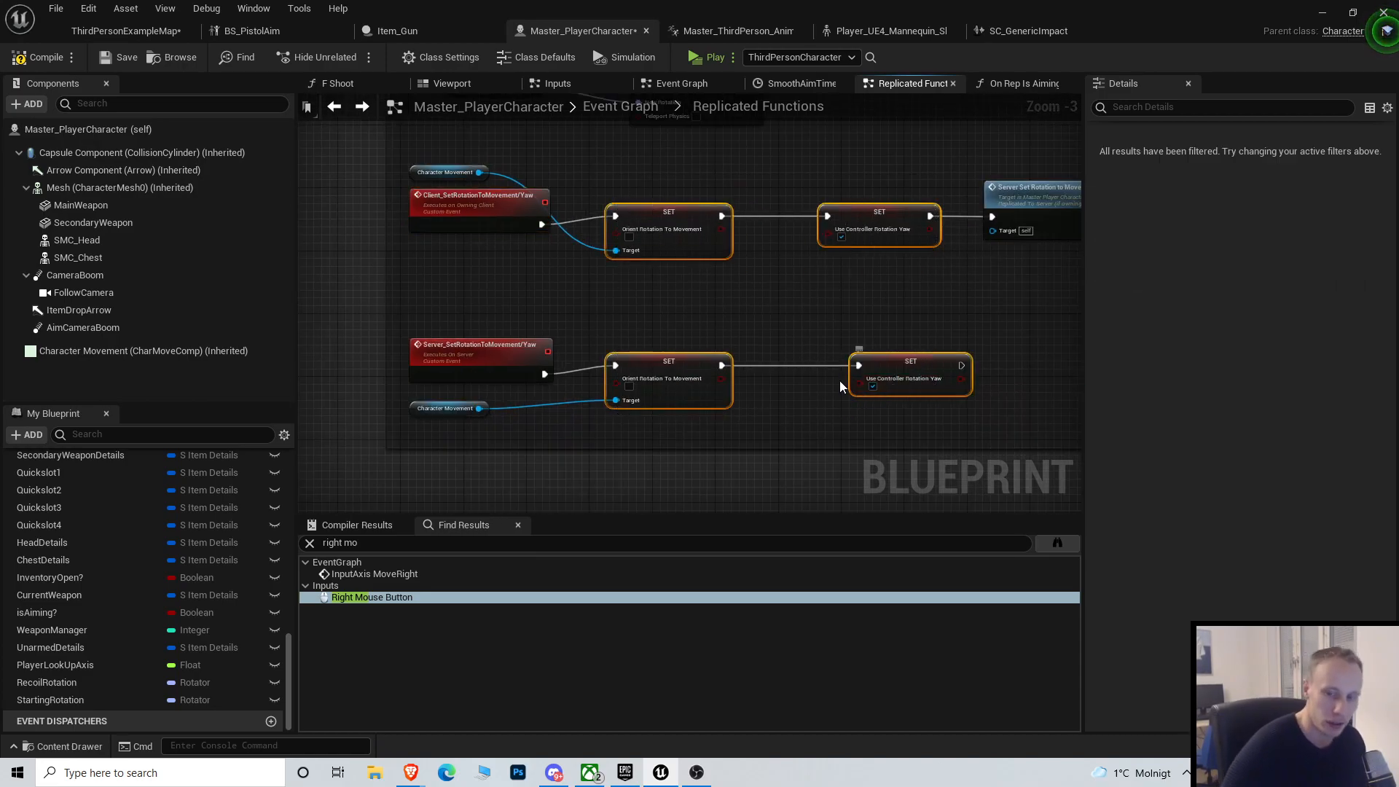
pyautogui.click(480, 201)
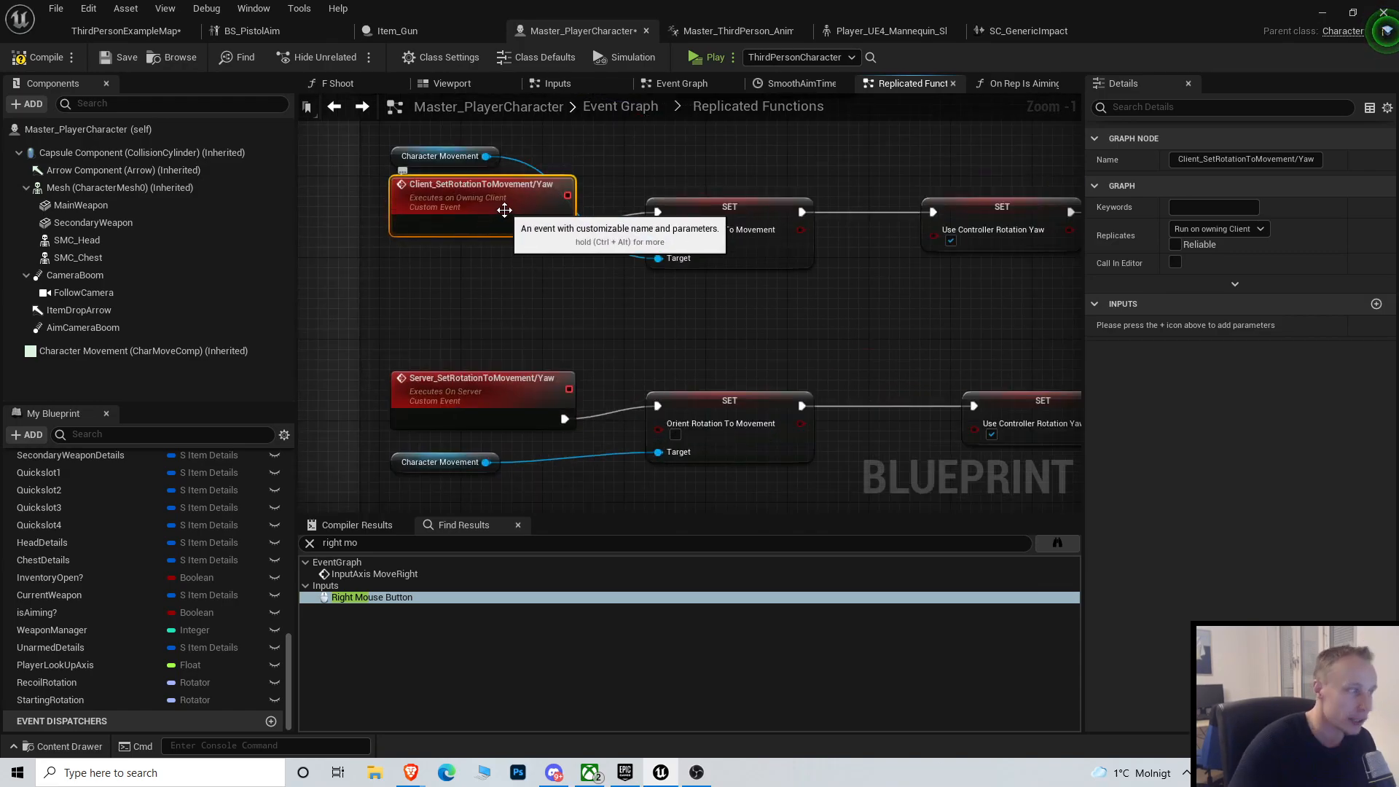
pyautogui.click(482, 398)
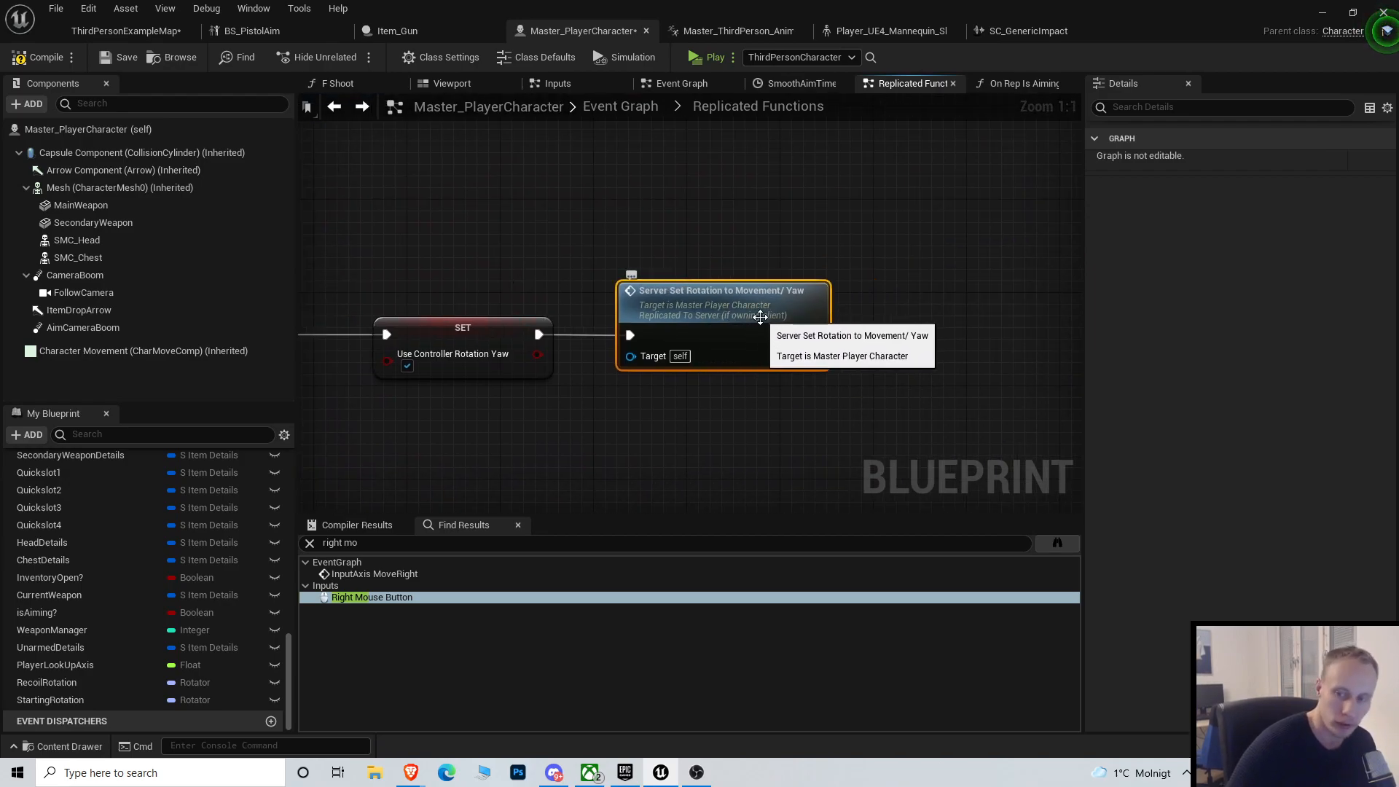
pyautogui.scroll(-3)
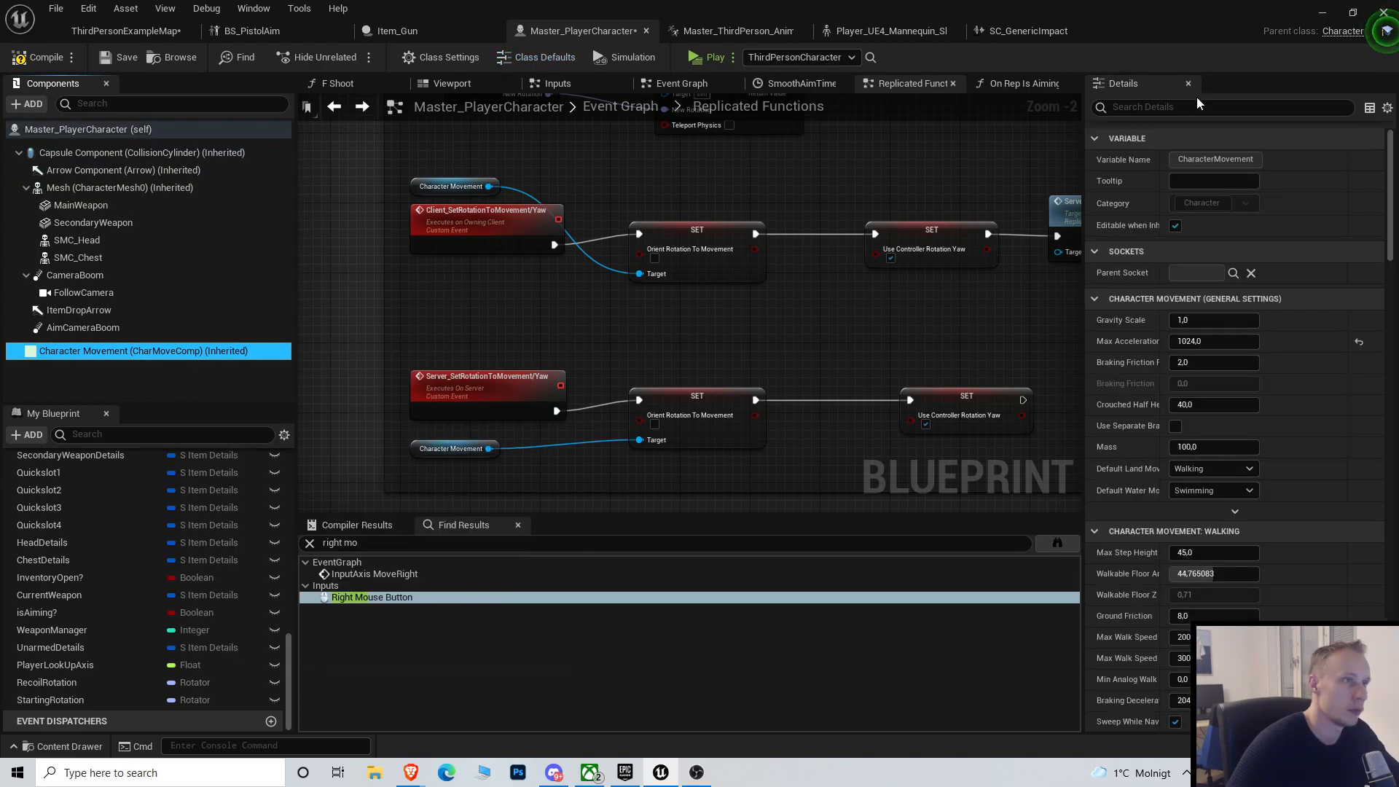
pyautogui.write('rep')
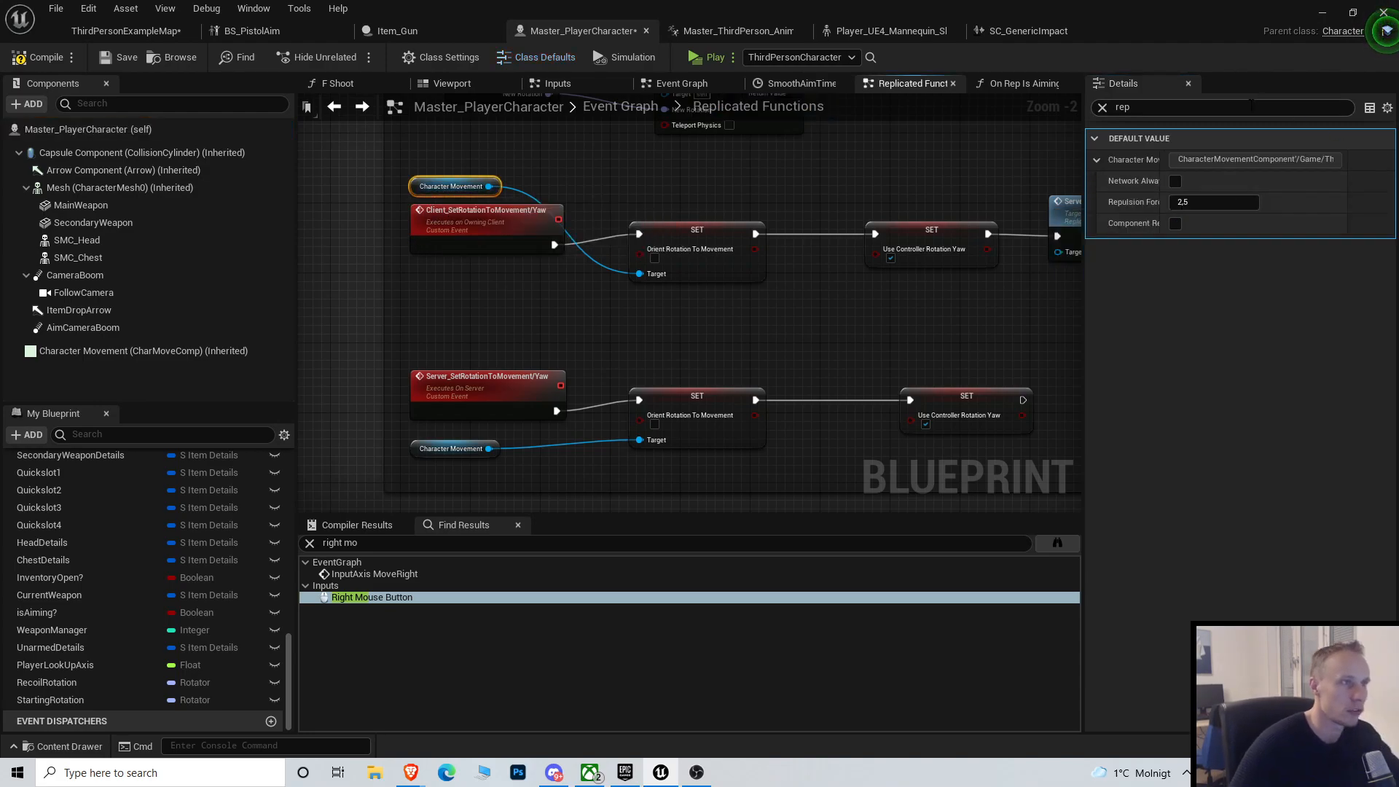
pyautogui.click(486, 228)
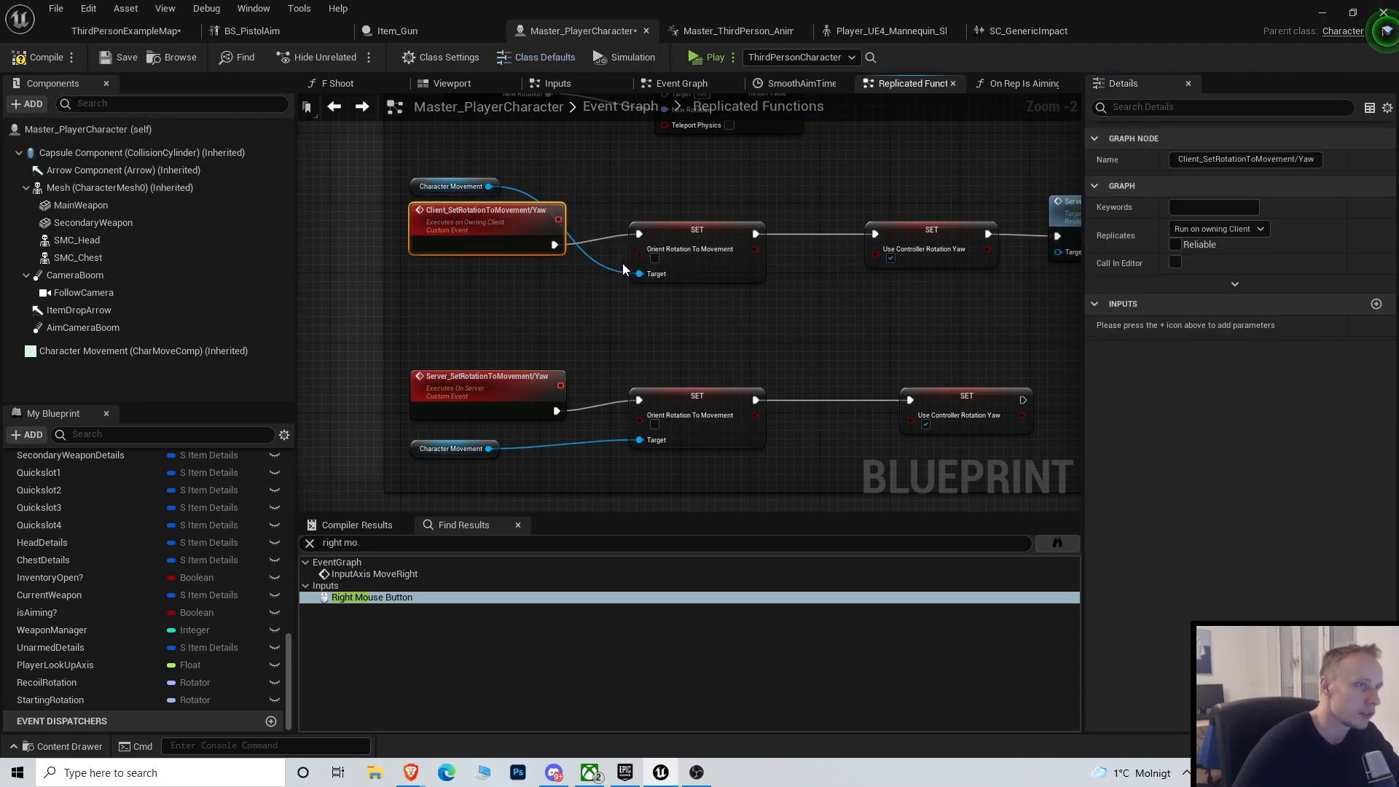
pyautogui.click(486, 392)
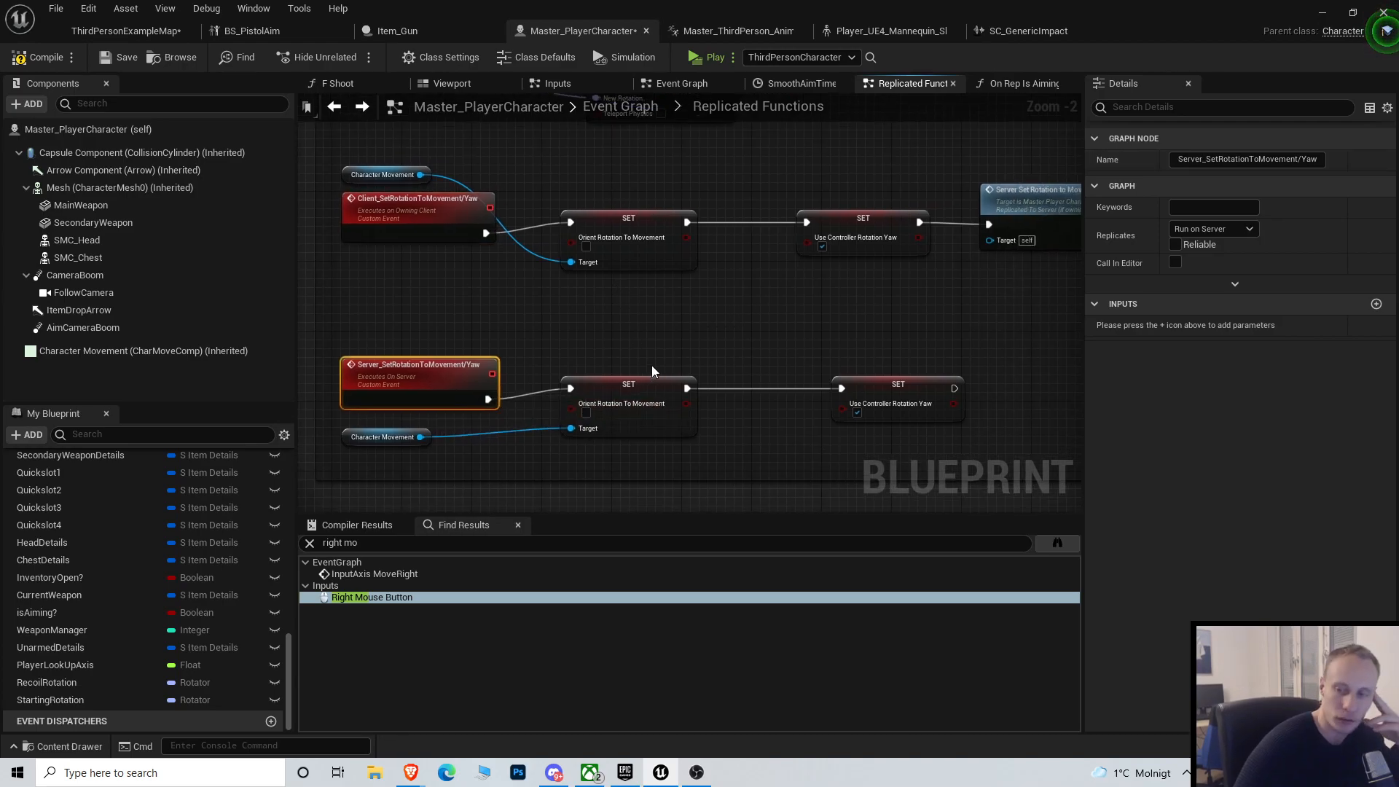
pyautogui.scroll(-3)
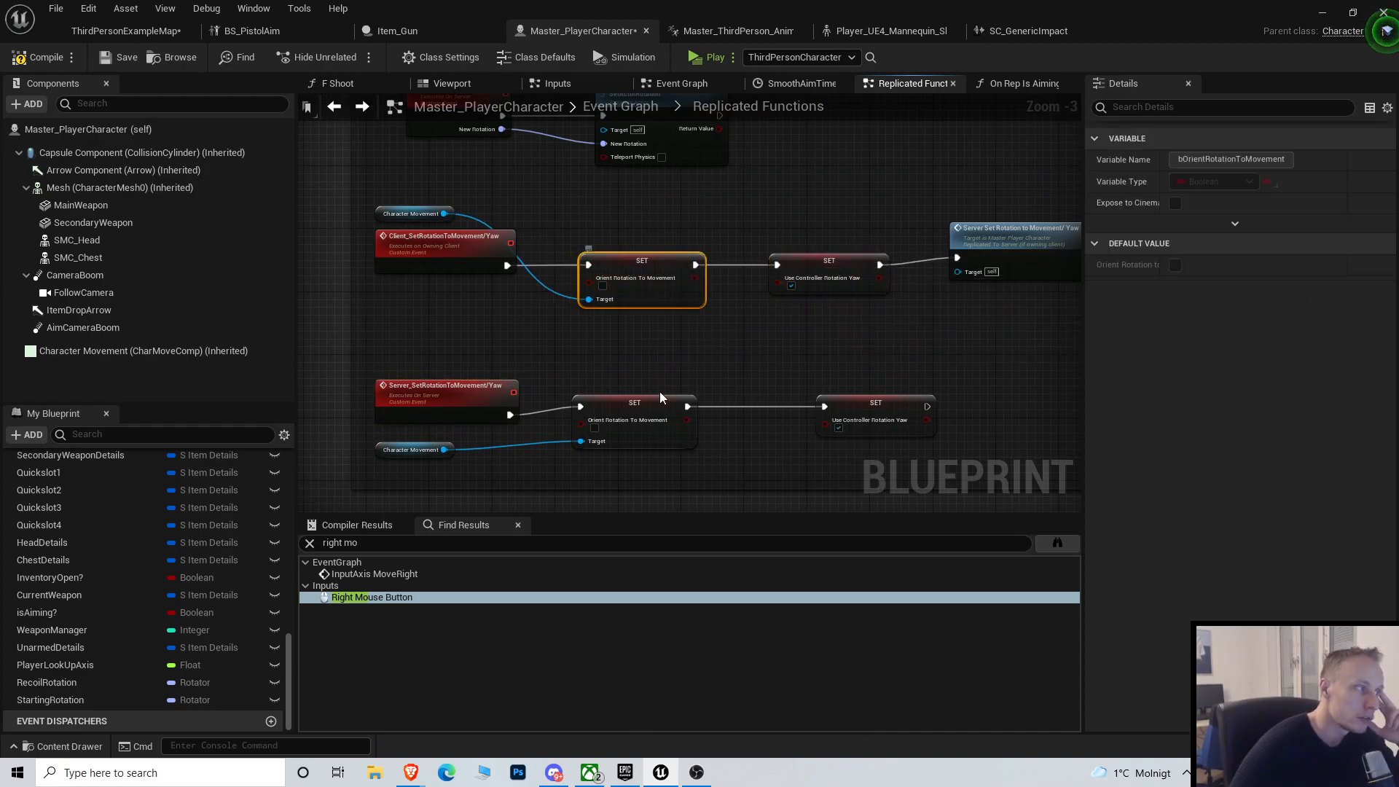
pyautogui.scroll(-3)
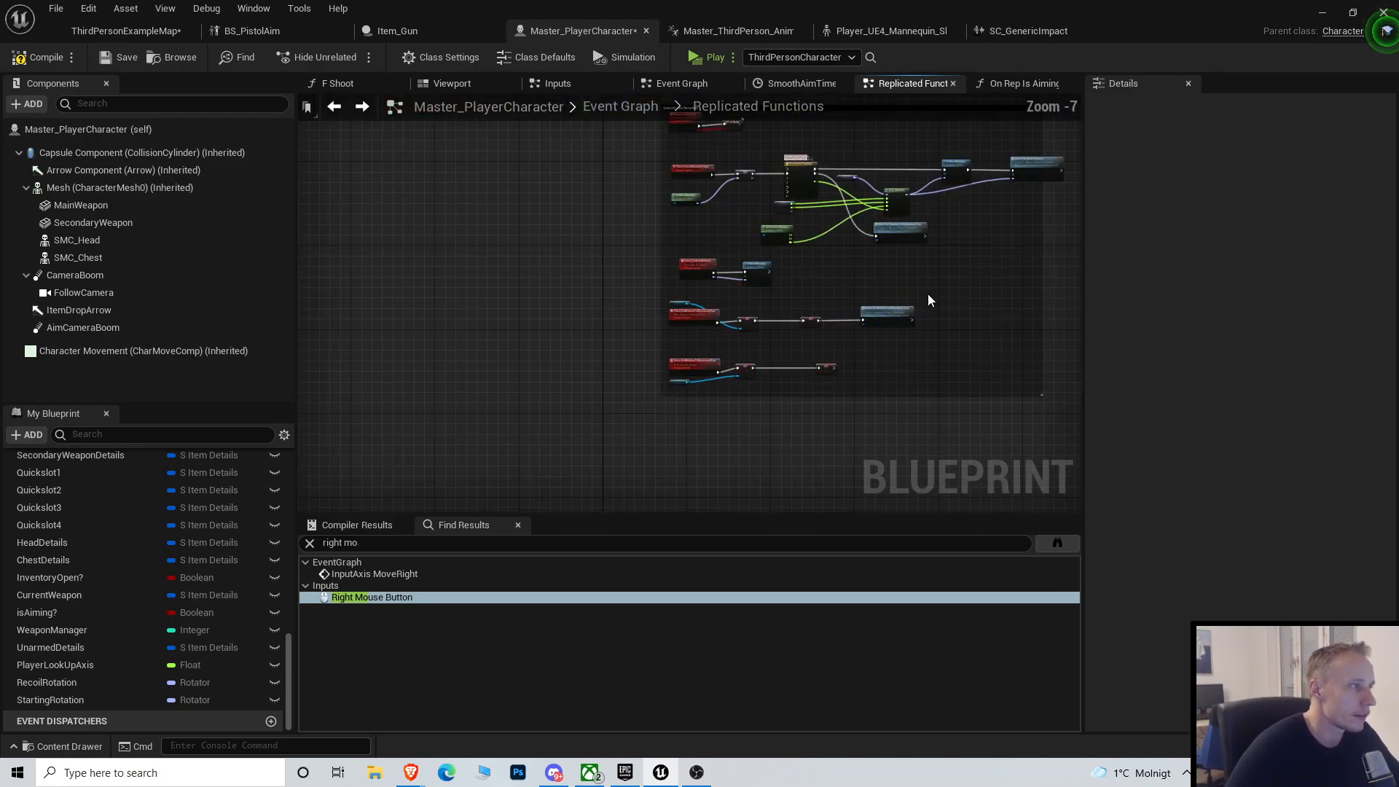
# Follow the Server Set Is Aiming and On Rep Is Aiming links to Client_SmoothRotationToAim.
pyautogui.click(335, 106)
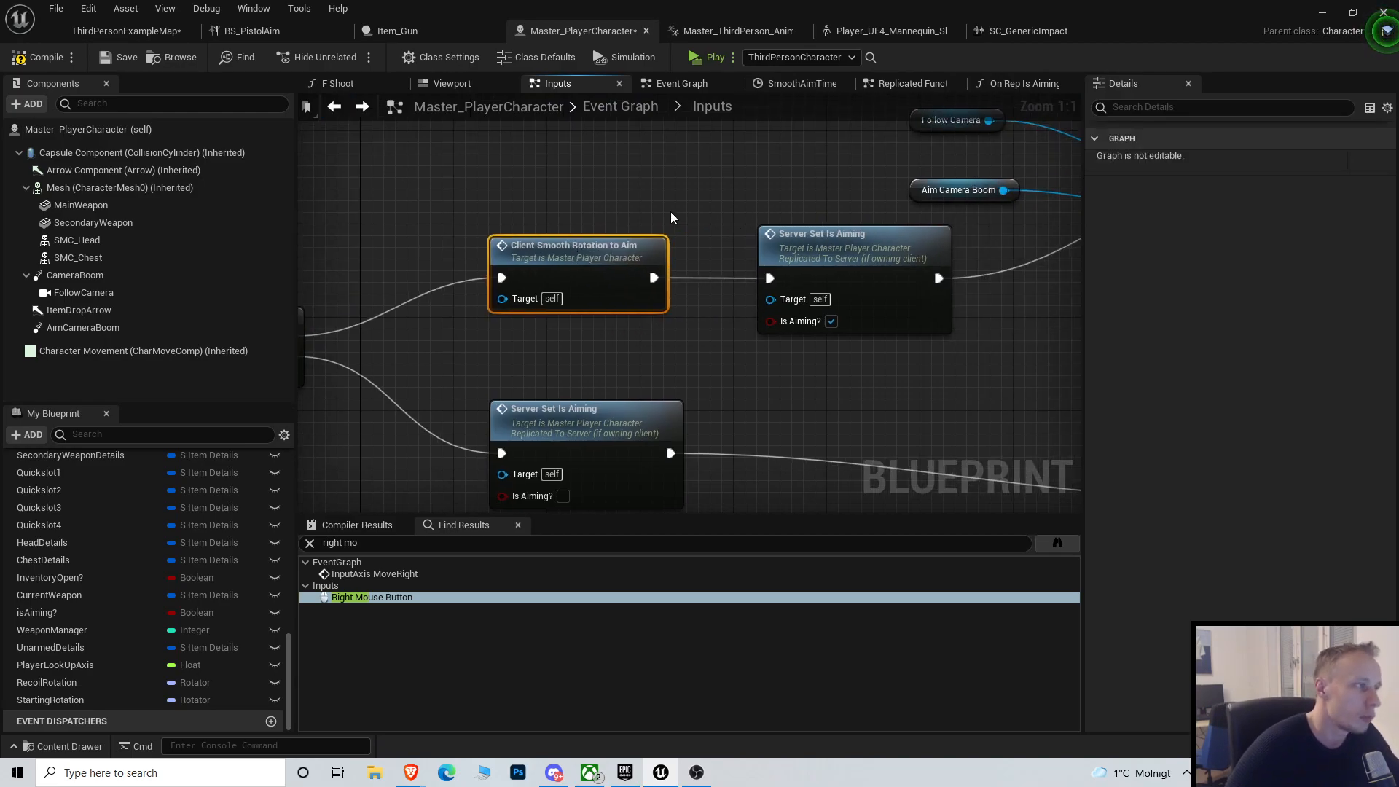
pyautogui.moveTo(625, 183)
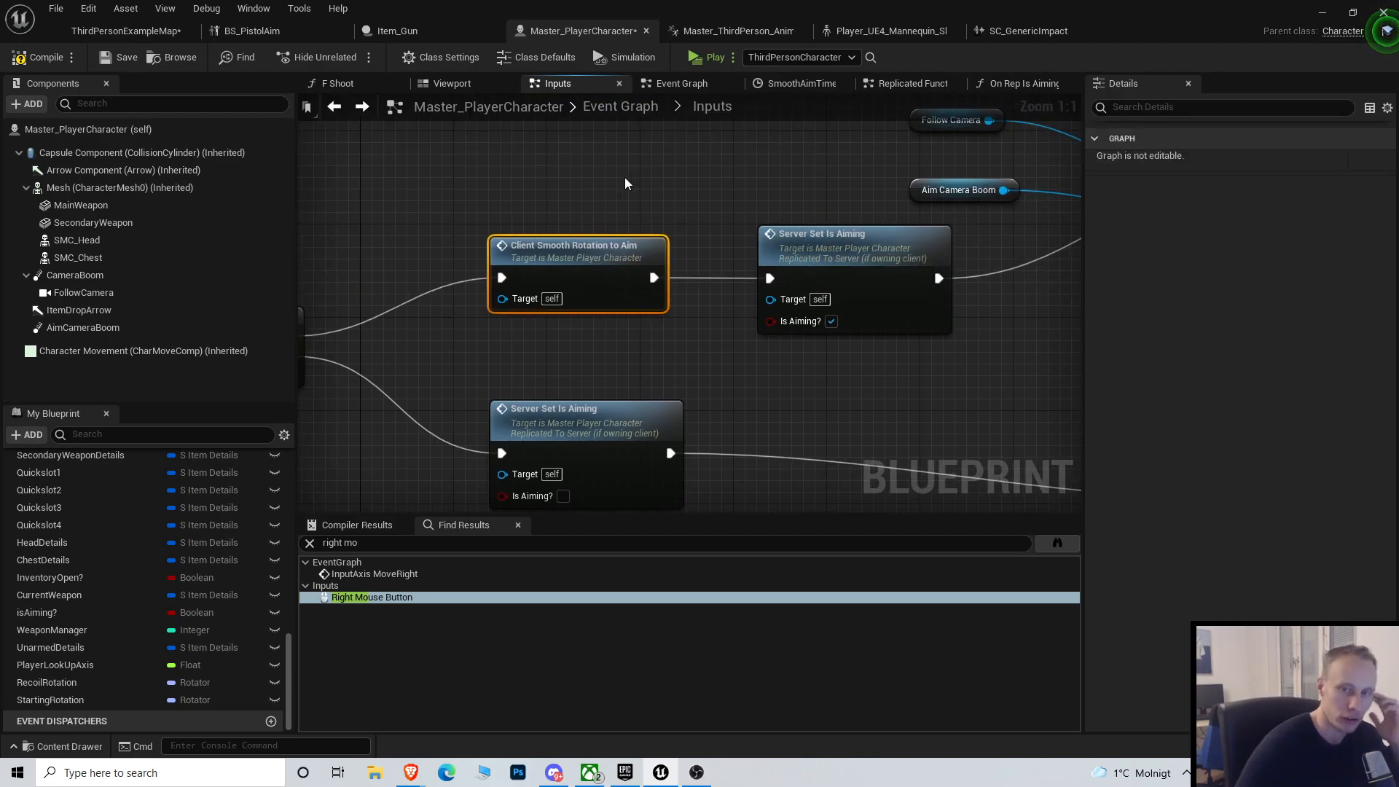
pyautogui.click(909, 83)
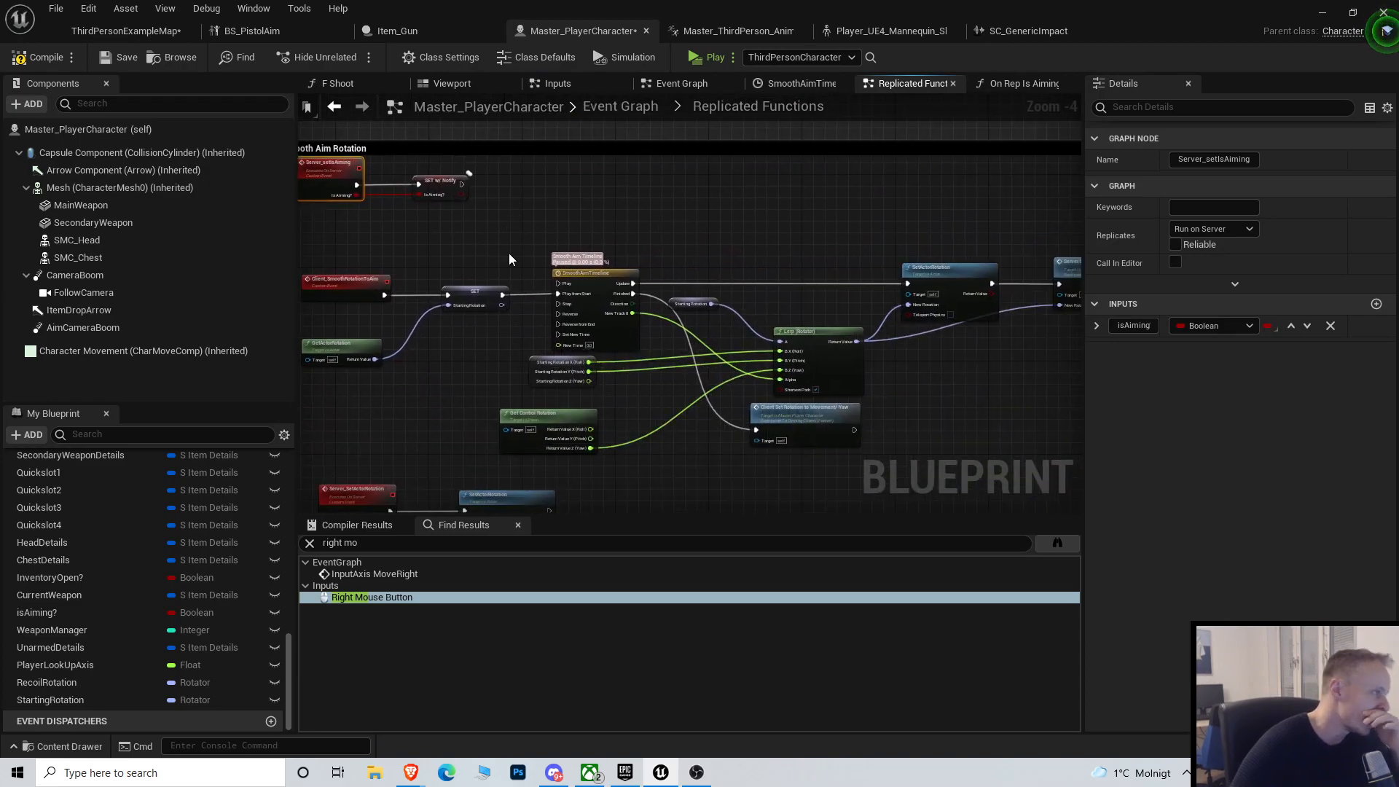
pyautogui.click(1020, 83)
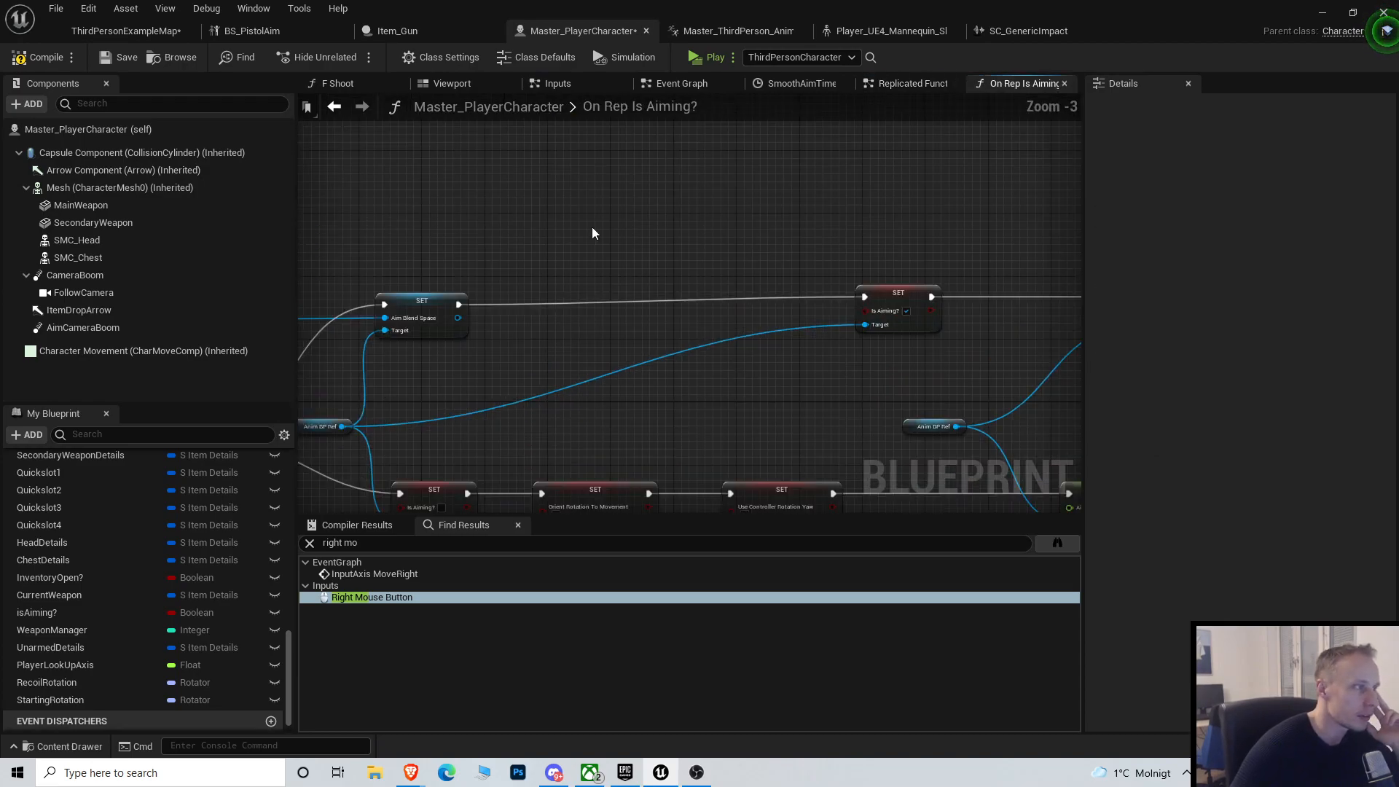
pyautogui.click(334, 107)
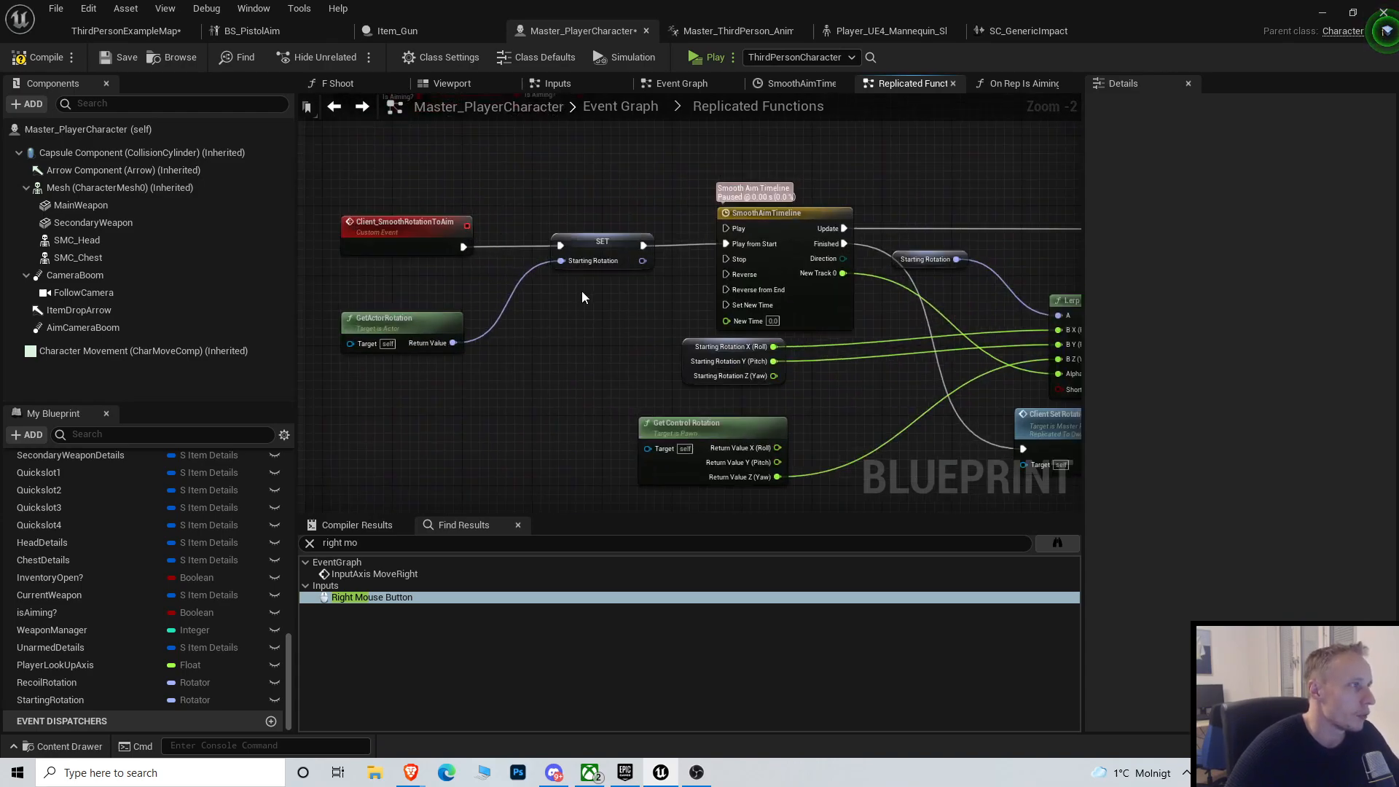
# Feed GetActorRotation's Return Value into SET Starting Rotation and inspect that Rotator variable.
pyautogui.click(437, 227)
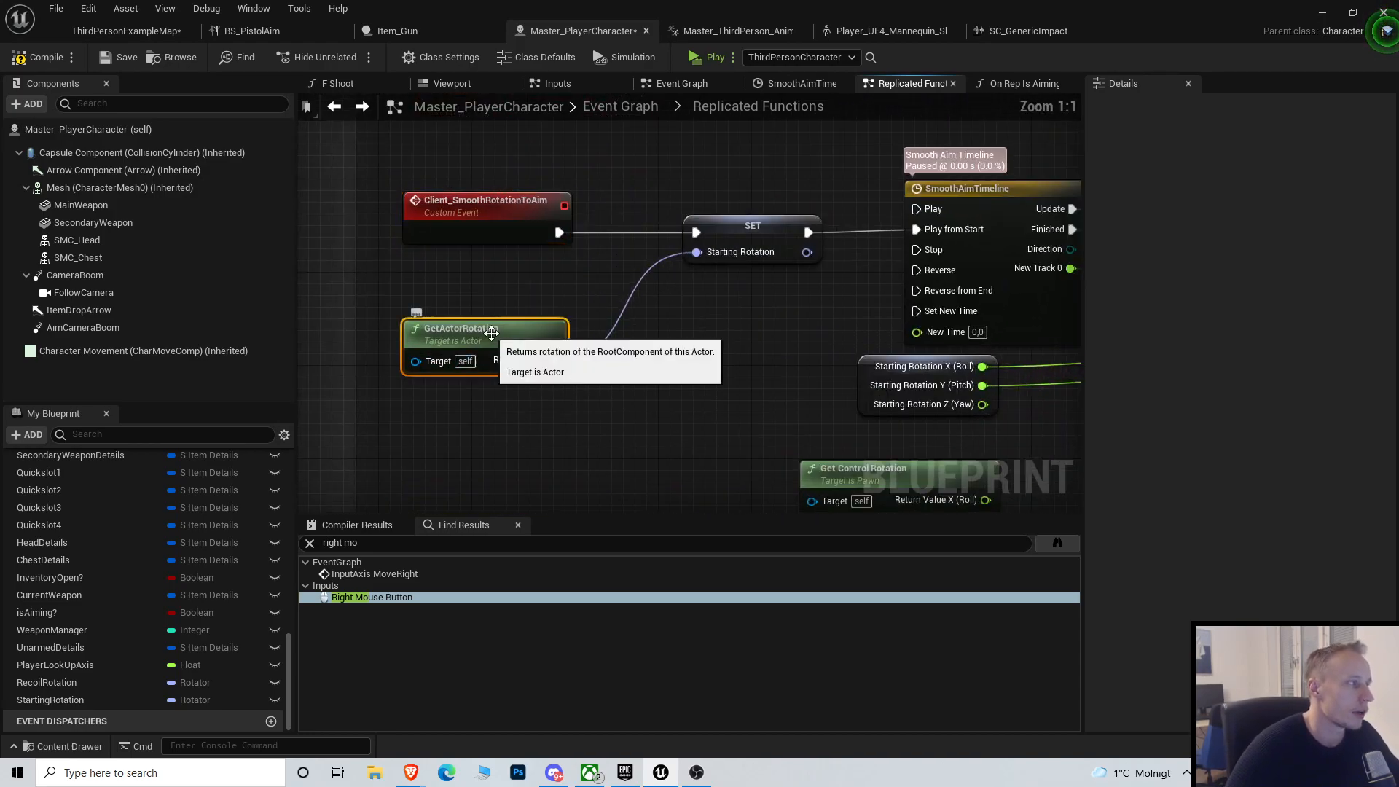
pyautogui.moveTo(752, 226)
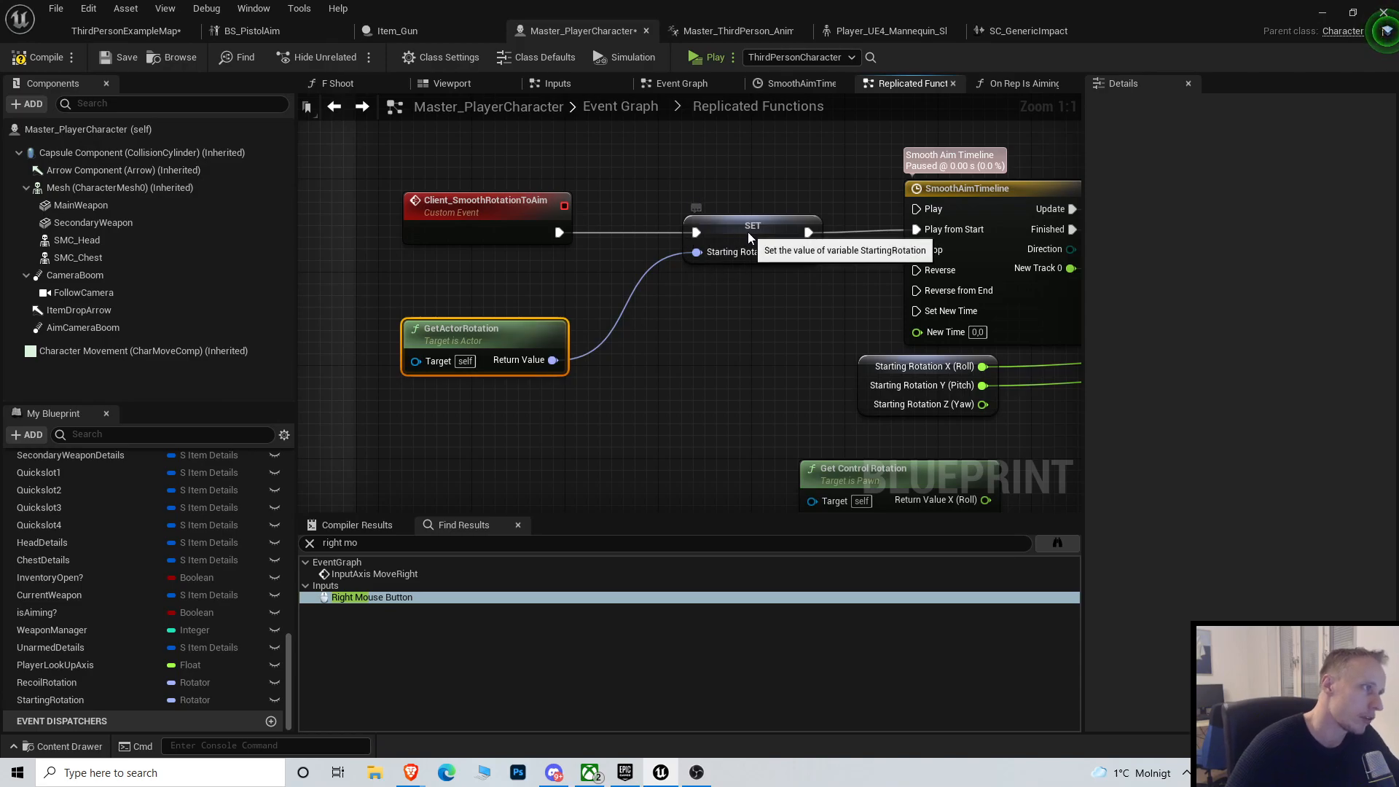
pyautogui.rightClick(553, 359)
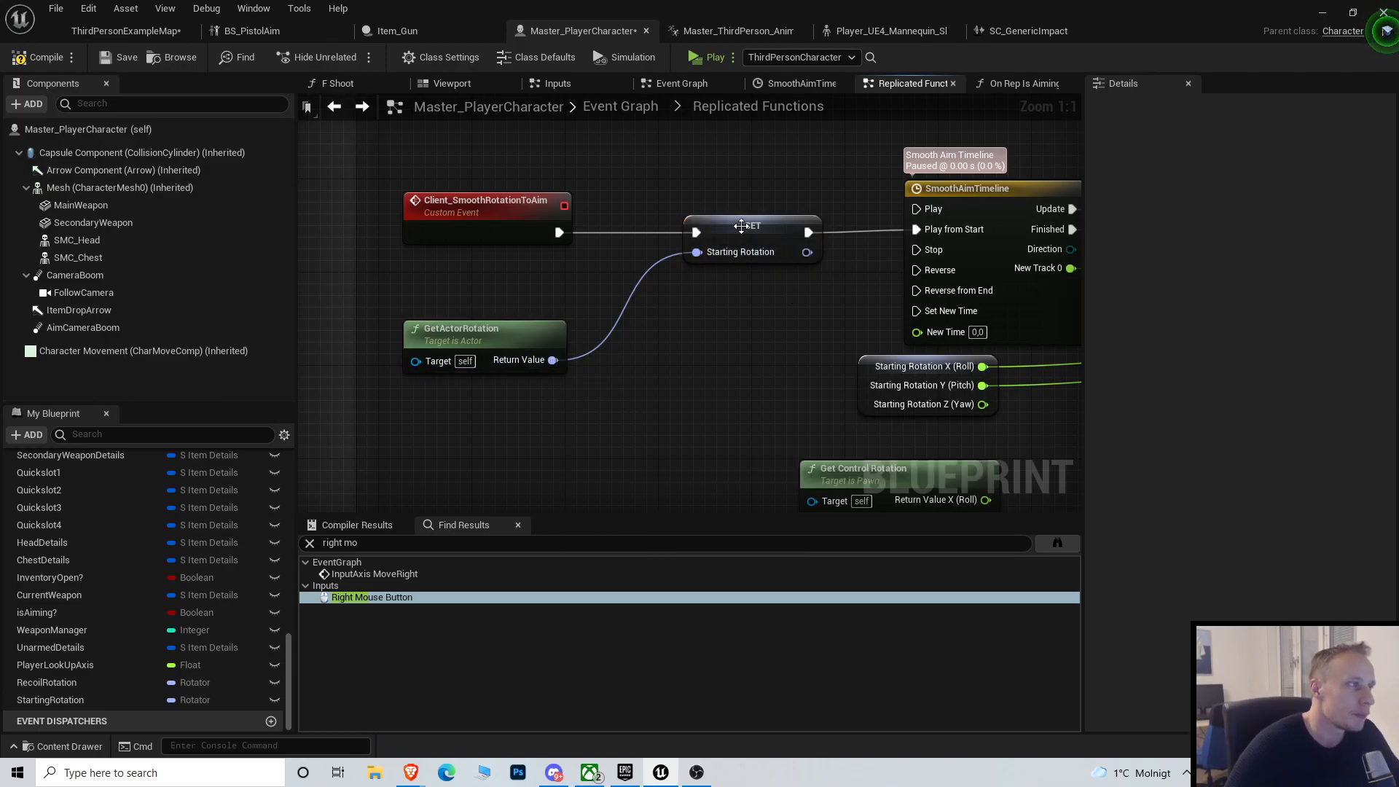
pyautogui.click(740, 225)
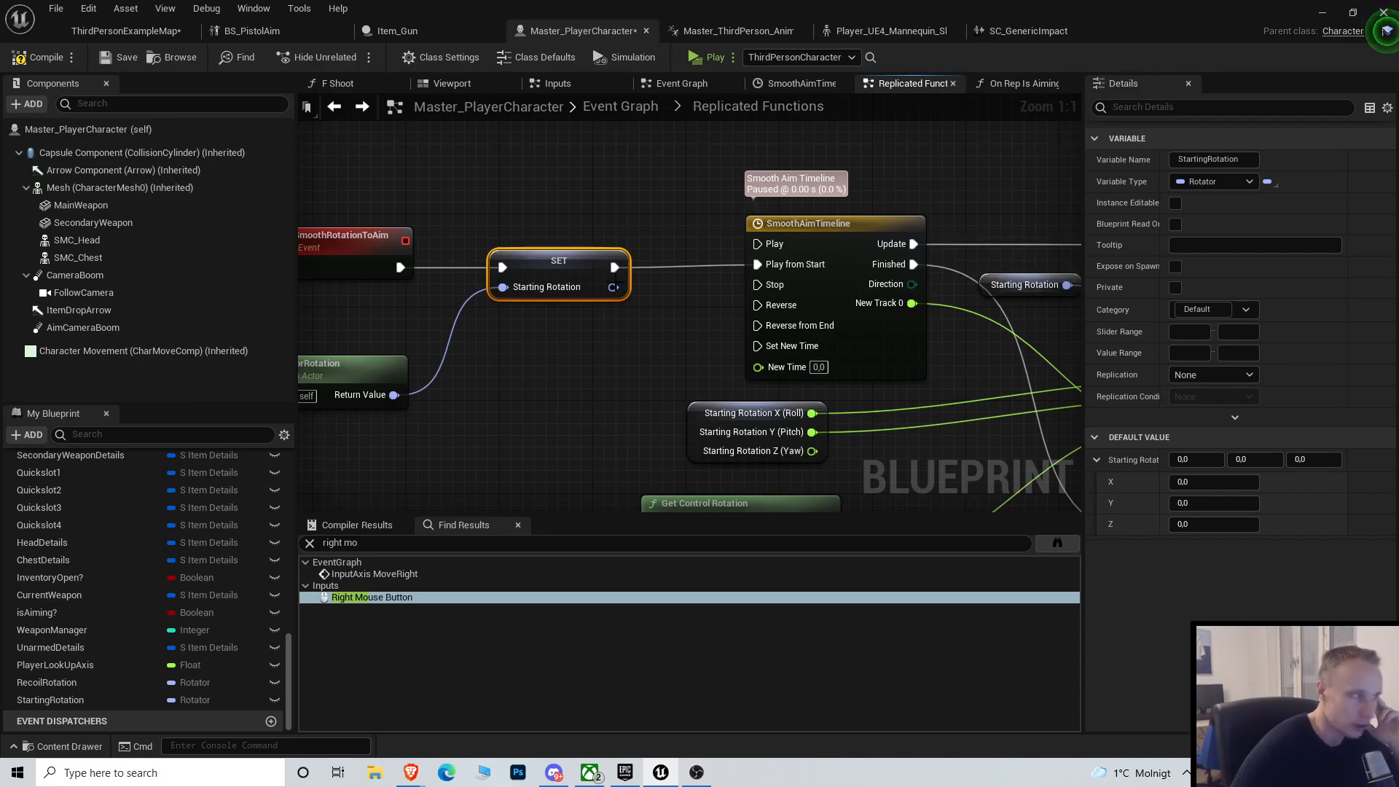
# Abandon adding a new timeline and open the existing 0.30-second SmoothAimTimeline curve.
pyautogui.moveTo(616, 266); pyautogui.dragTo(687, 187)
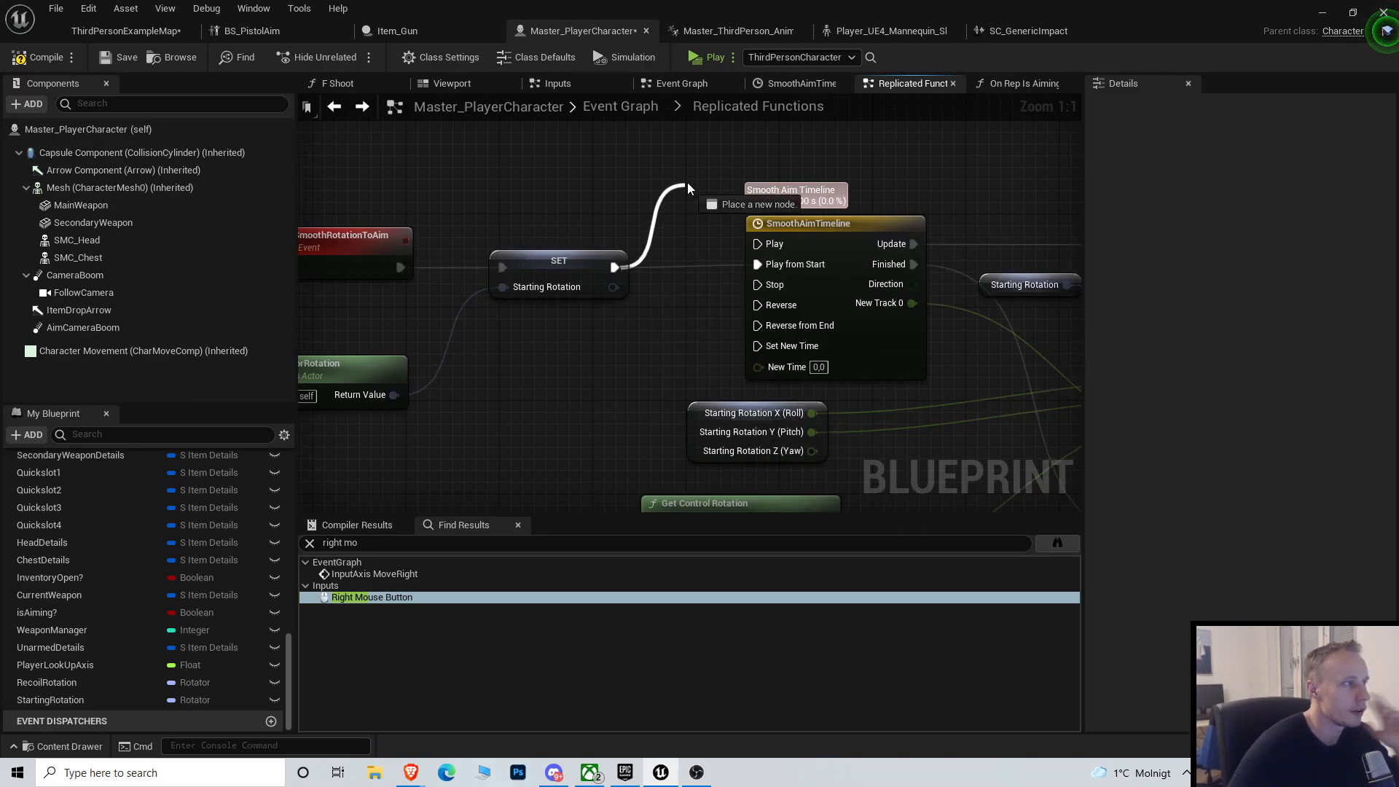
pyautogui.write('create')
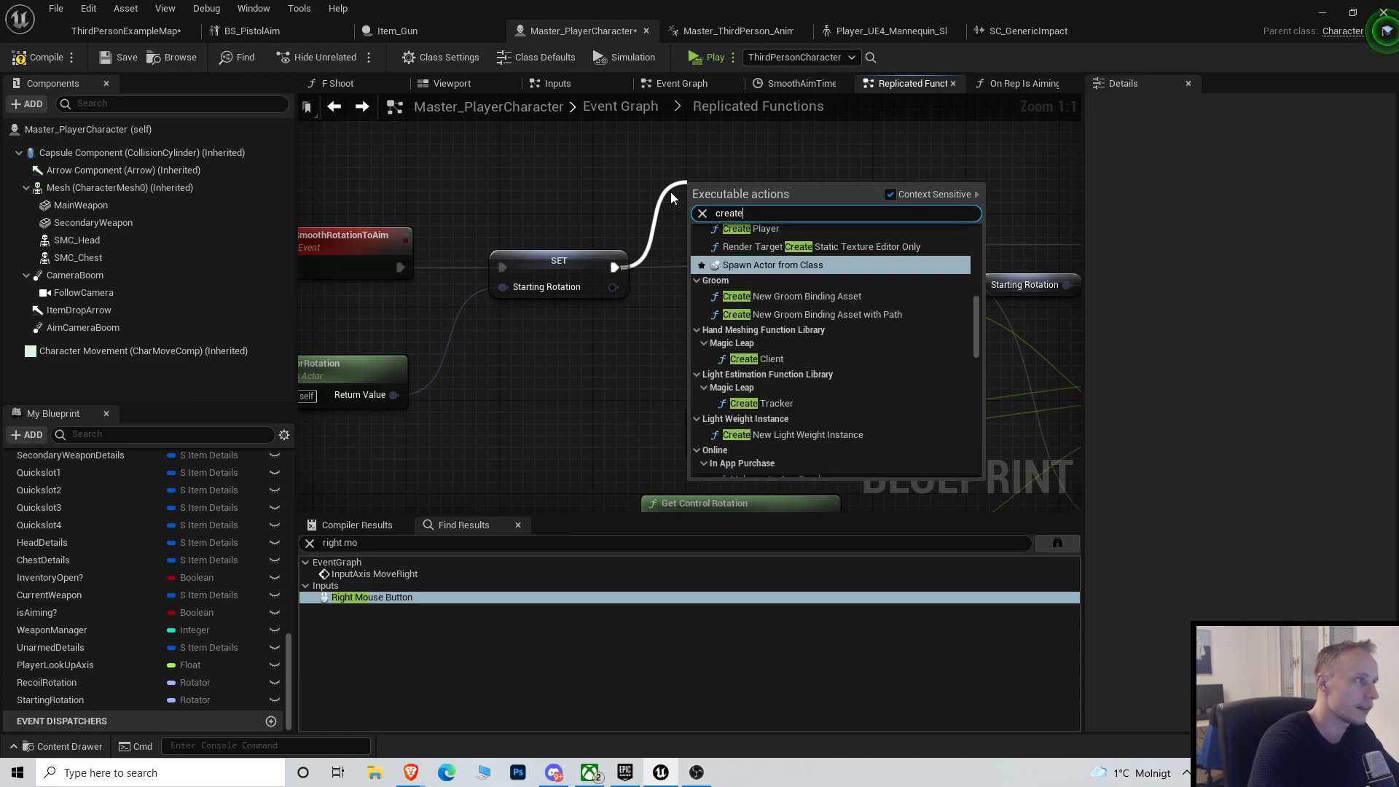
pyautogui.write('add timeli')
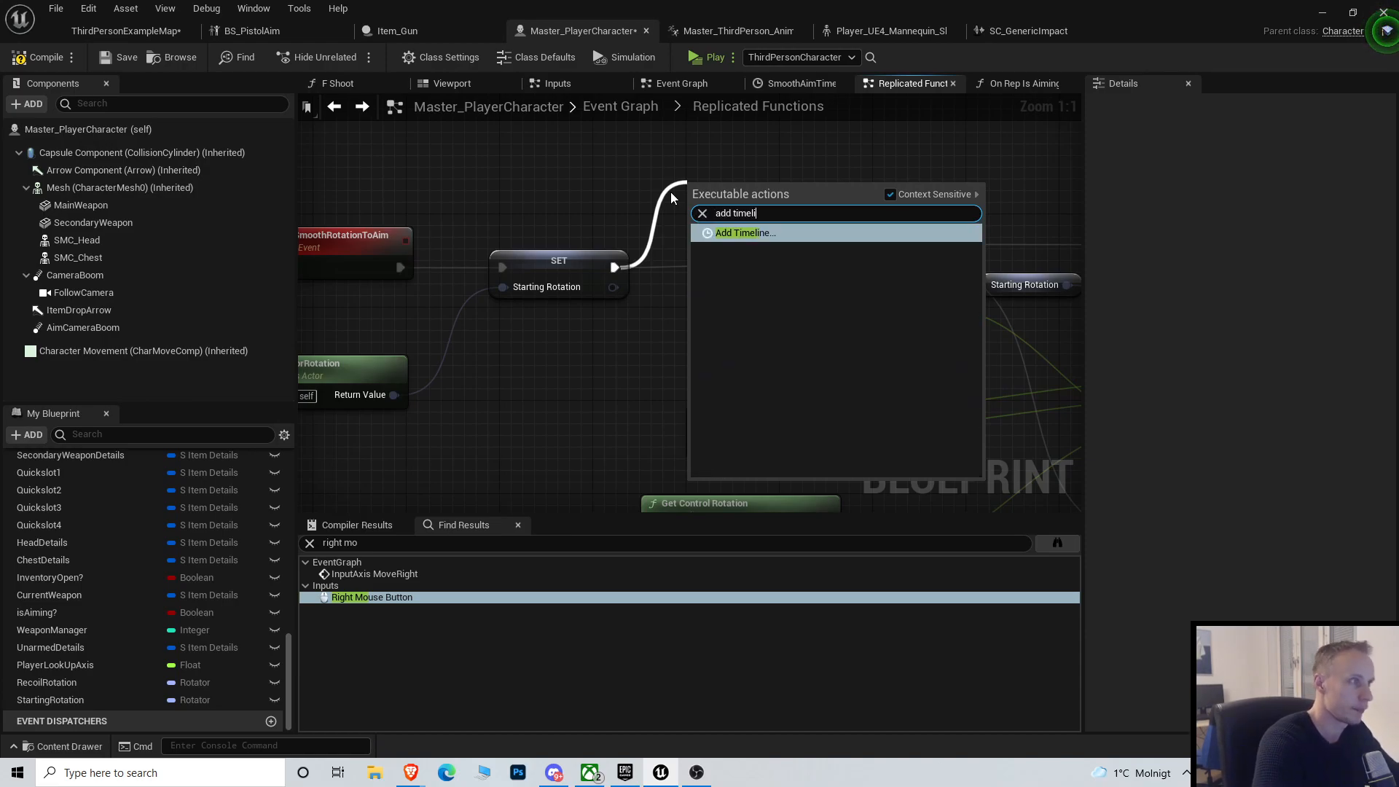
pyautogui.click(745, 233)
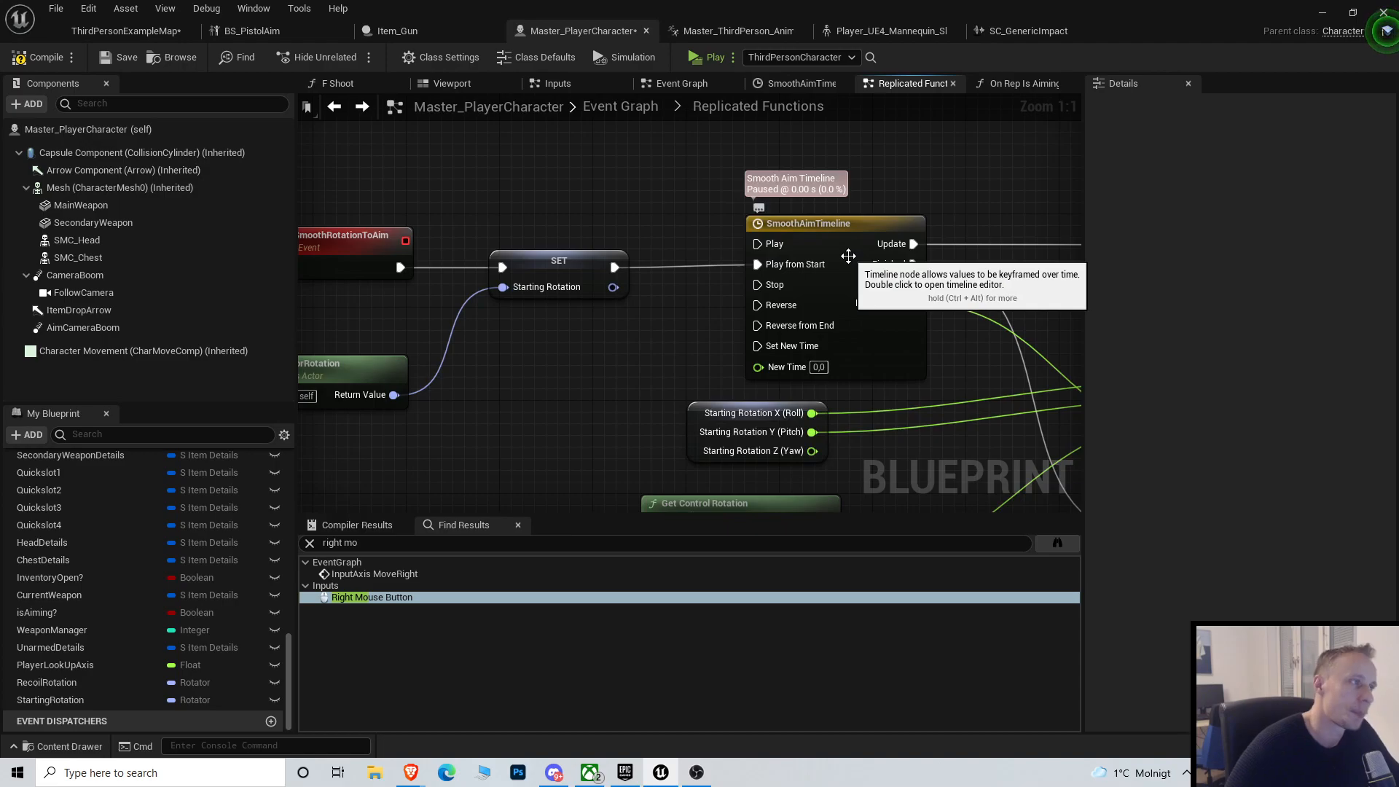
pyautogui.click(794, 83)
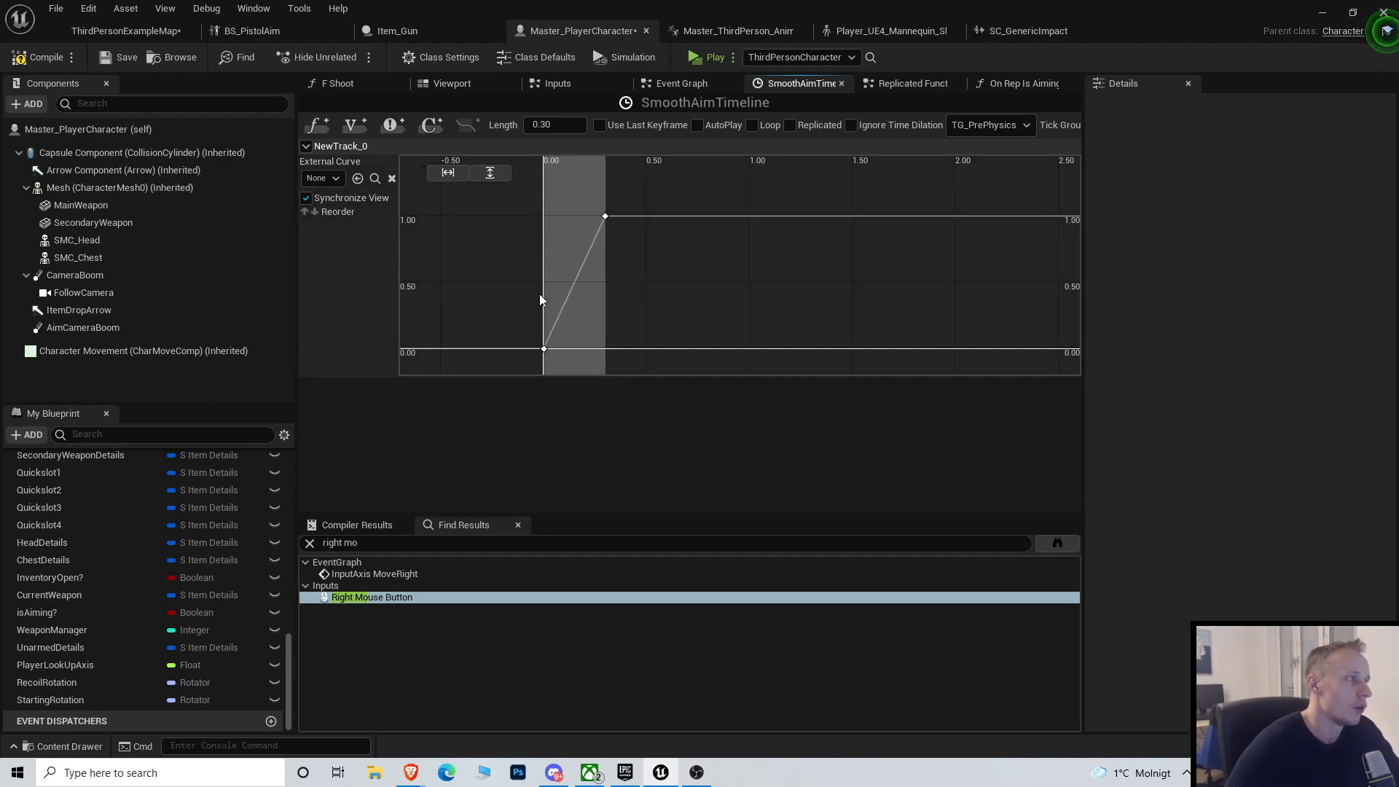
pyautogui.click(545, 348)
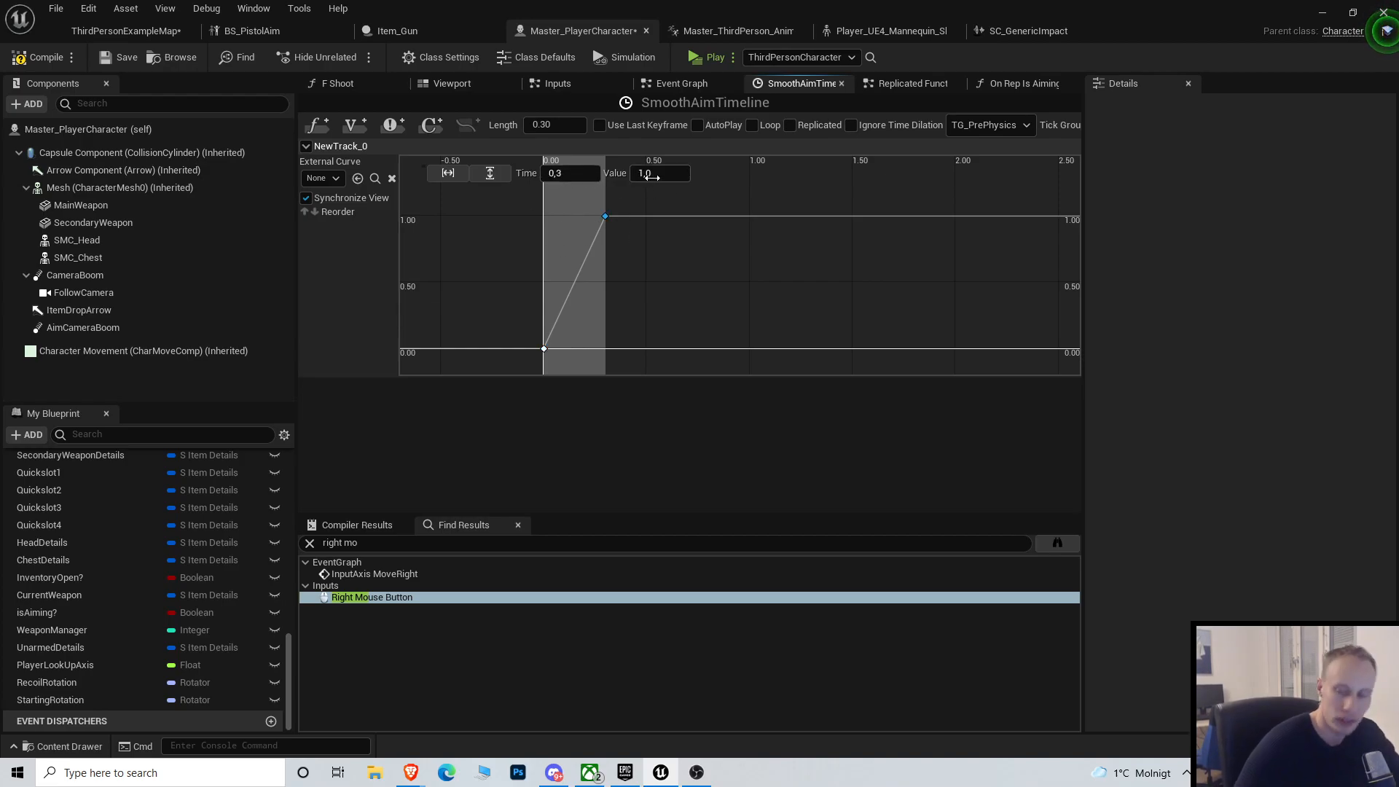
pyautogui.click(553, 124)
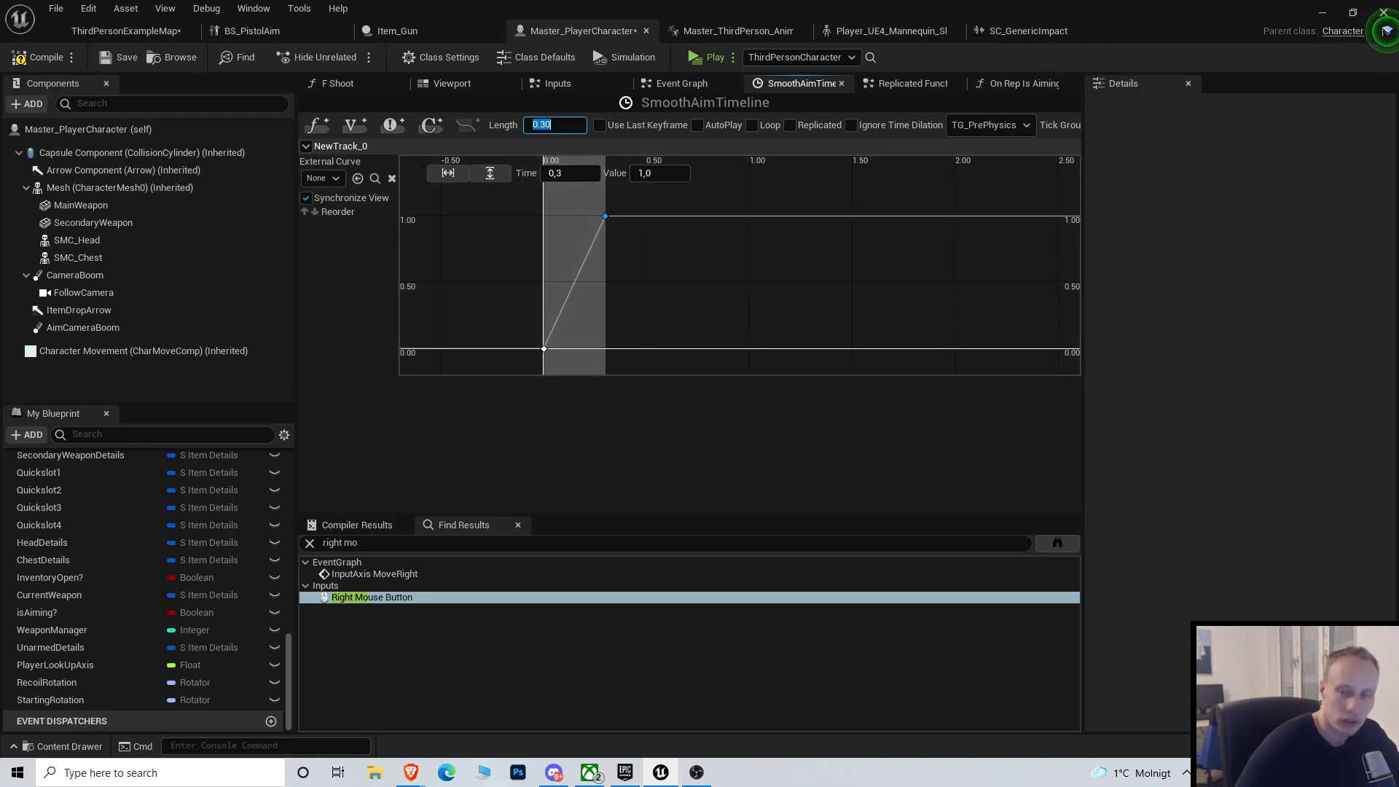
pyautogui.click(660, 296)
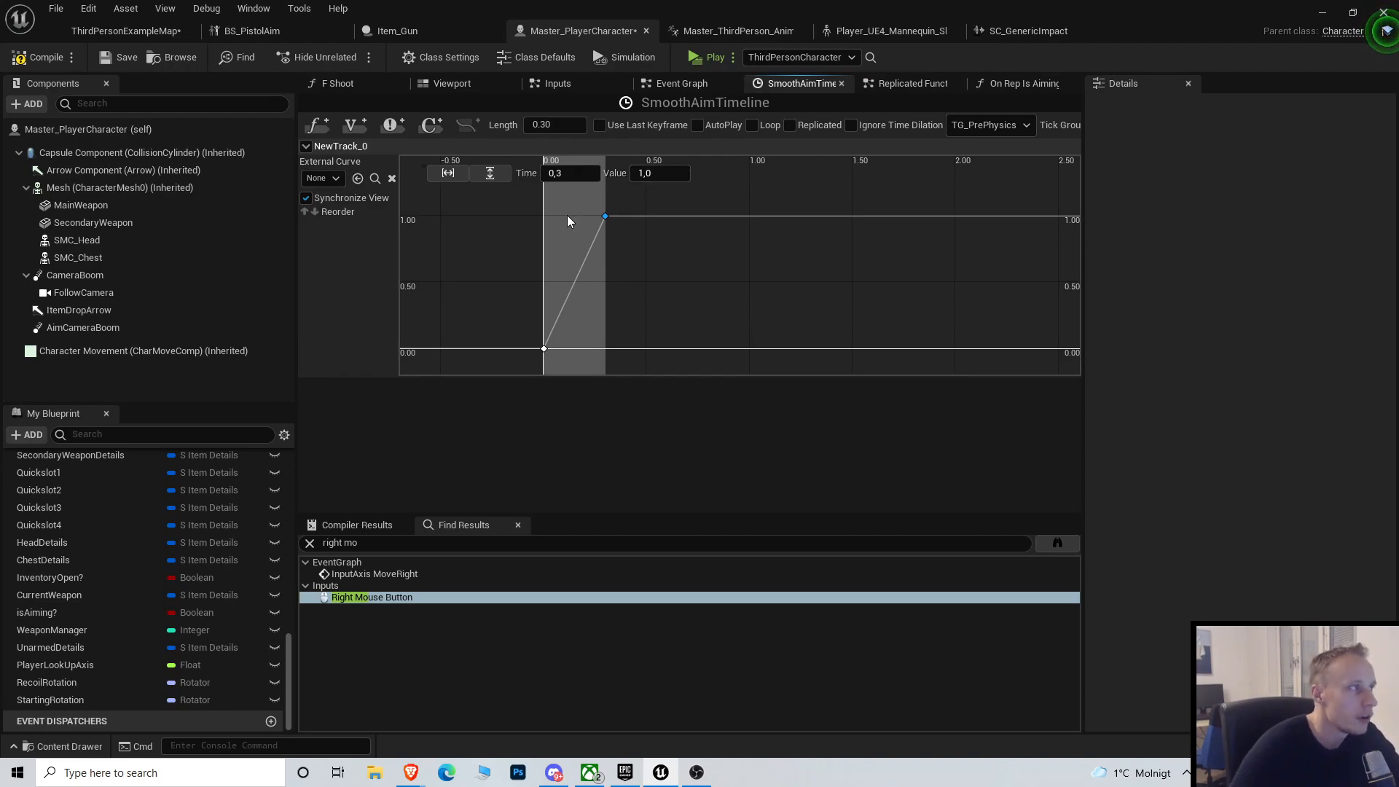
pyautogui.click(680, 83)
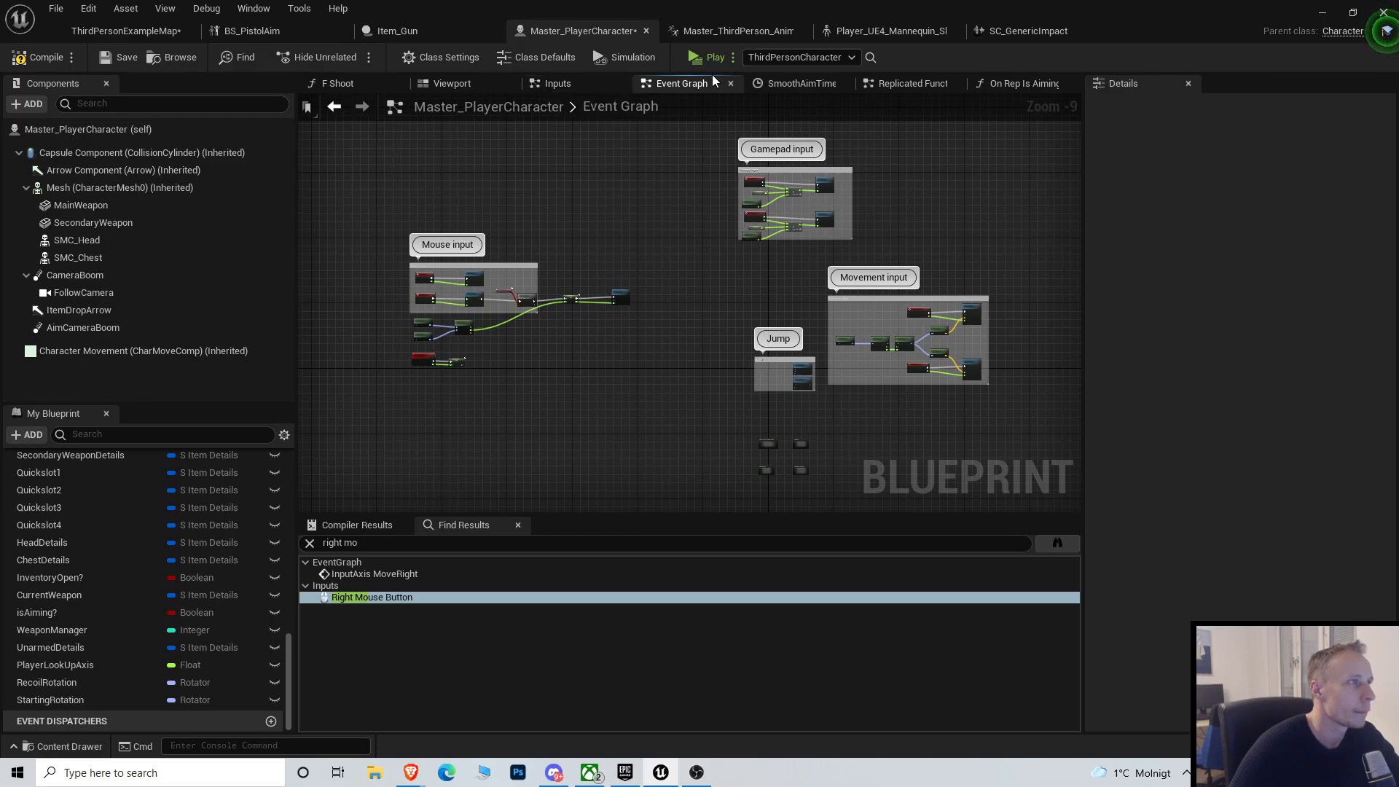
# Back in Replicated Functions, select the Starting Rotation getter to start a rotator Lerp search.
pyautogui.click(910, 83)
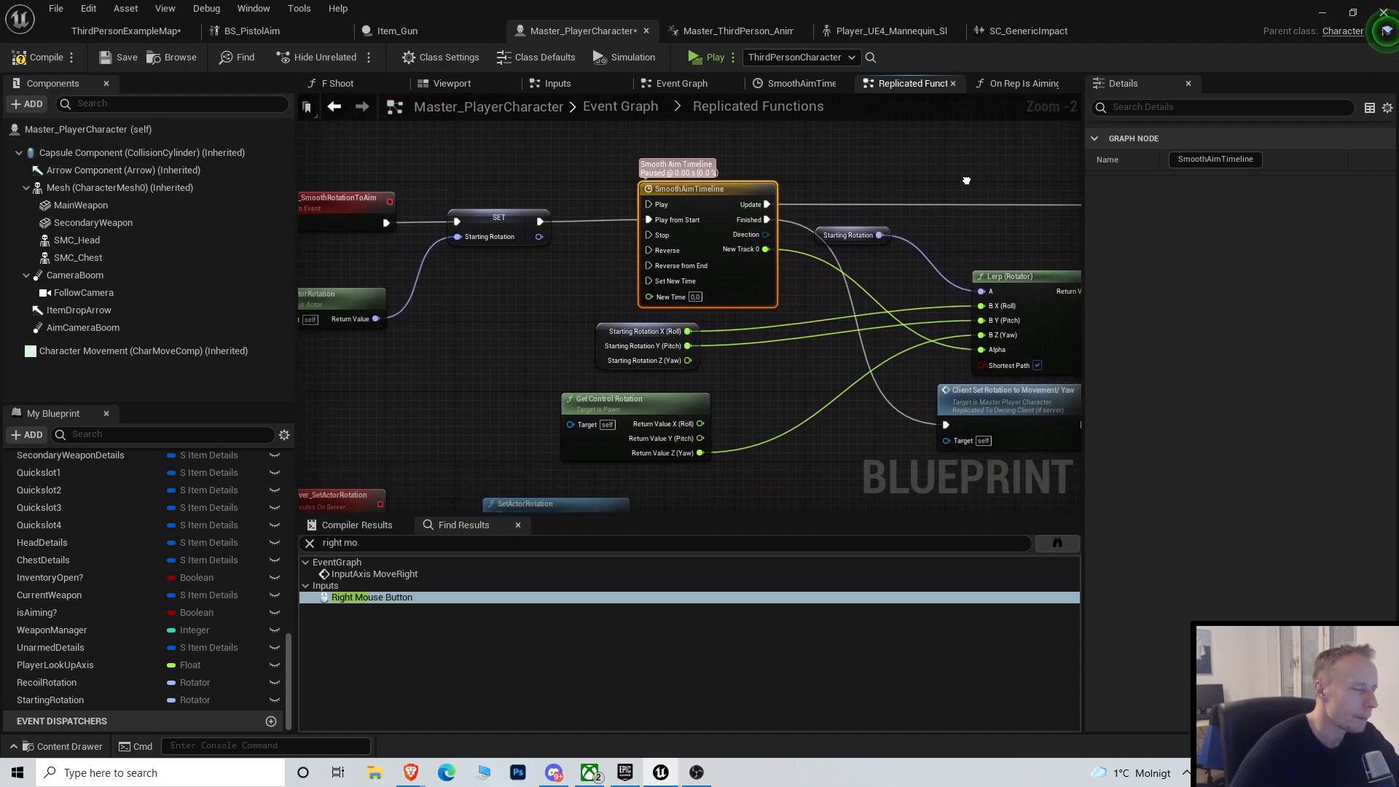
pyautogui.scroll(-3)
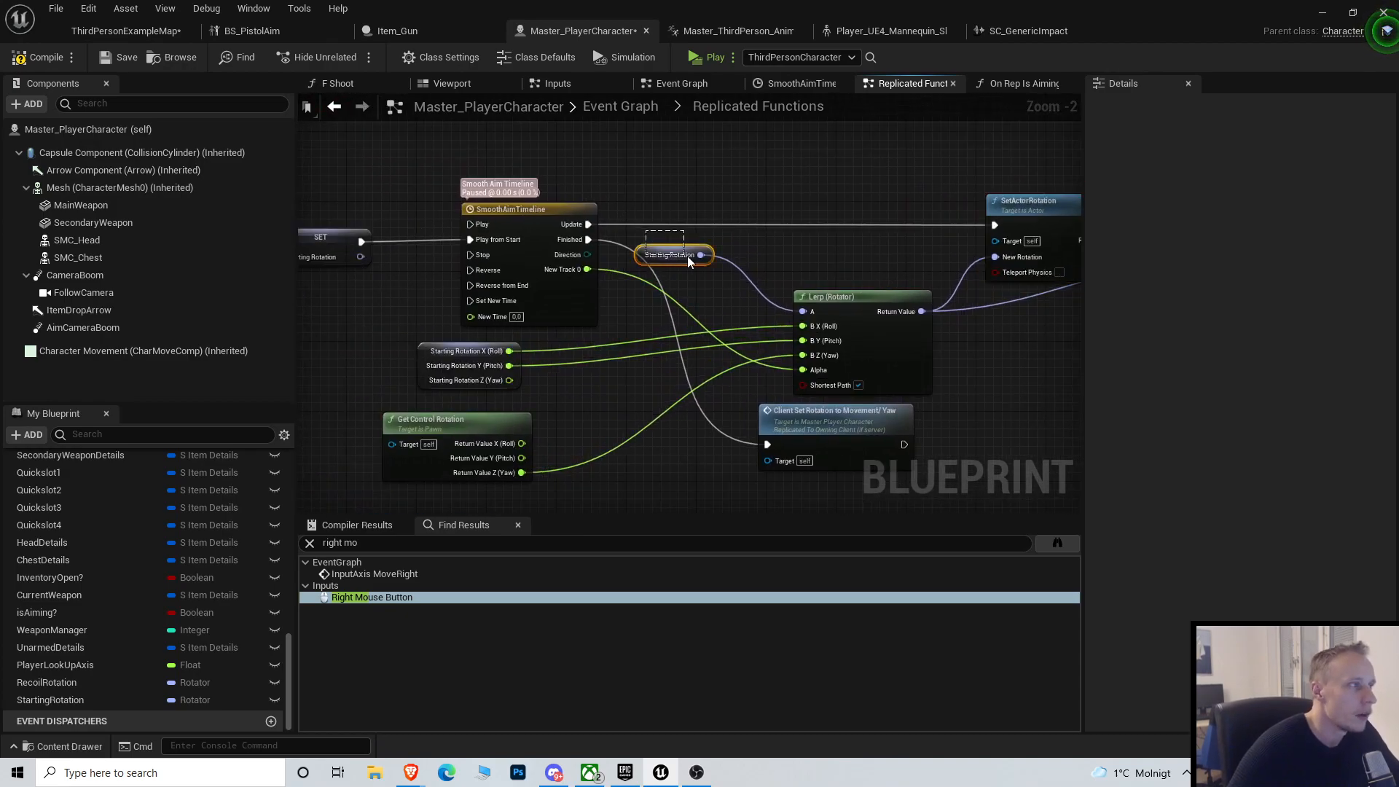
pyautogui.click(674, 255)
pyautogui.write('lerp')
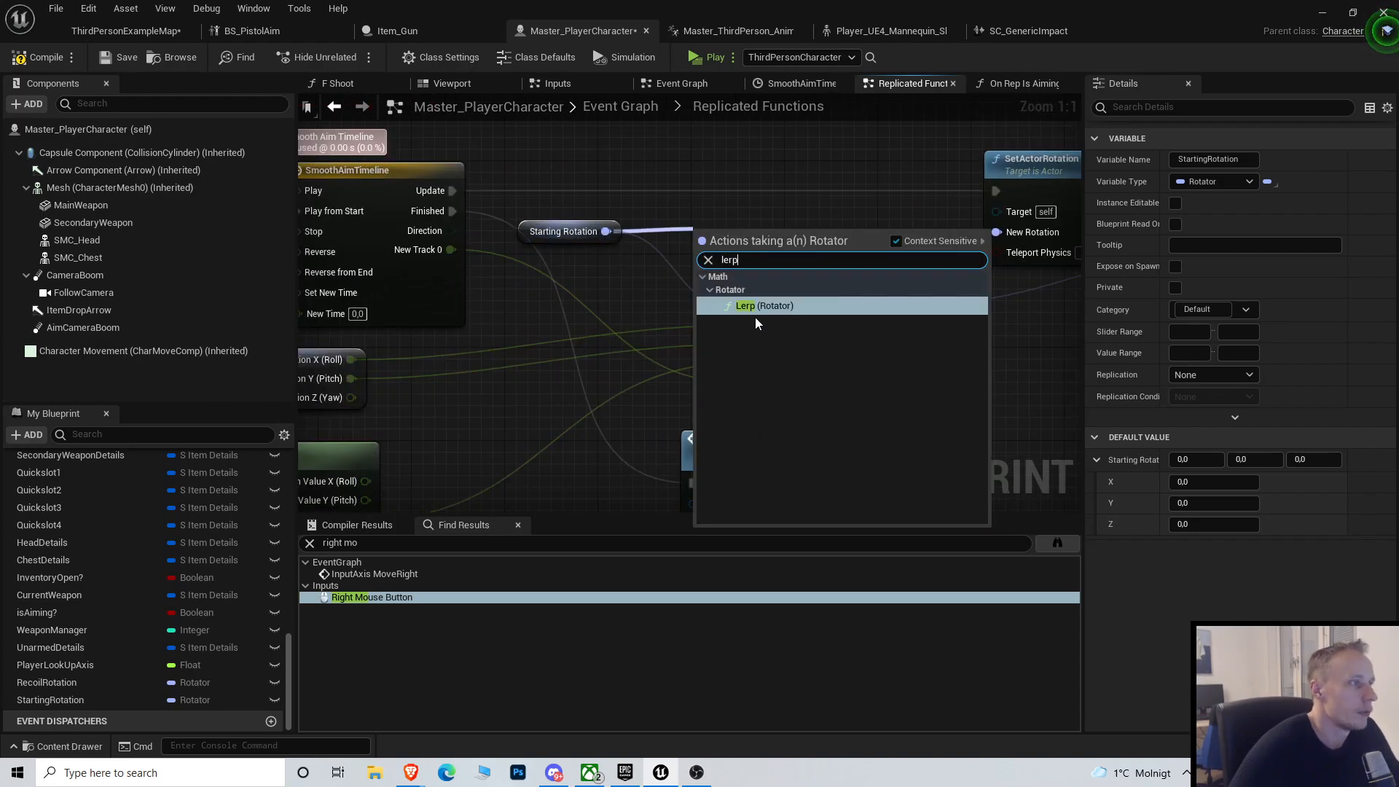
# Add a Lerp (Rotator) from Starting Rotation, output to SetActorRotation's New Rotation.
pyautogui.click(758, 305)
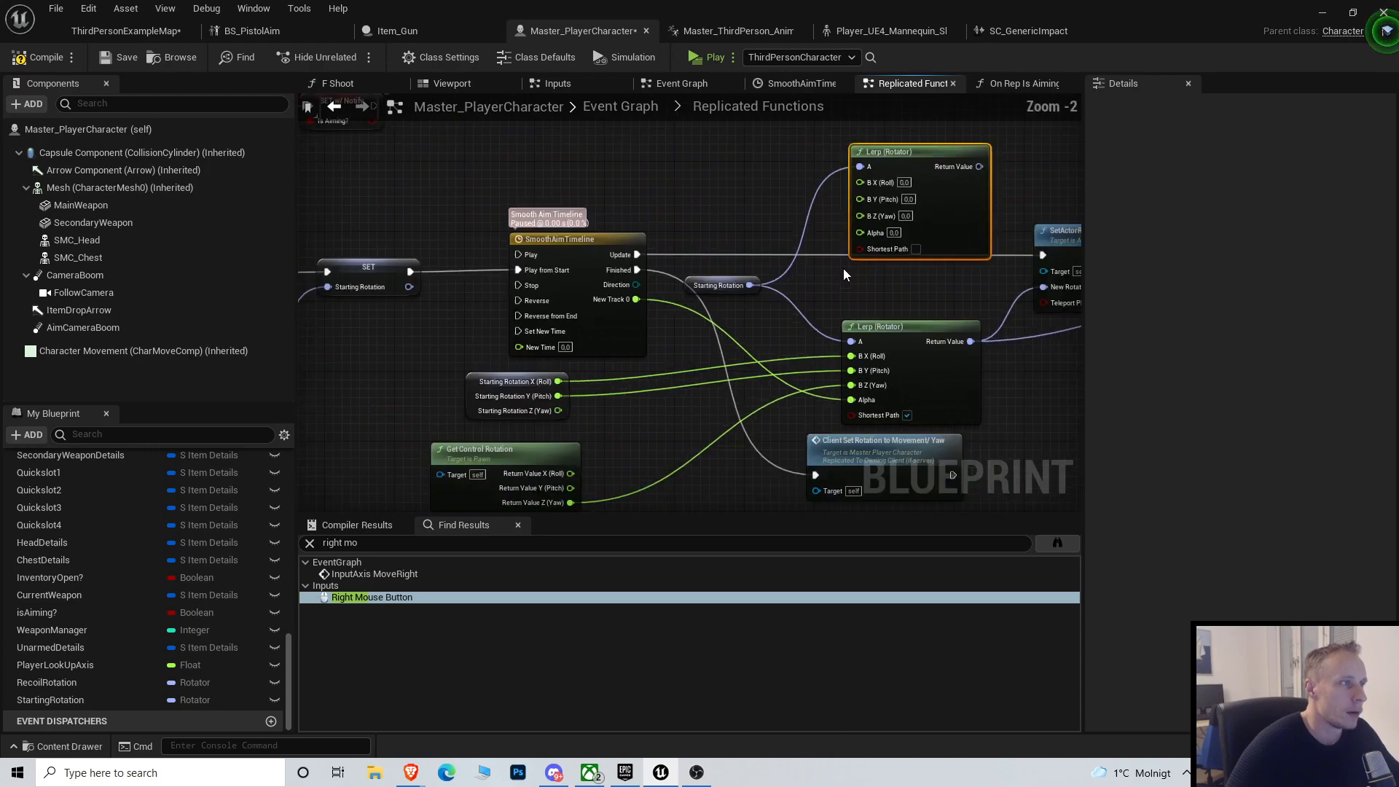
pyautogui.moveTo(866, 216)
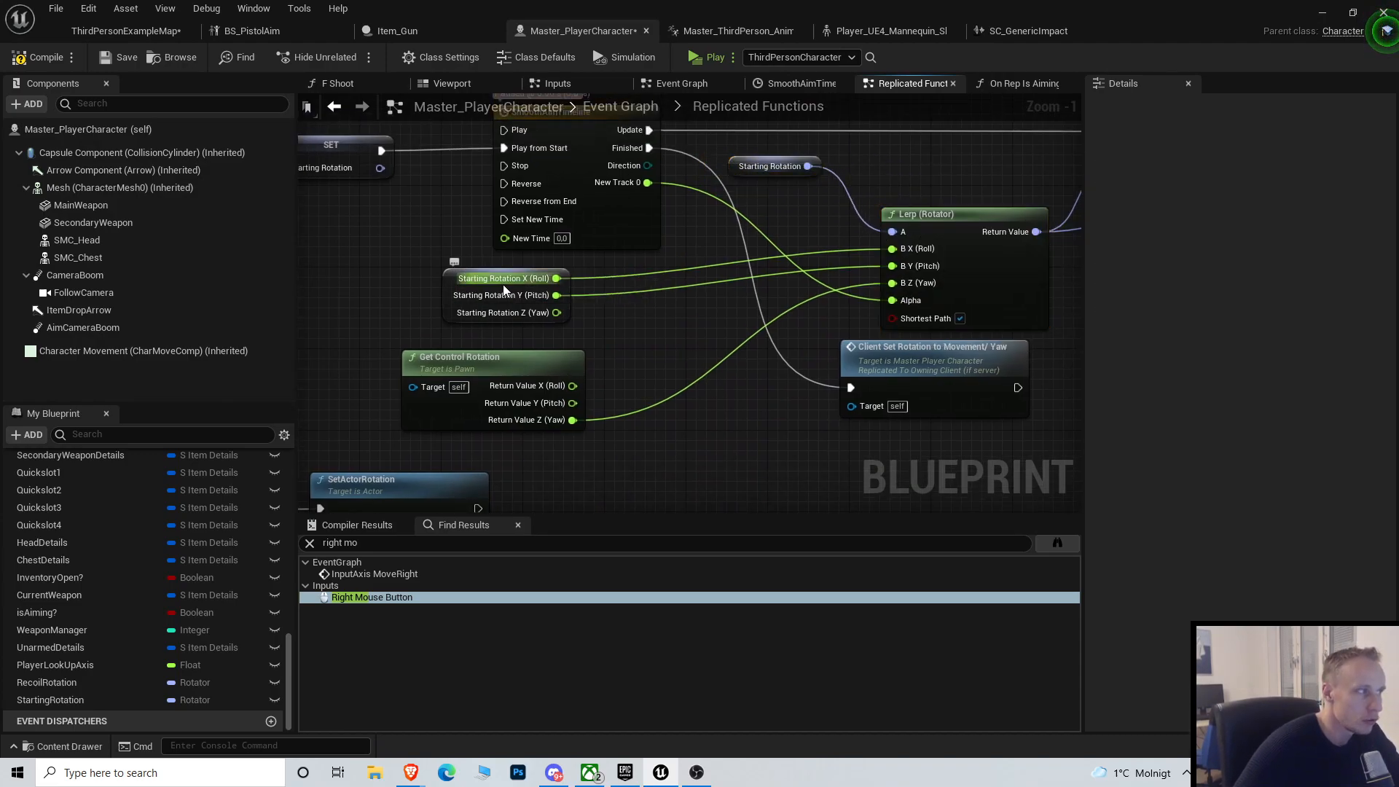
pyautogui.click(385, 278)
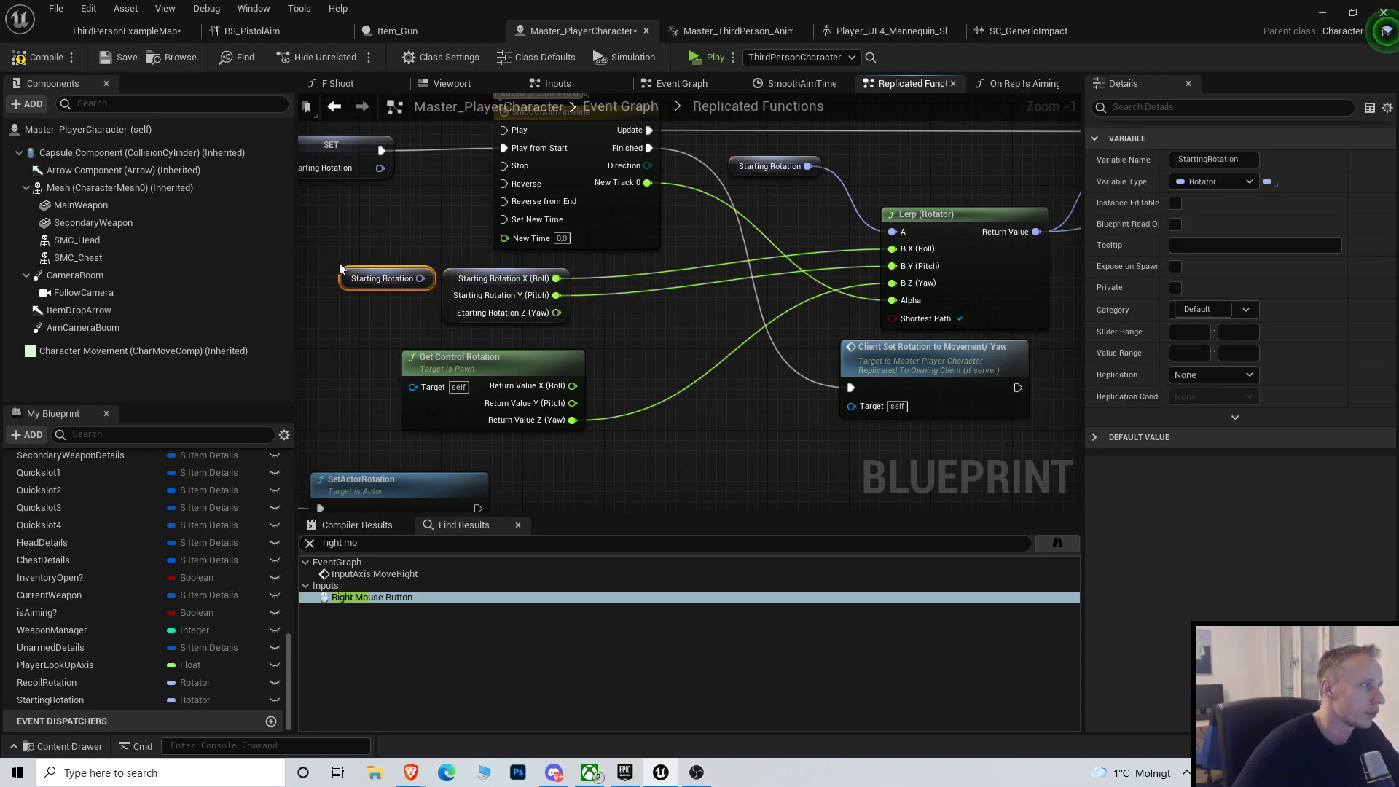
pyautogui.click(385, 277)
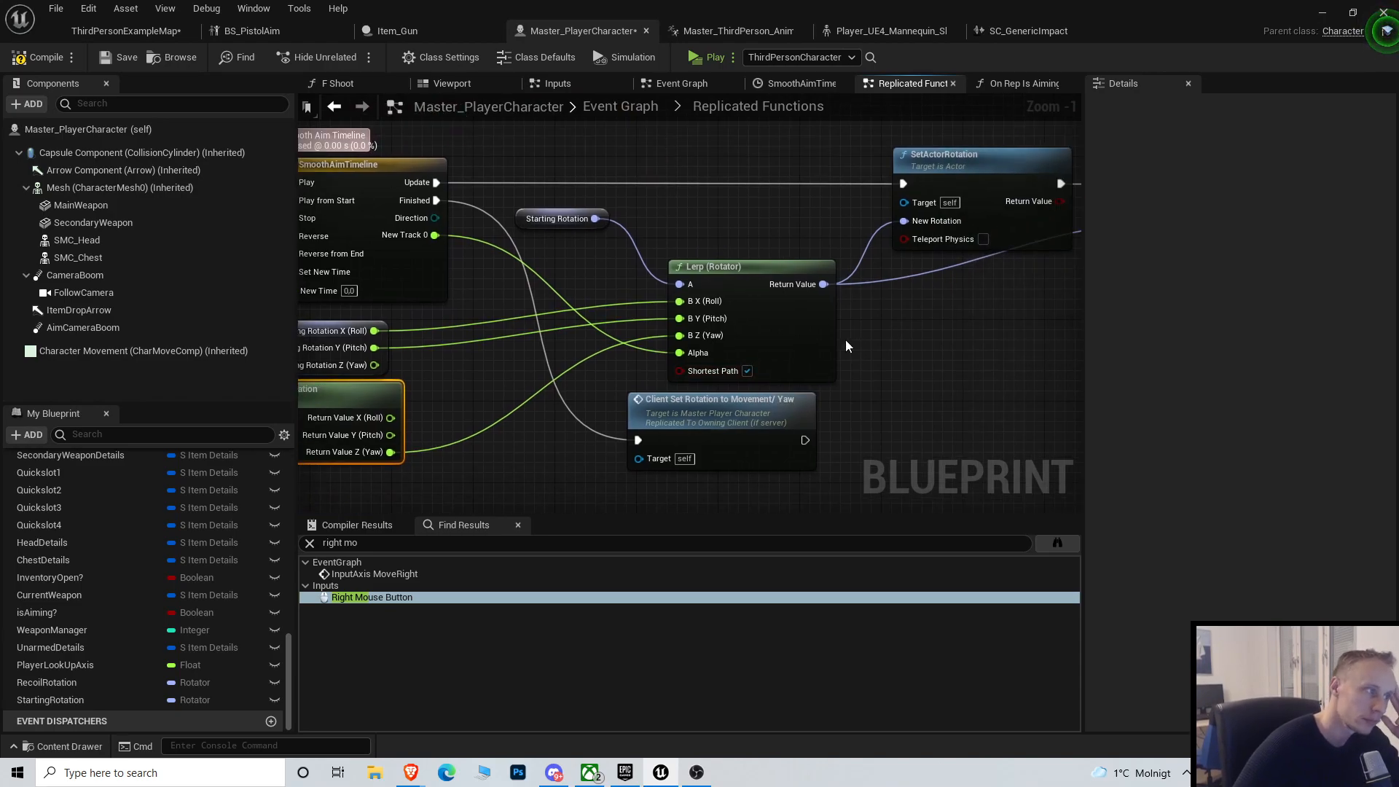
# Call Server_SetActorRotation after SetActorRotation, passing the Lerp result as New Rotation.
pyautogui.scroll(-3)
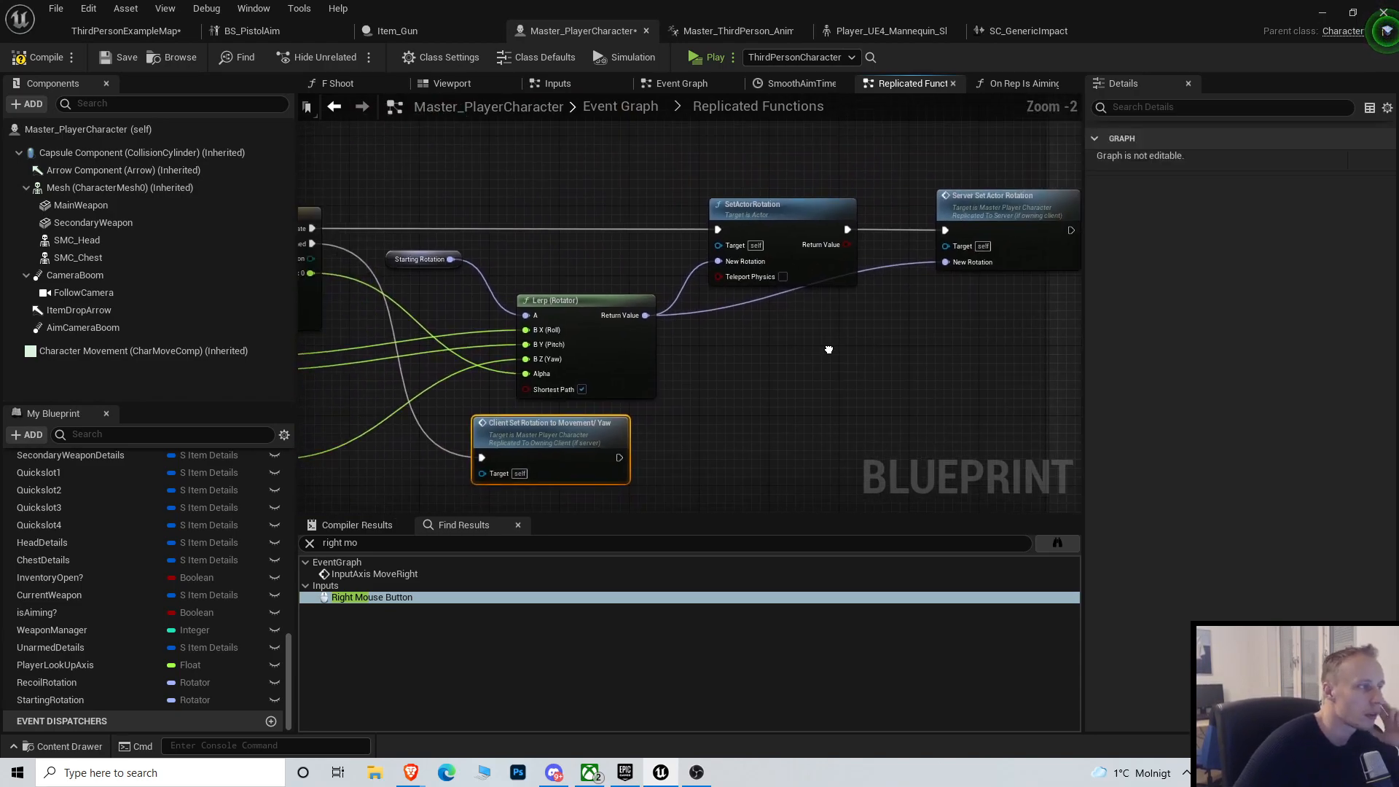
pyautogui.moveTo(748, 208)
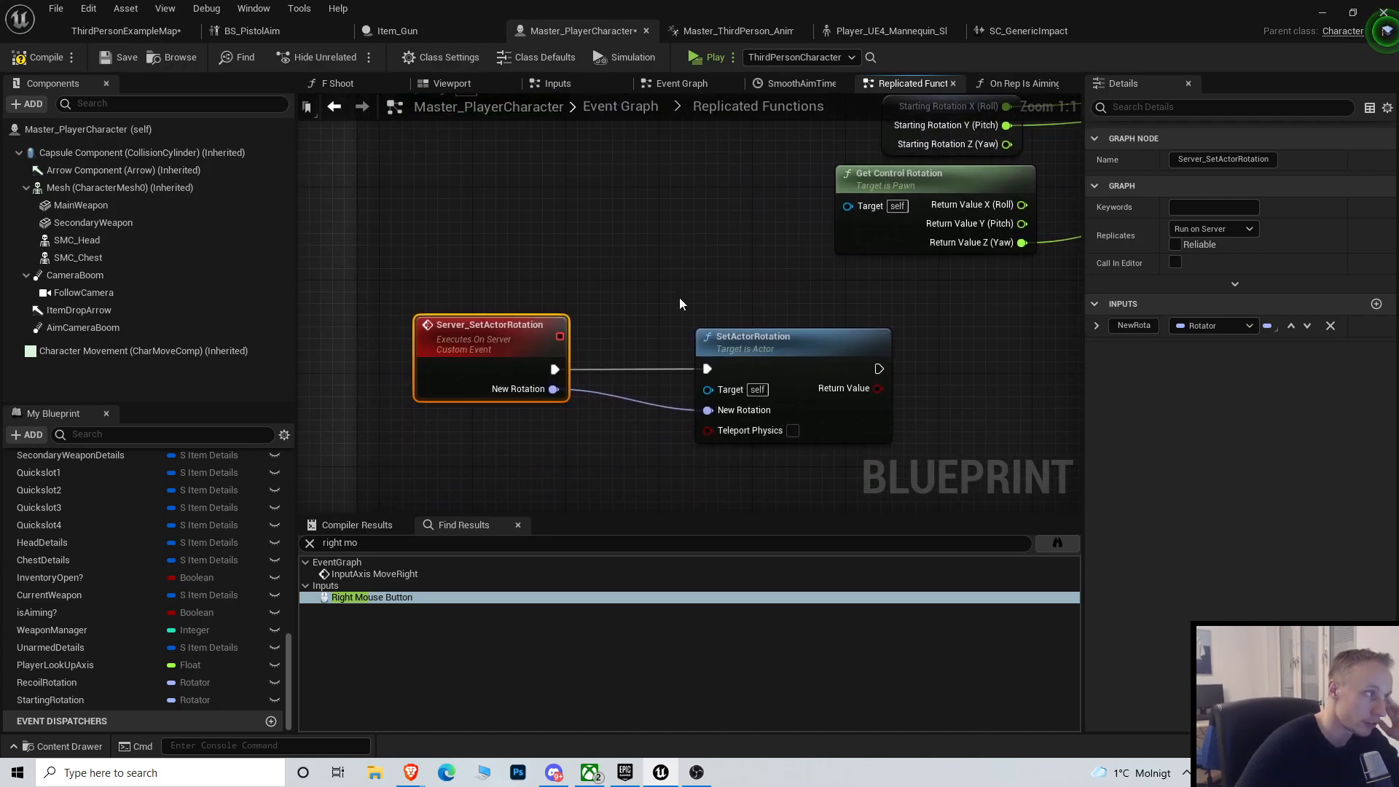
pyautogui.moveTo(658, 285)
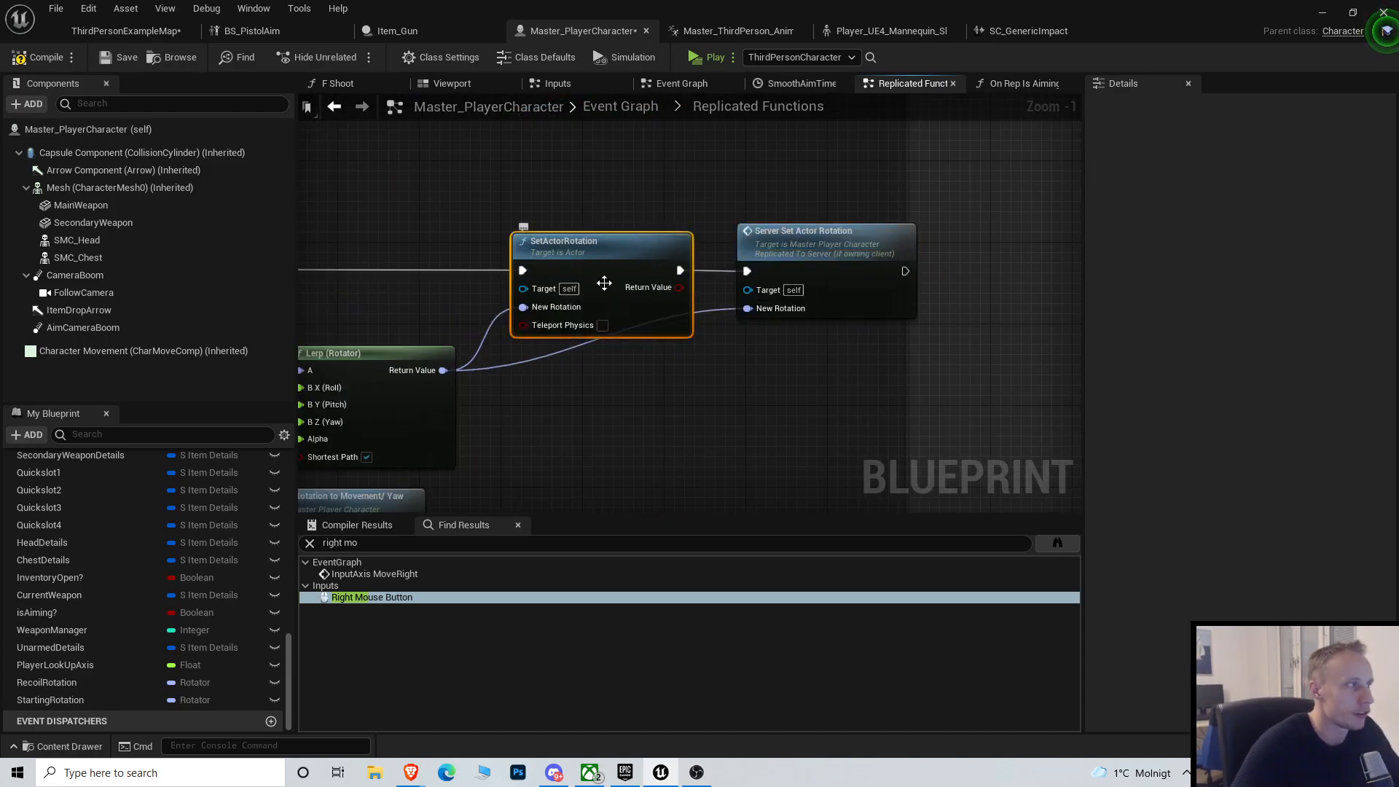
pyautogui.moveTo(709, 241)
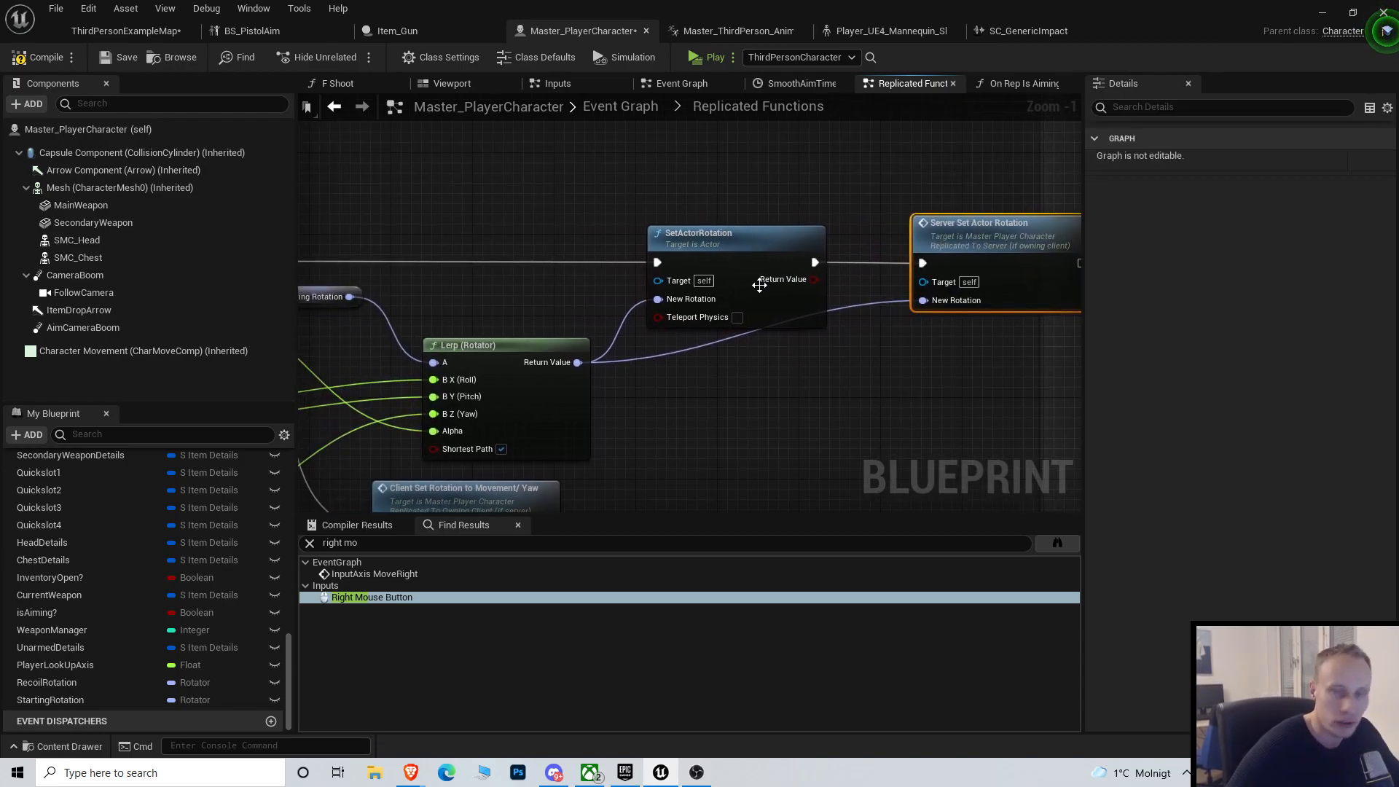
pyautogui.moveTo(863, 390)
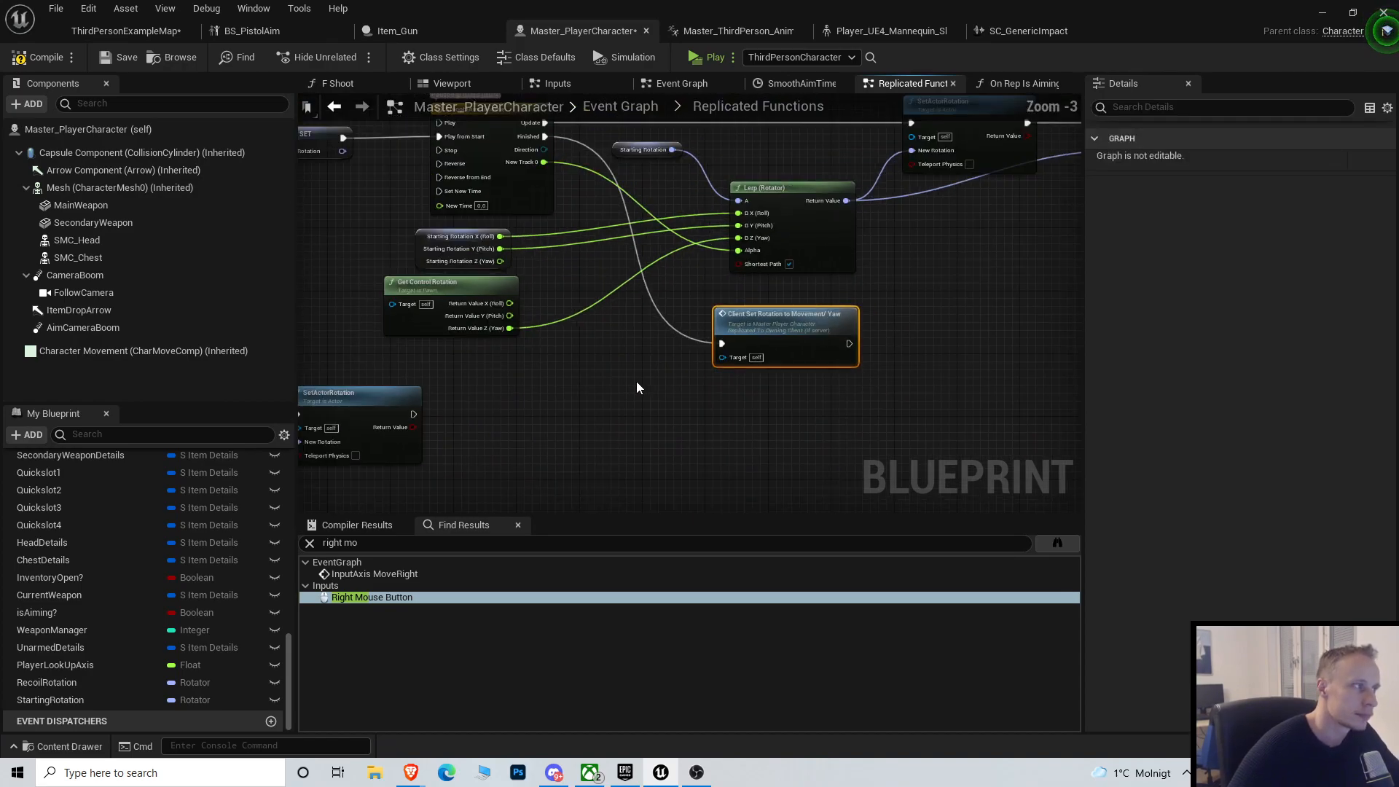
# Wire Server_setIsAiming's exec and Is Aiming? pins into the SET w/ Notify isAiming? node.
pyautogui.scroll(-3)
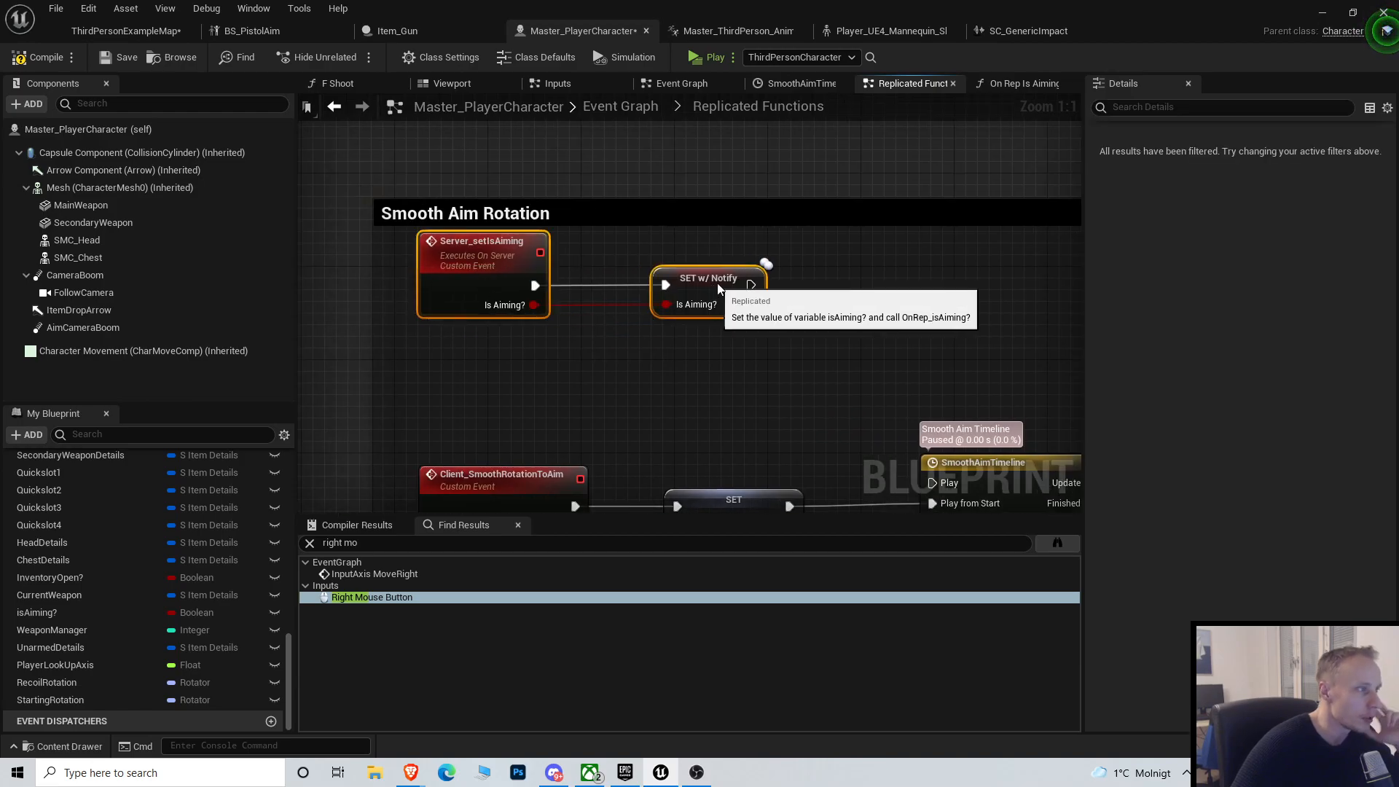
pyautogui.scroll(-3)
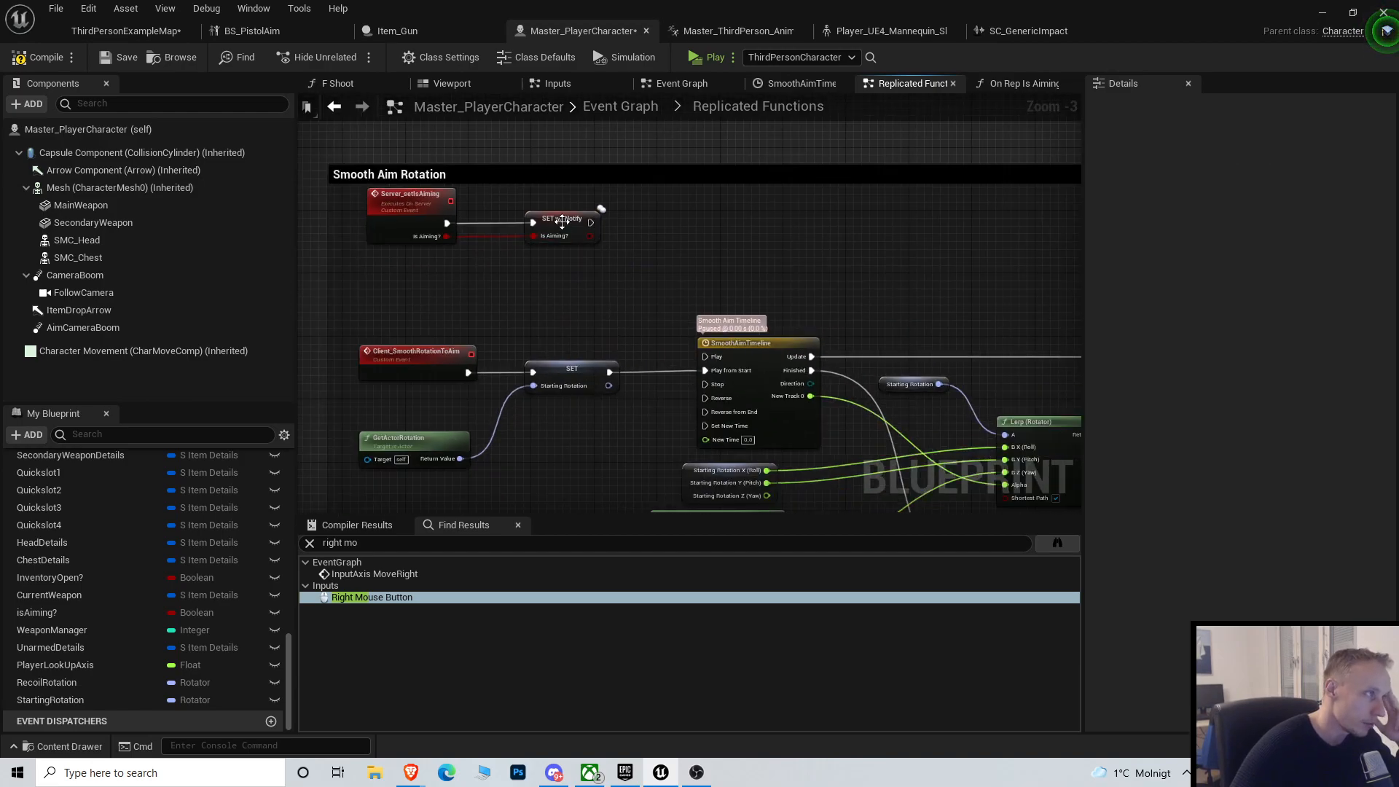
pyautogui.click(1017, 83)
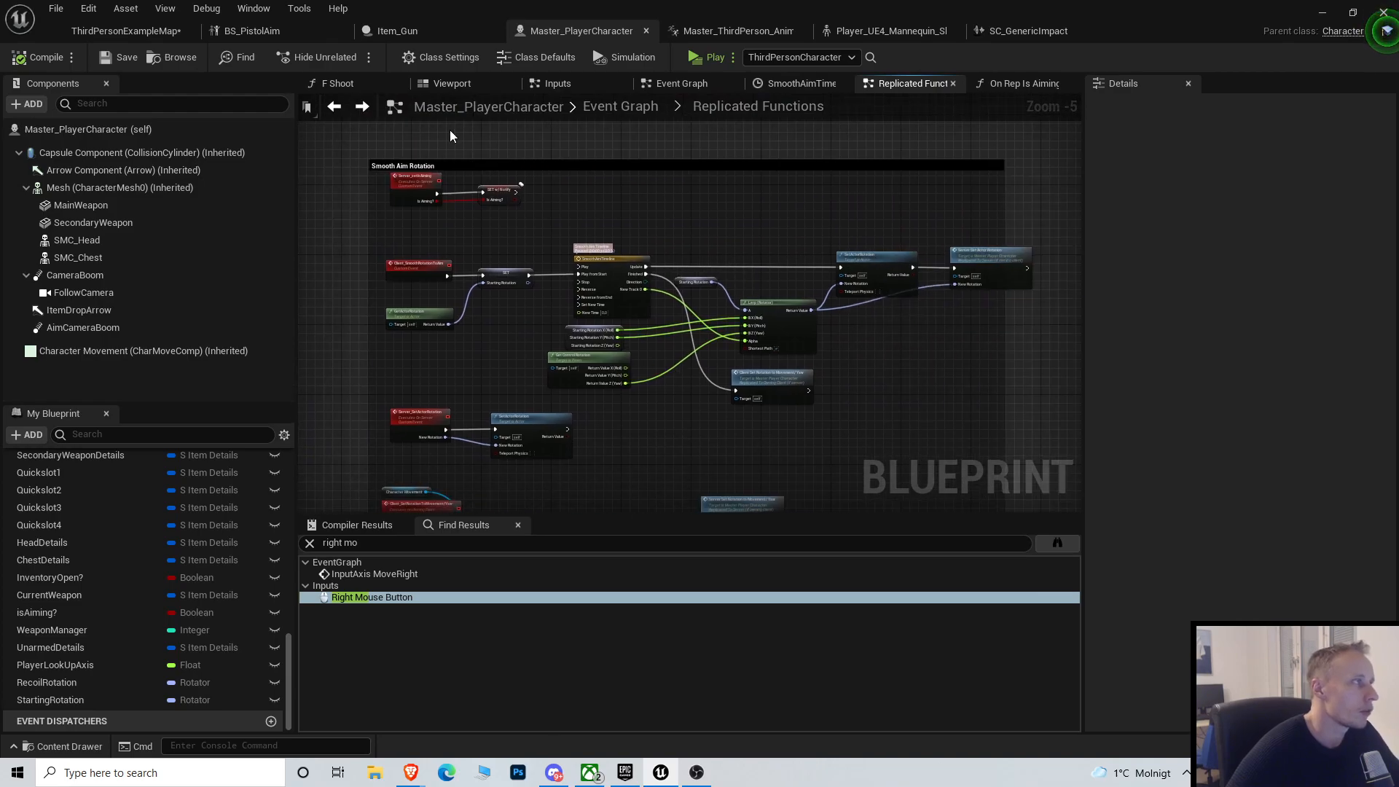
# Jump from Inputs to Client_SmoothRotationToAim and On Rep Is Aiming?, then return to Inputs.
pyautogui.click(371, 596)
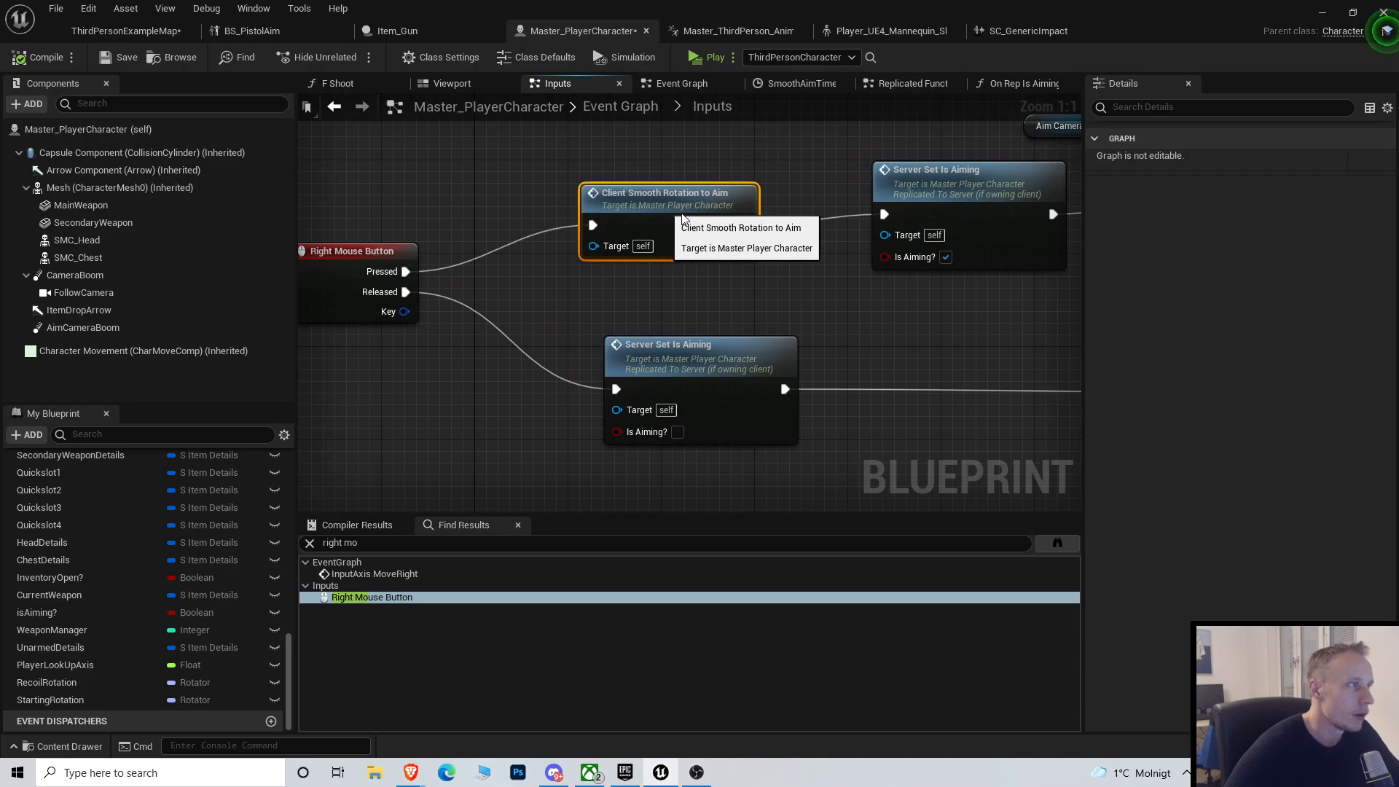
pyautogui.click(909, 83)
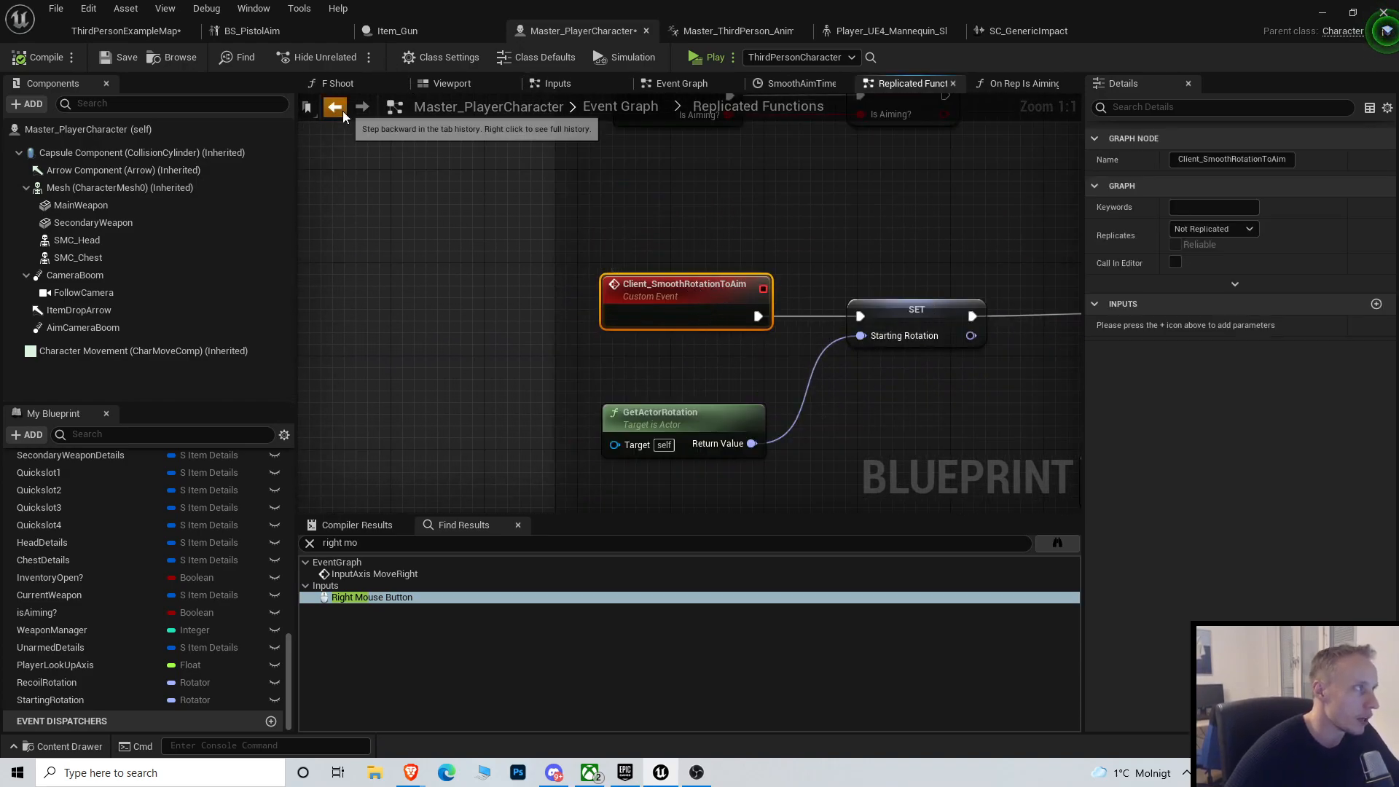
pyautogui.click(333, 107)
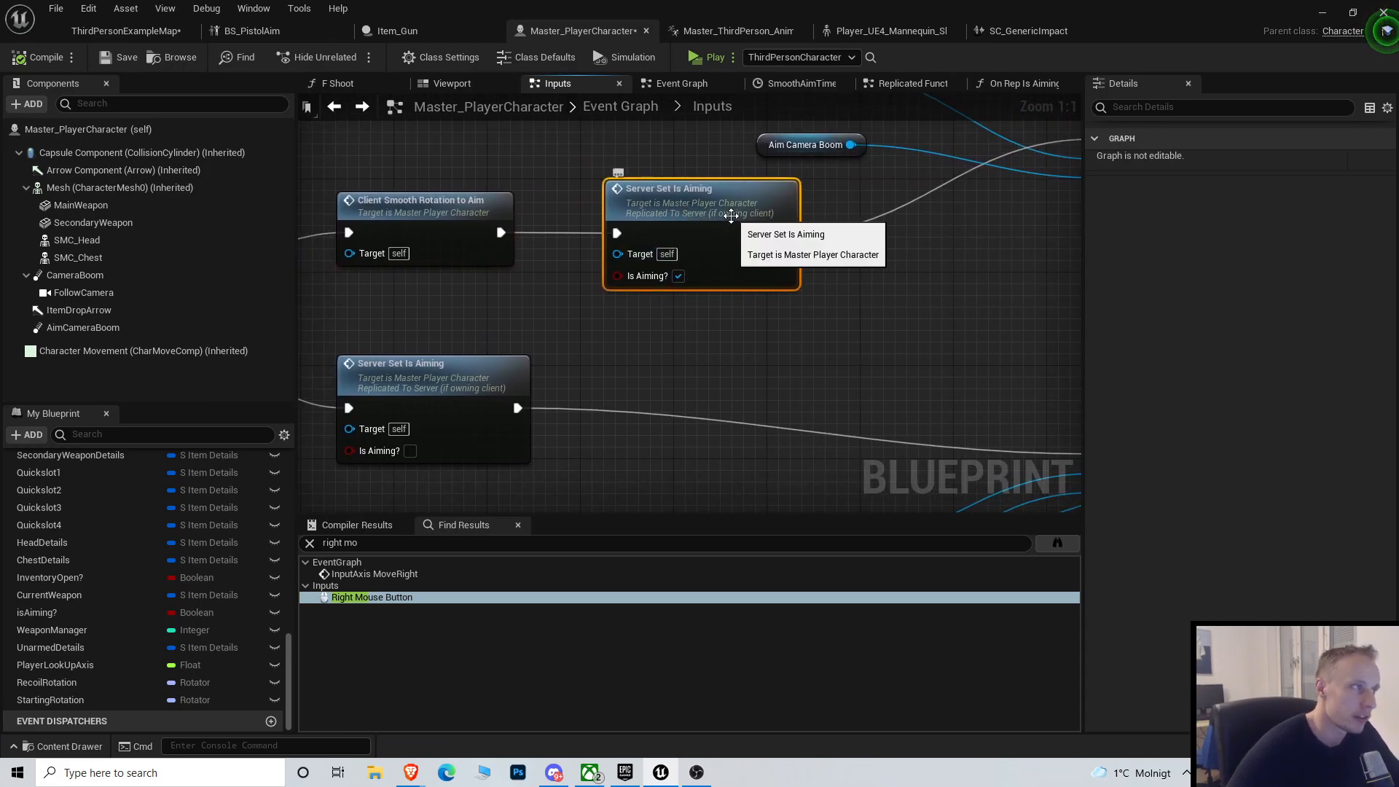
pyautogui.click(1020, 83)
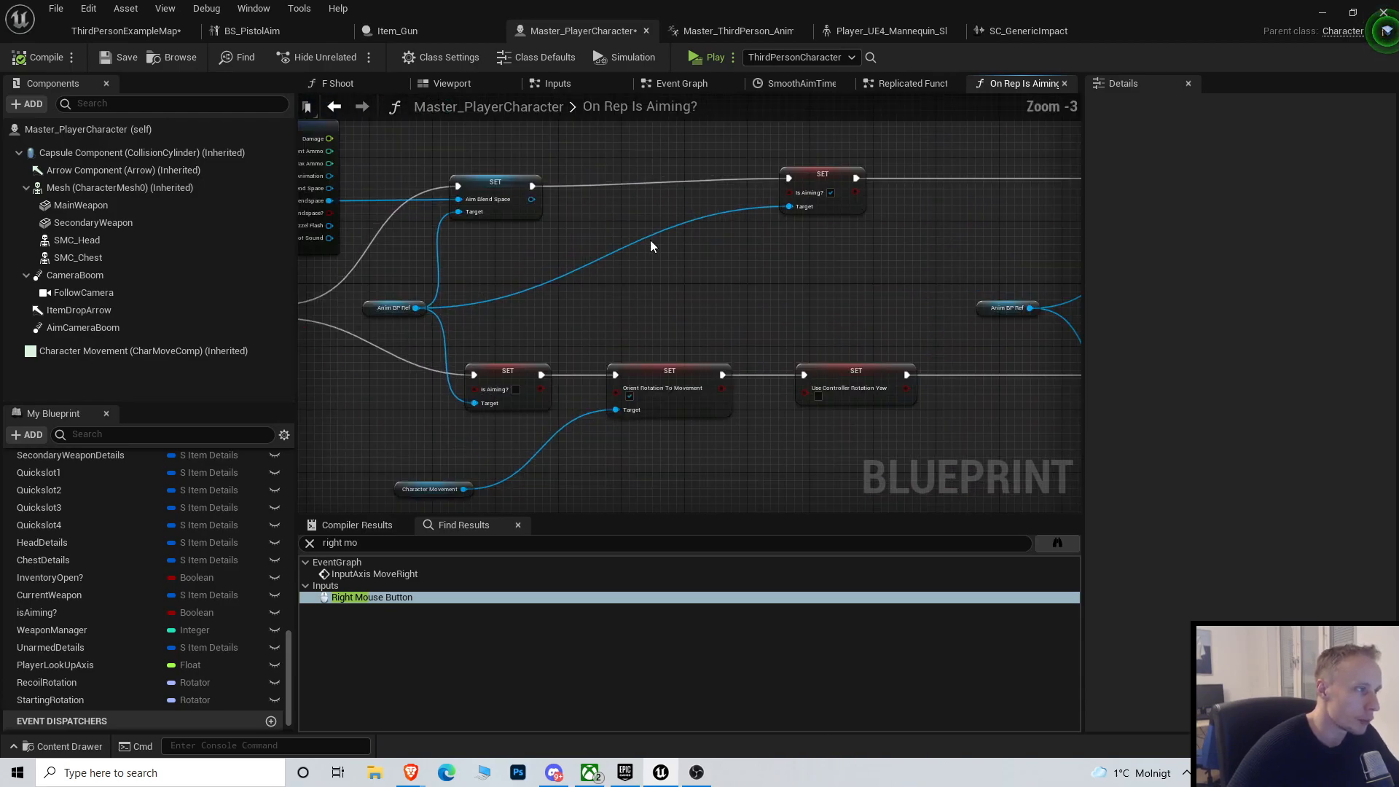
pyautogui.moveTo(667, 226)
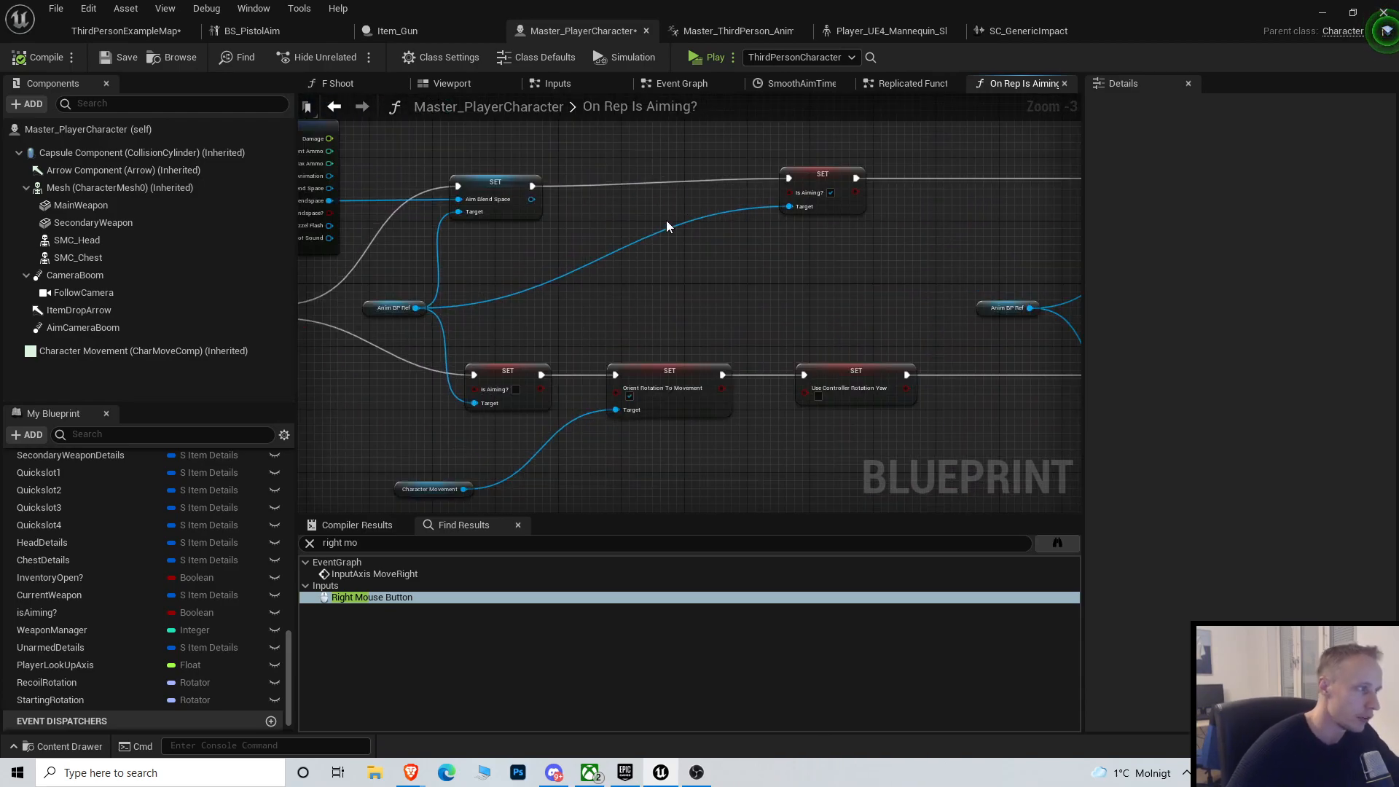
pyautogui.moveTo(816, 239)
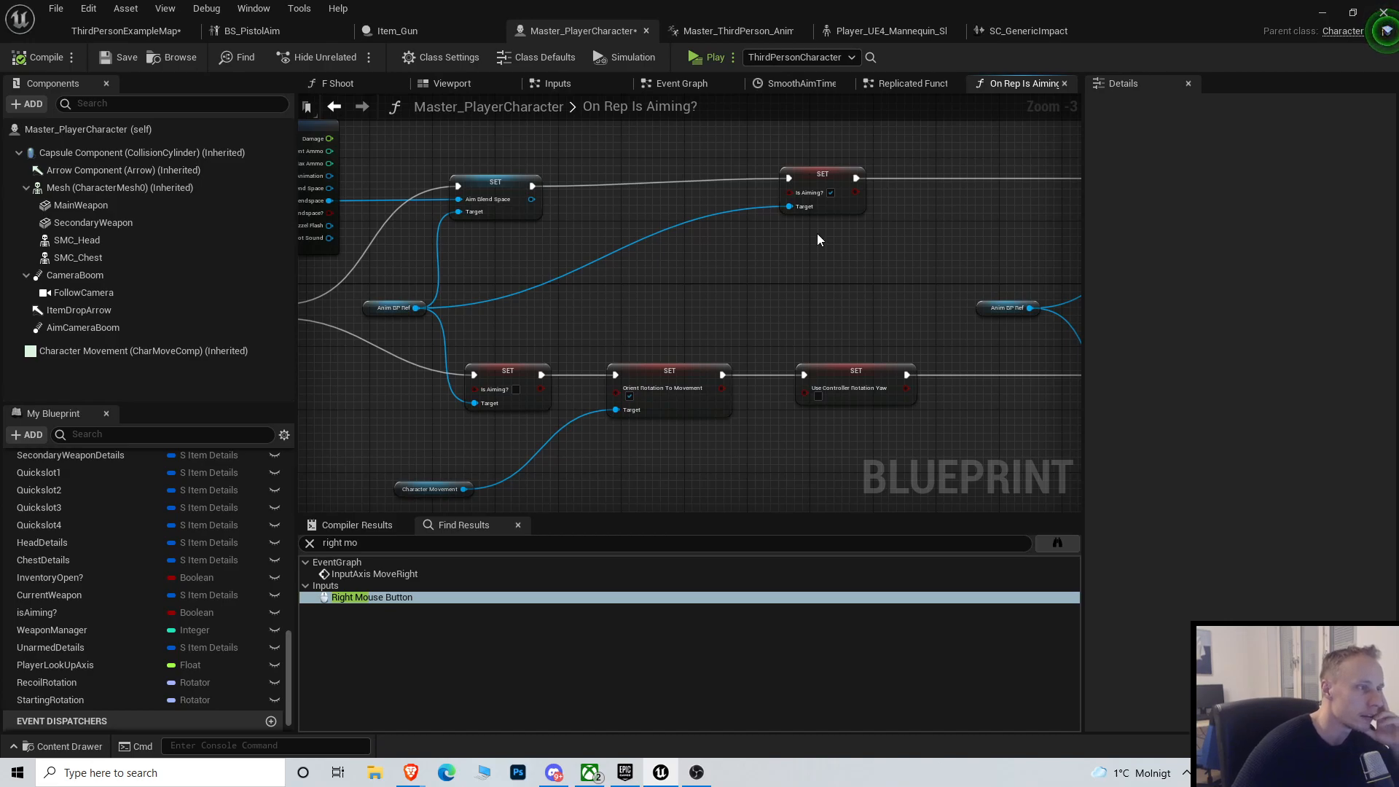
pyautogui.click(334, 106)
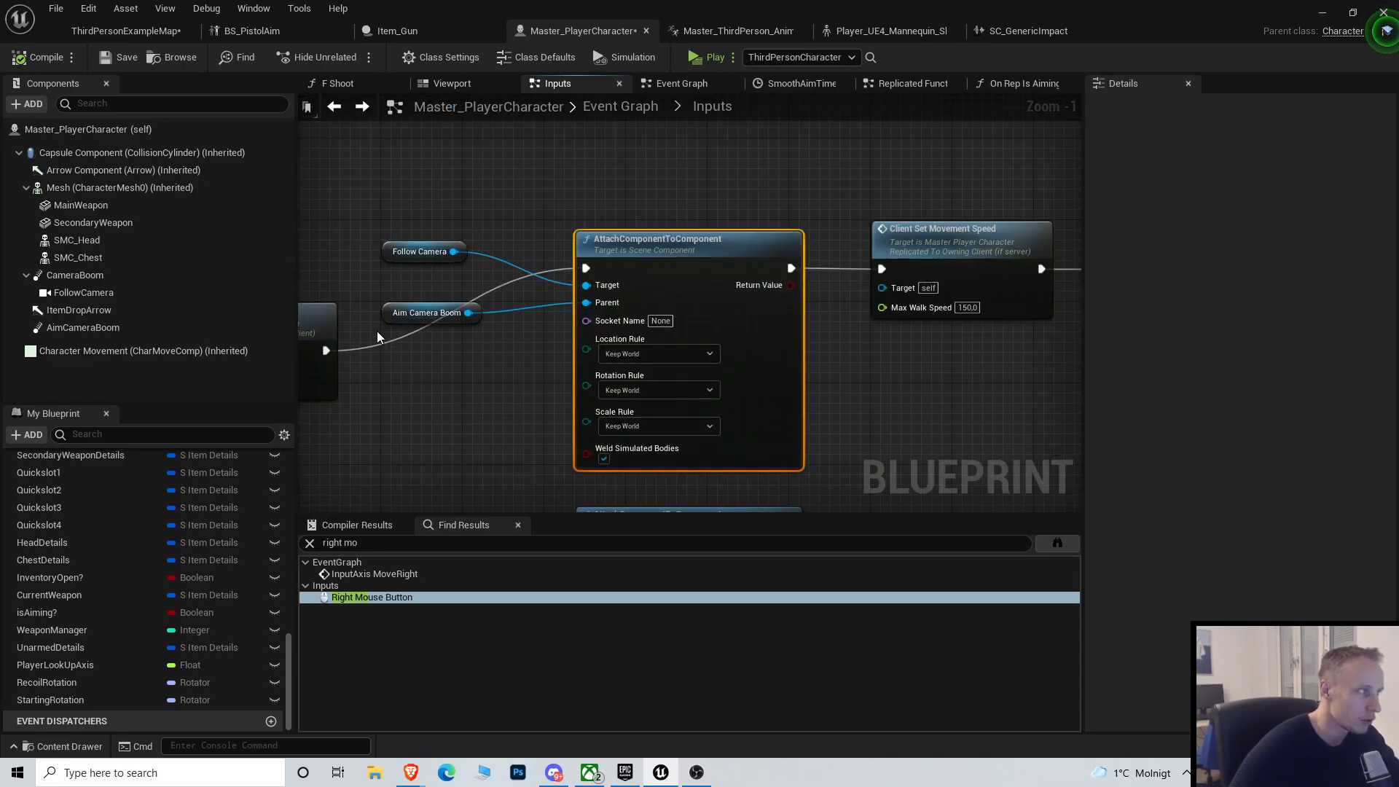
# Set the Delay duration and Move Component To Over Time to 0.2 seconds, then save.
pyautogui.click(429, 313)
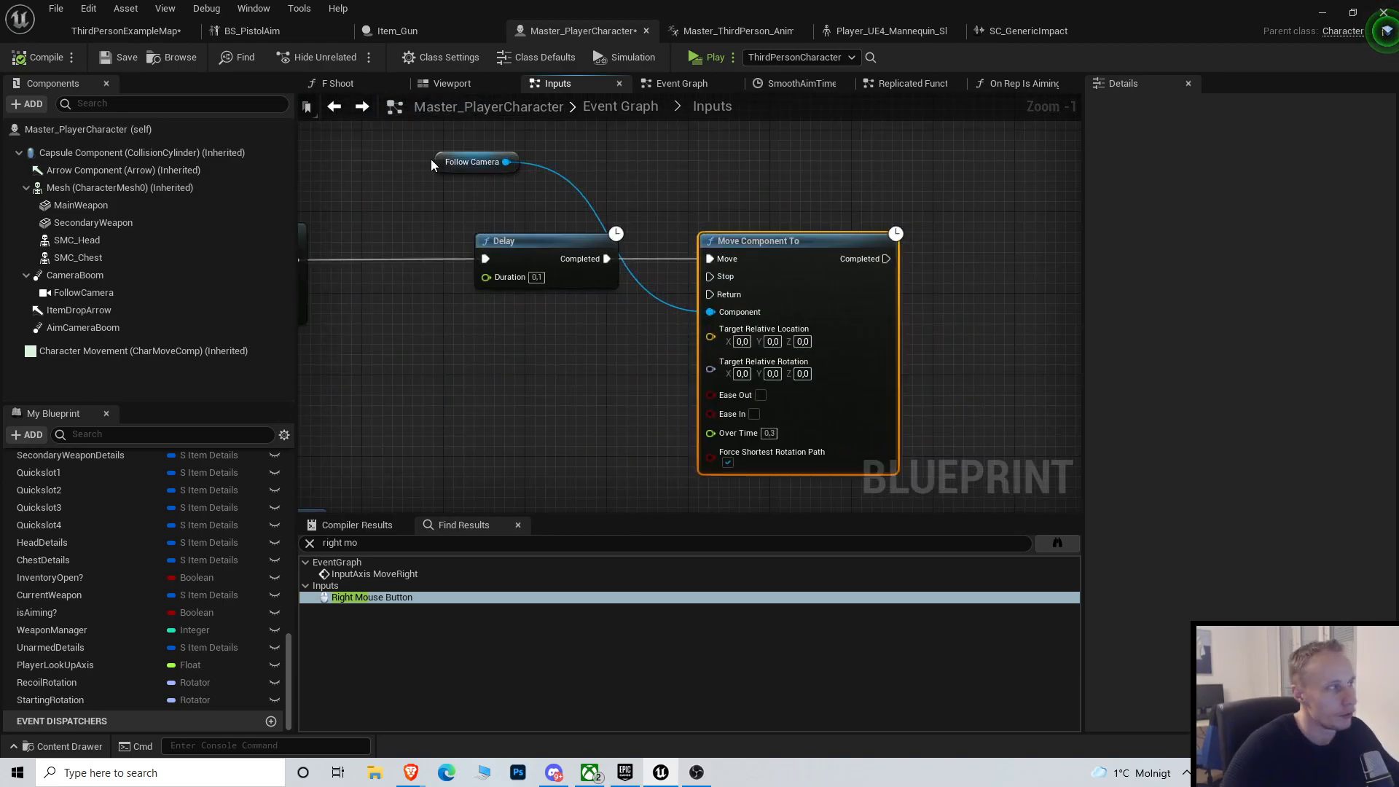
pyautogui.scroll(-3)
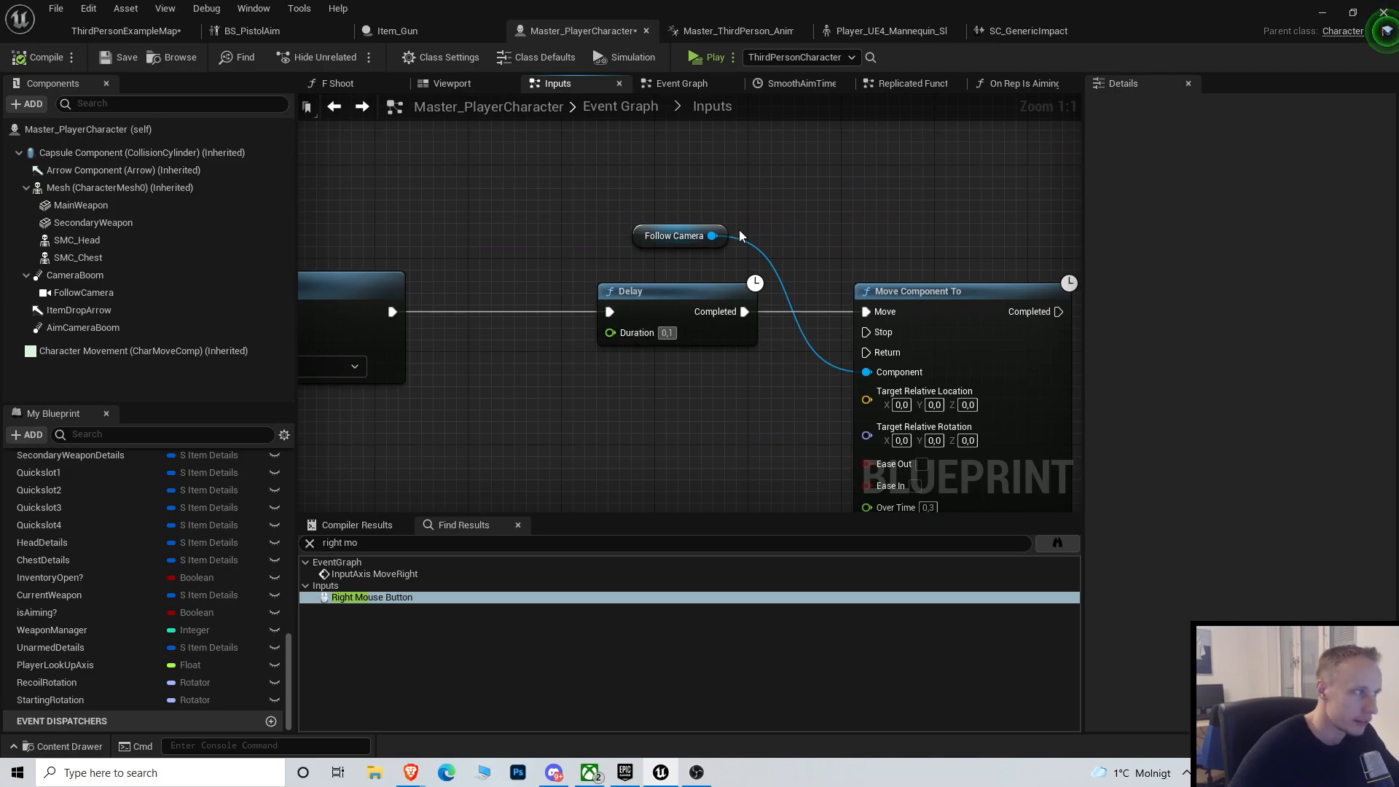
pyautogui.moveTo(551, 261)
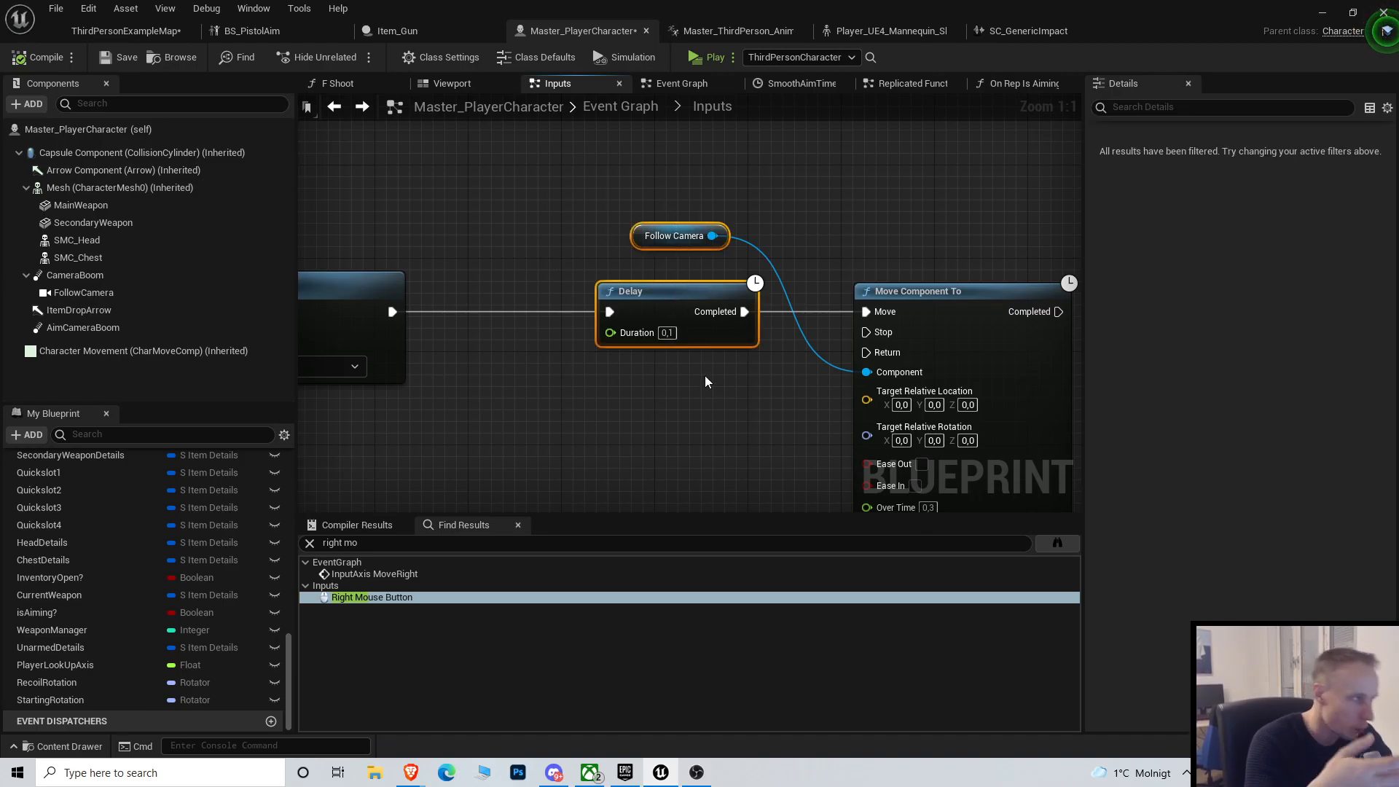
pyautogui.moveTo(744, 376)
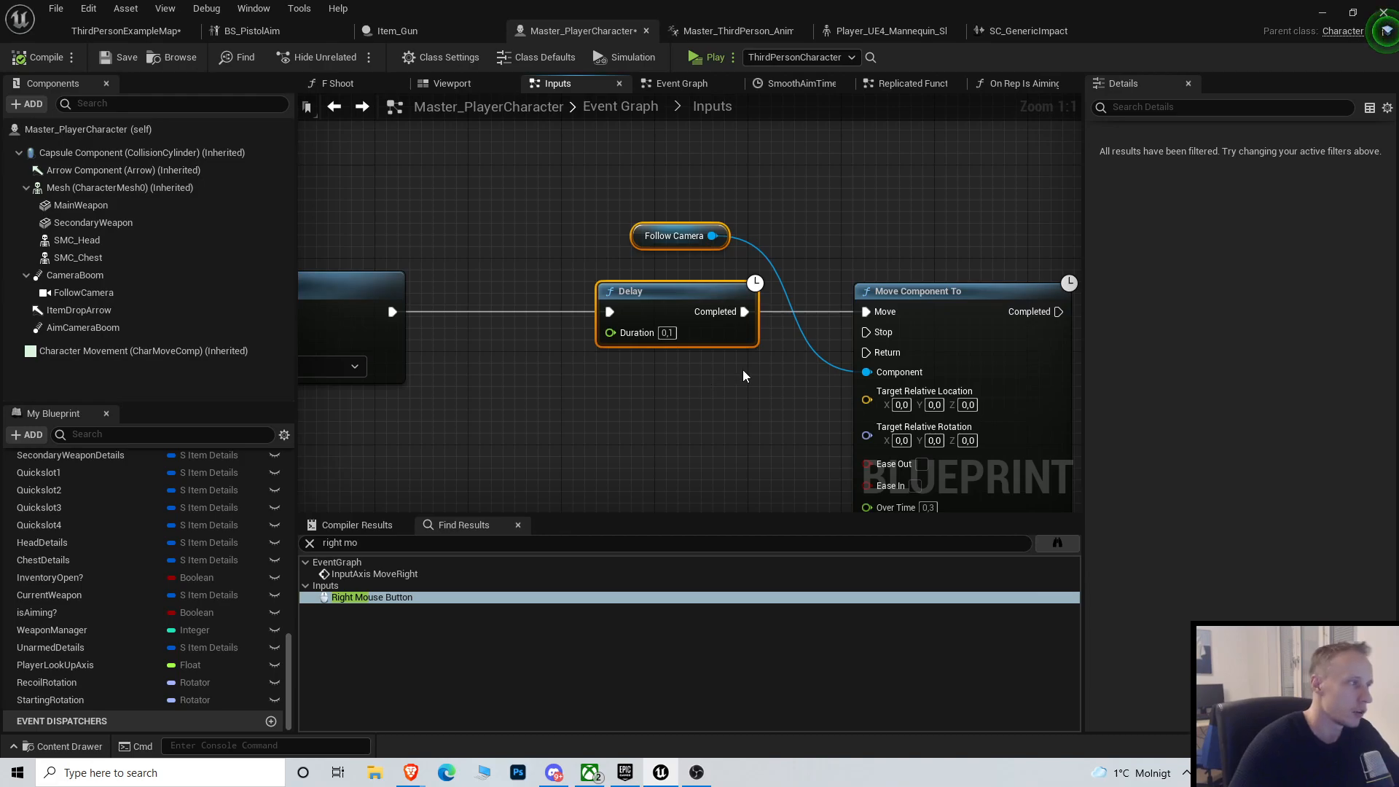
pyautogui.moveTo(636, 333)
pyautogui.write('0,2')
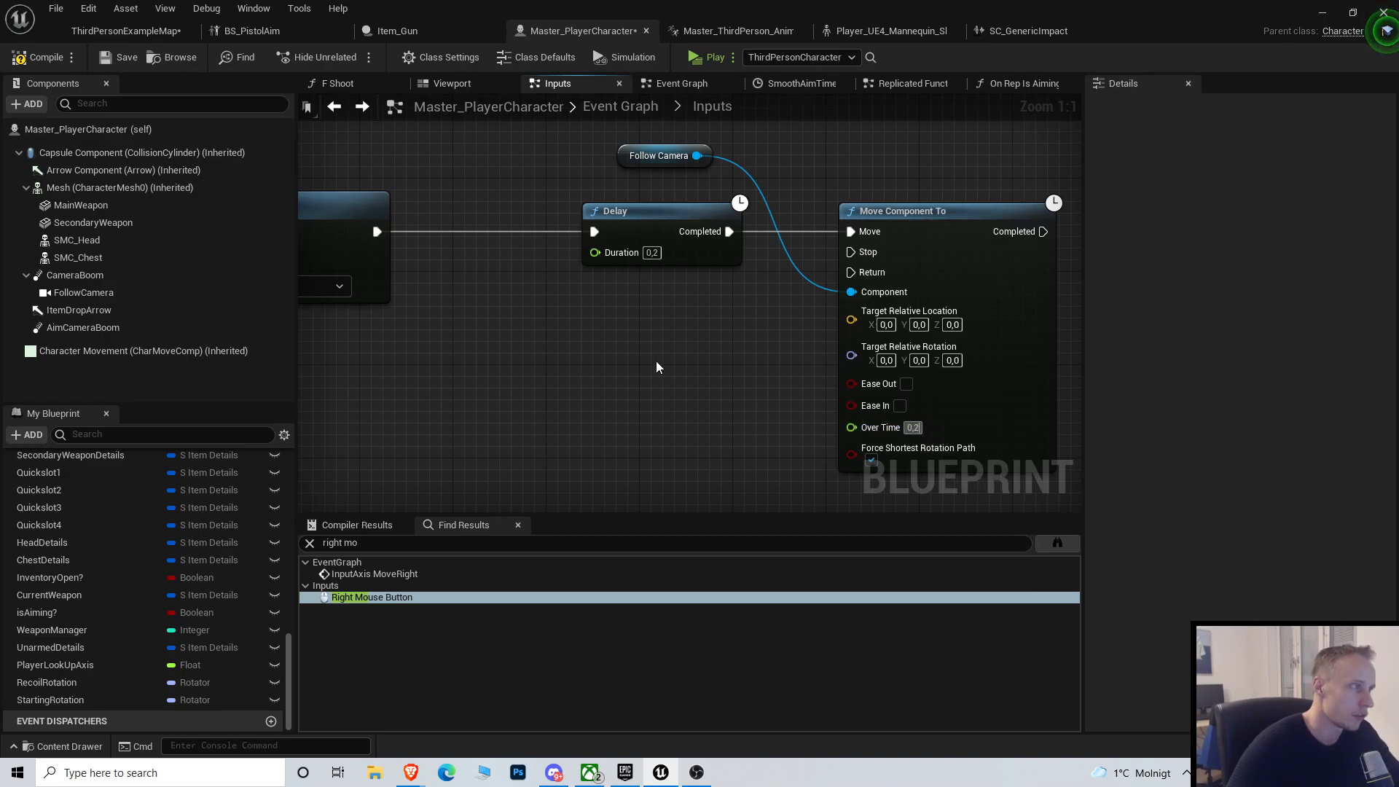
pyautogui.moveTo(118, 57)
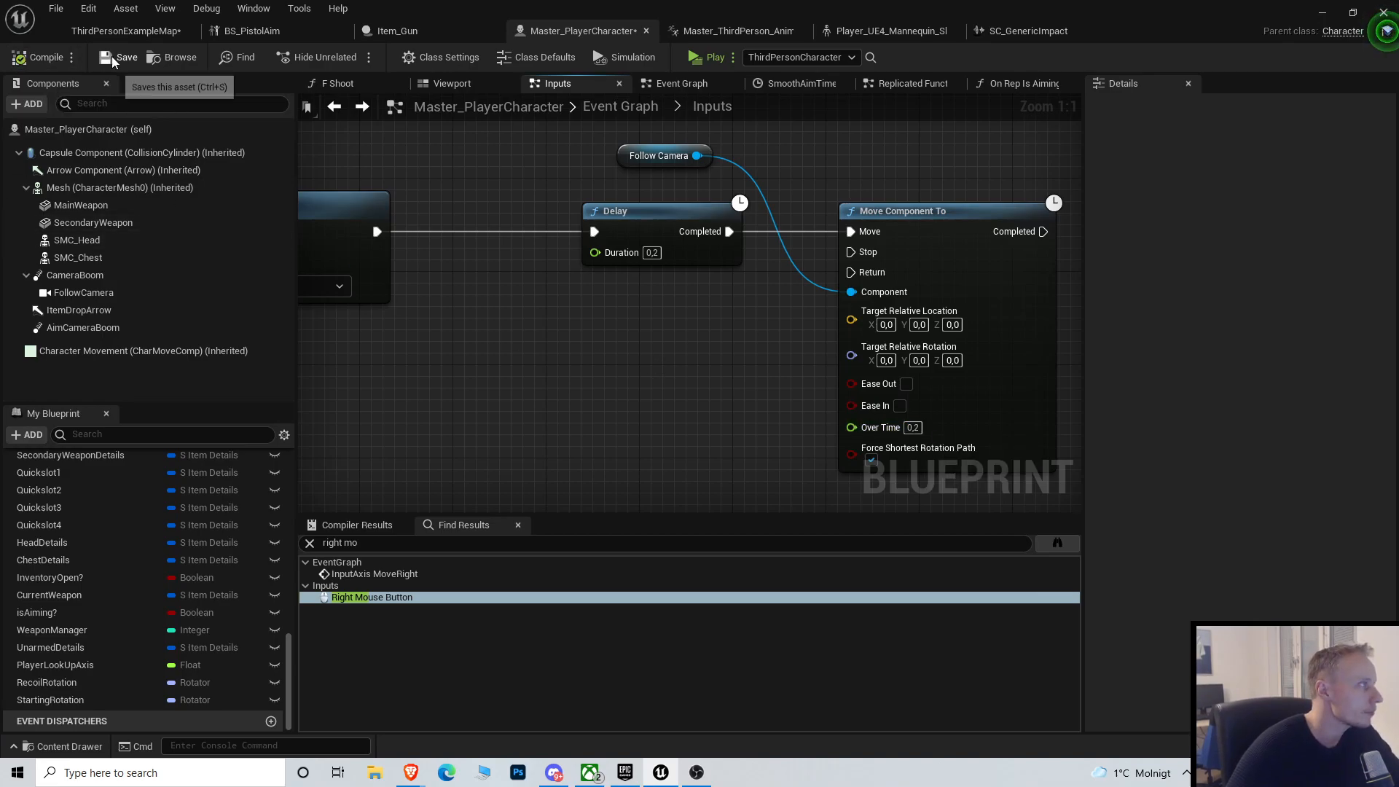
pyautogui.click(120, 57)
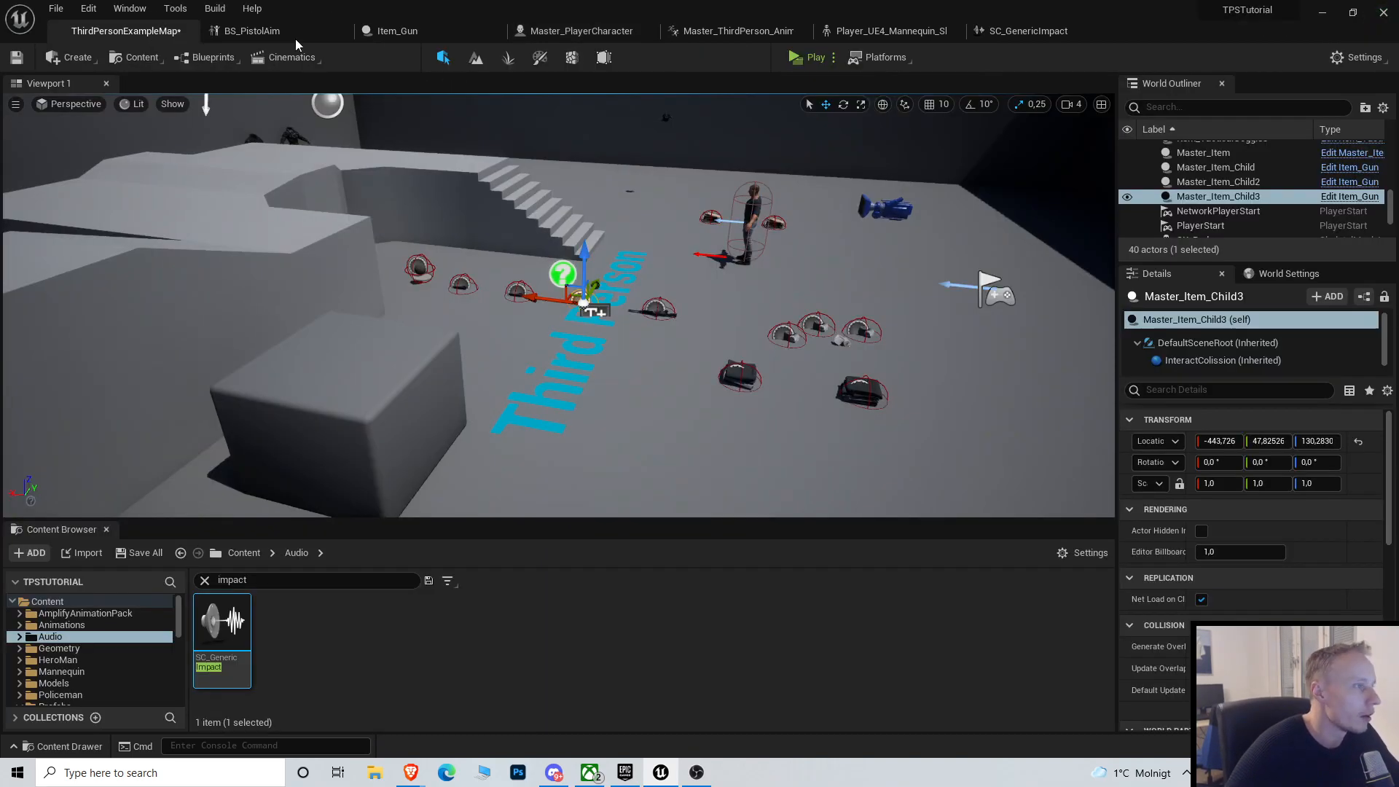
# Check the level and BS_PistolAim tabs, then return to Master_PlayerCharacter's Inputs graph.
pyautogui.click(813, 57)
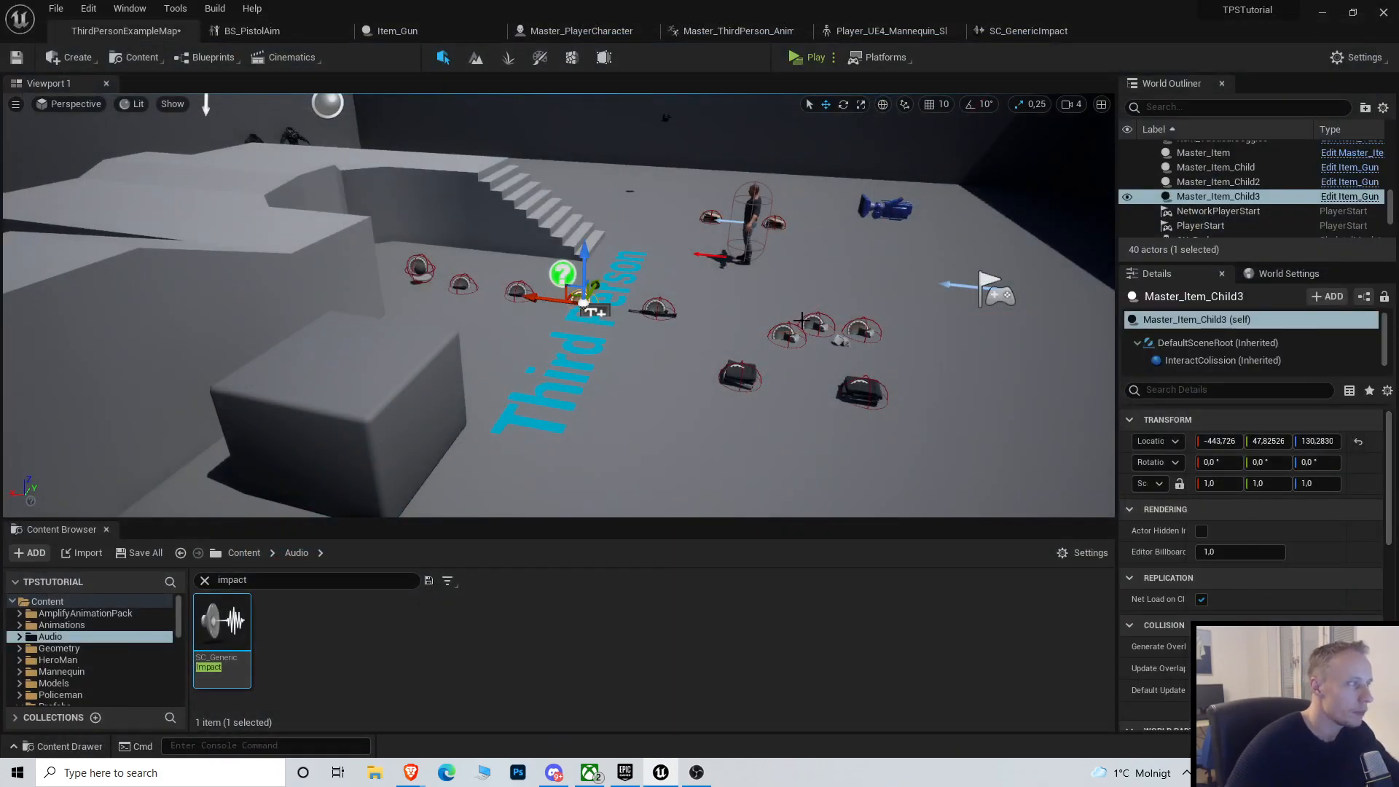
pyautogui.click(250, 31)
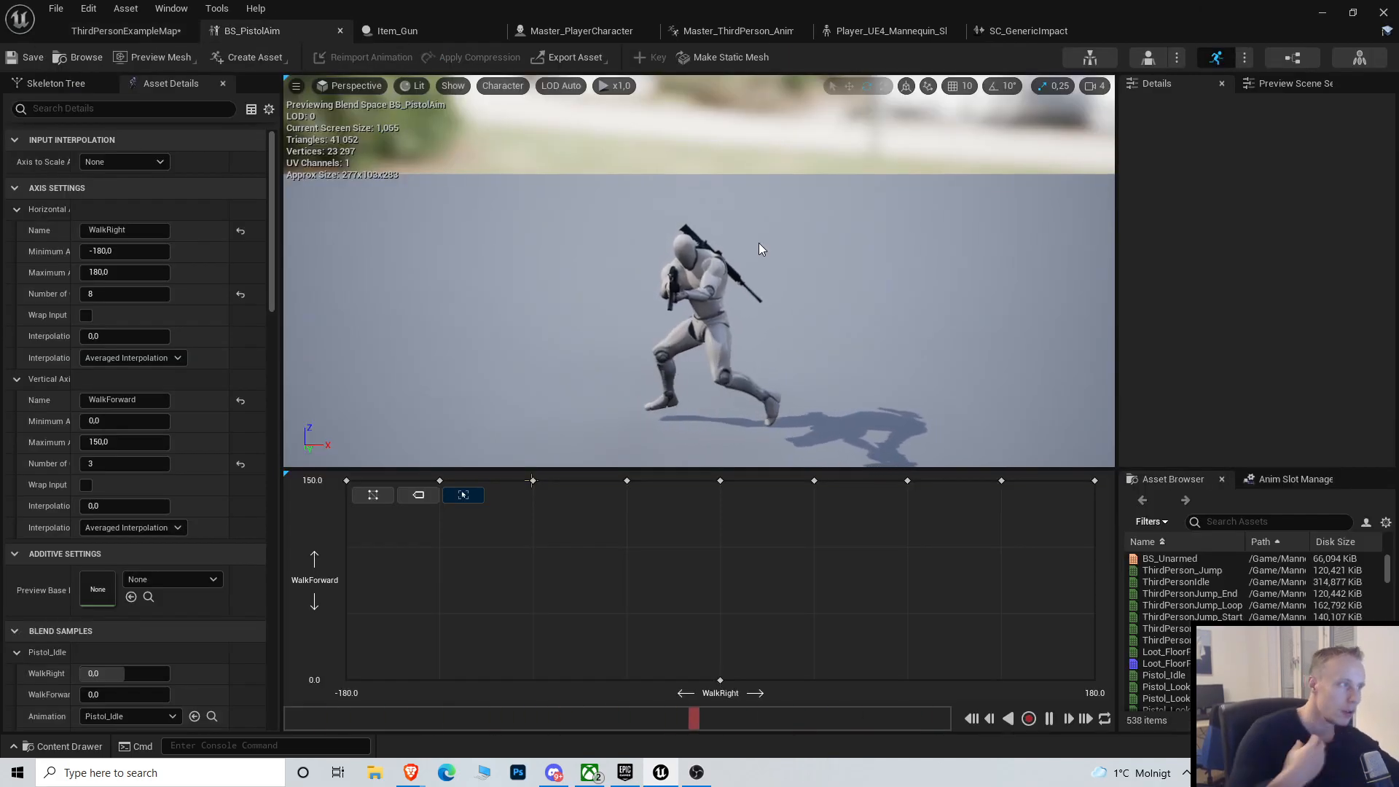
pyautogui.click(583, 31)
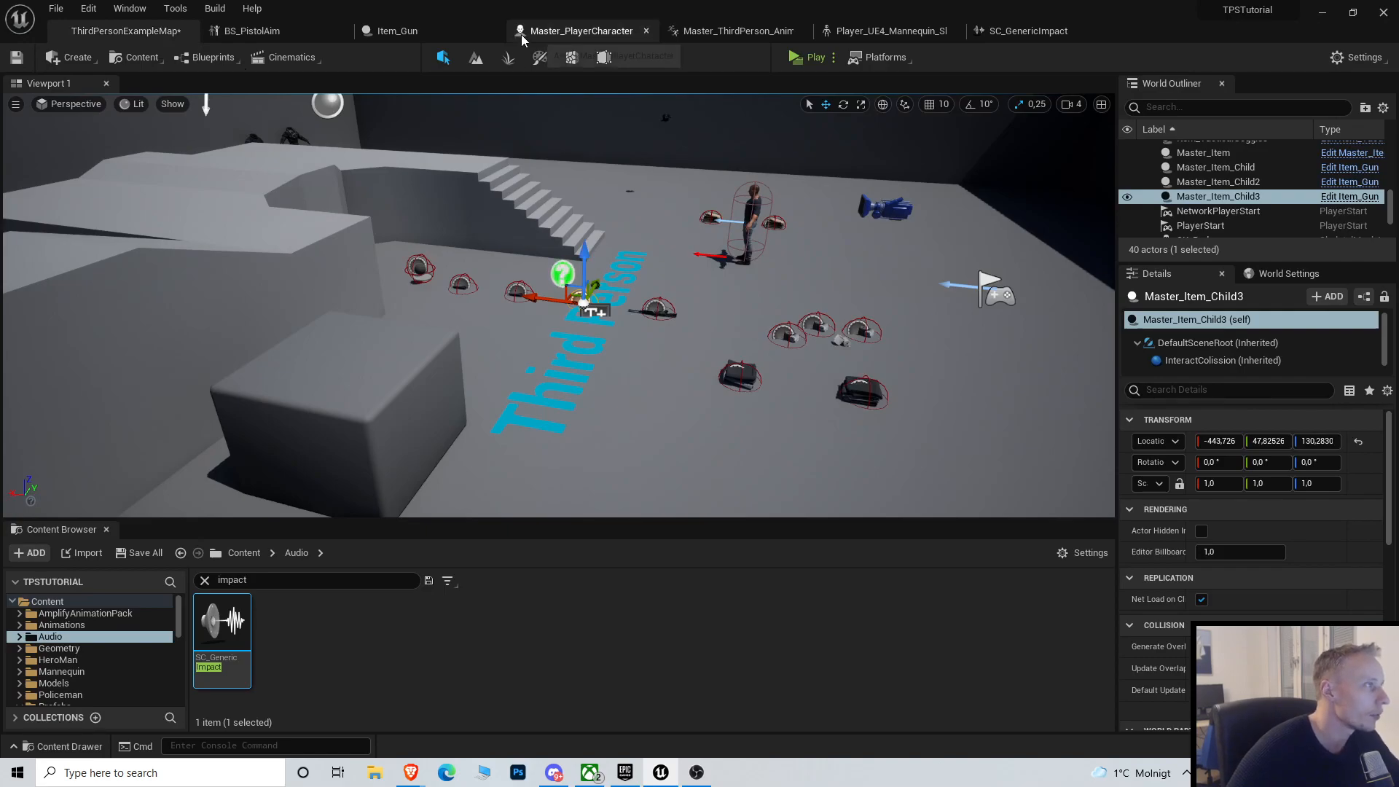
pyautogui.click(581, 31)
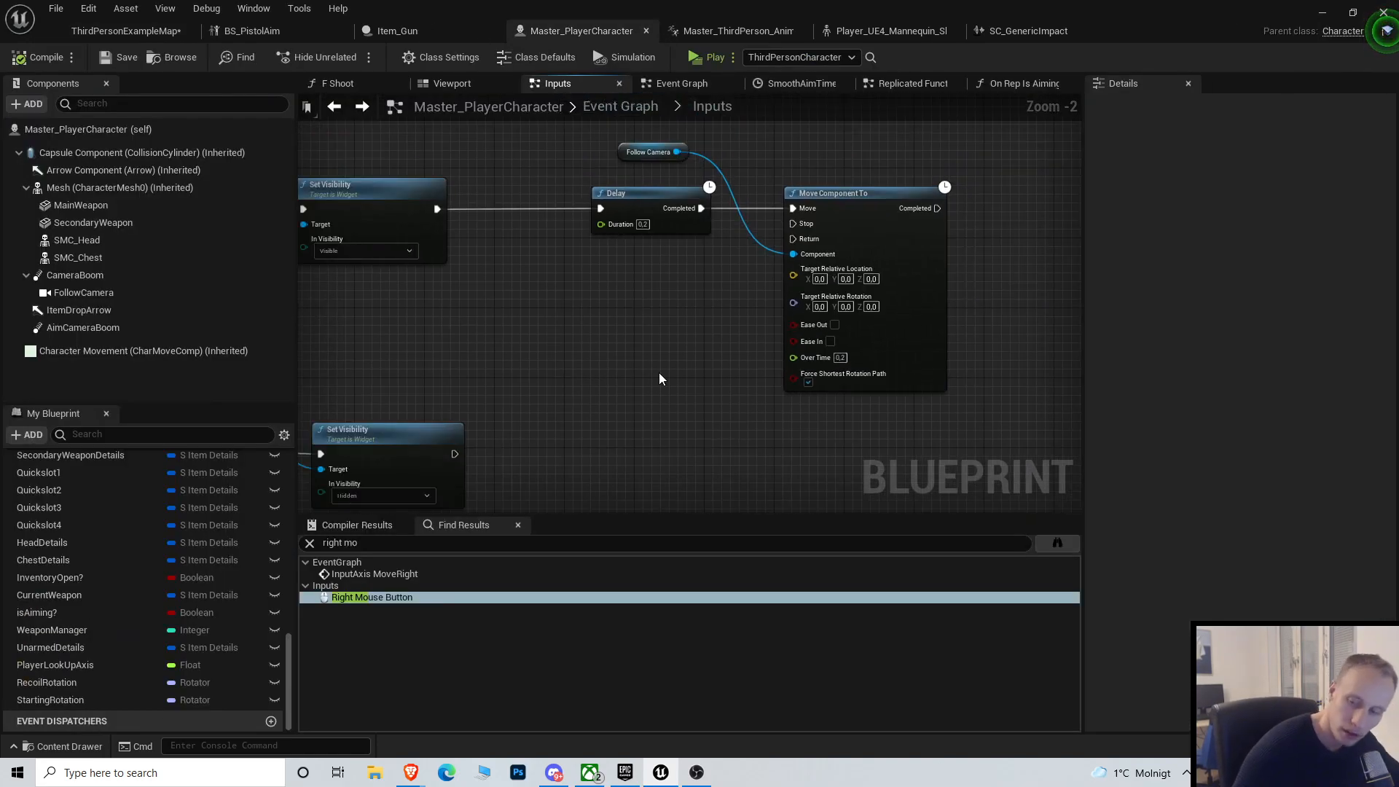
pyautogui.scroll(-3)
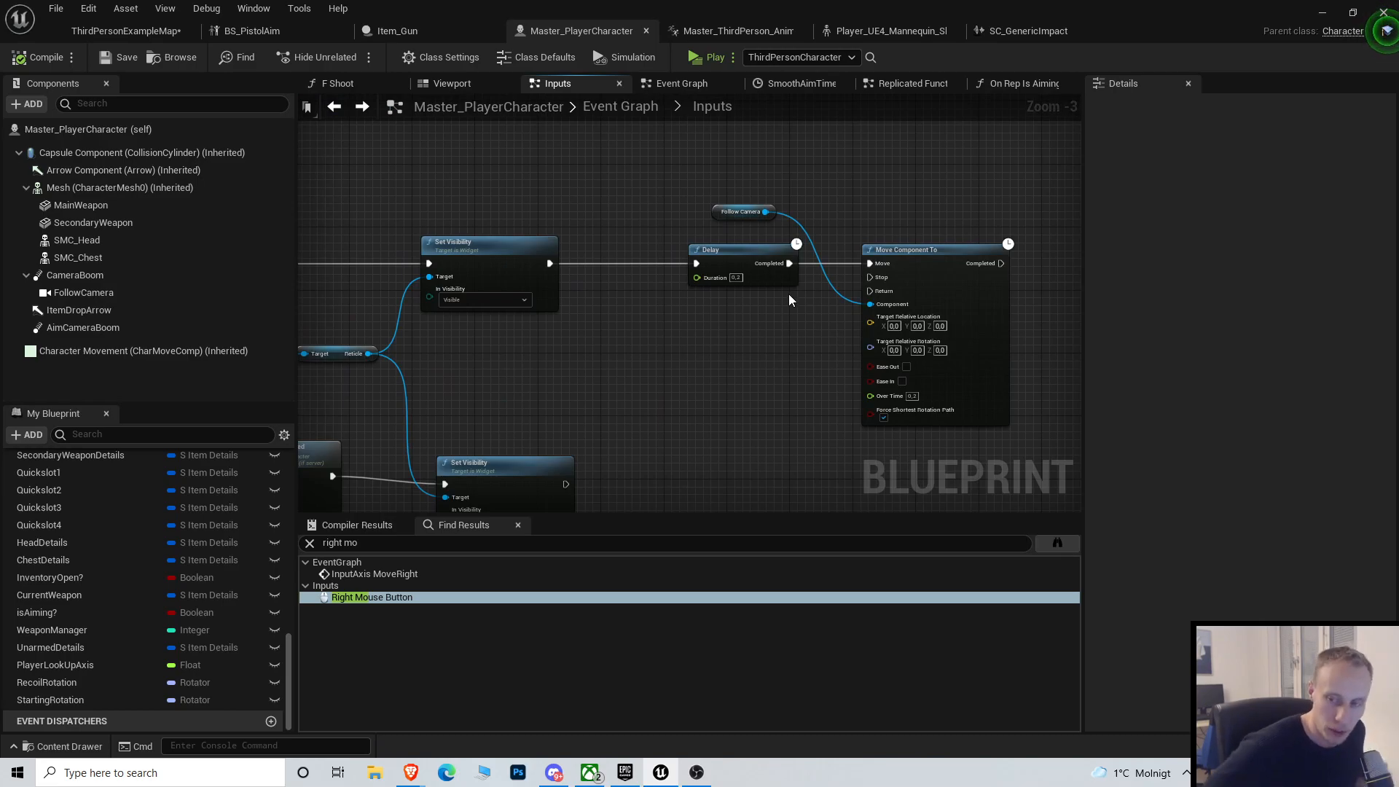
pyautogui.moveTo(859, 7)
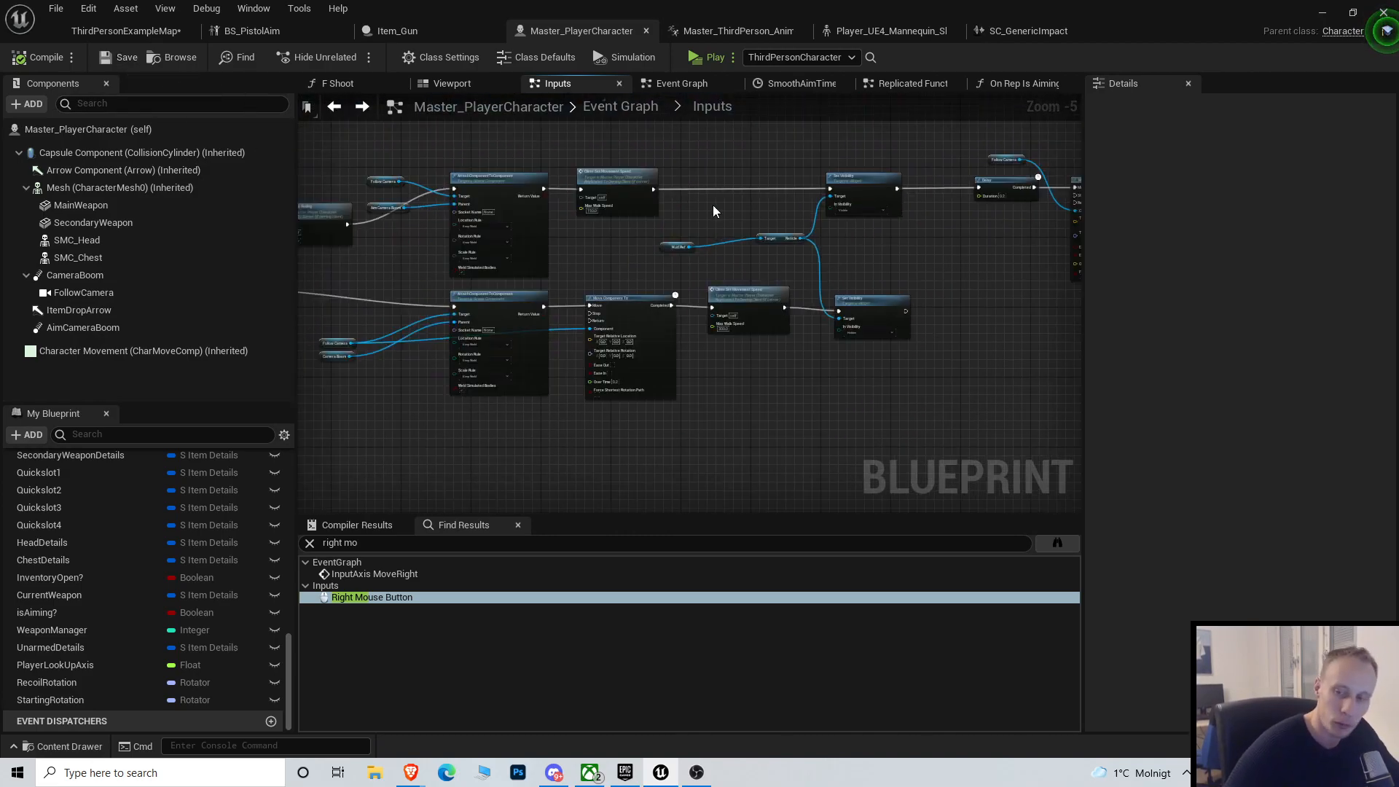
pyautogui.scroll(-3)
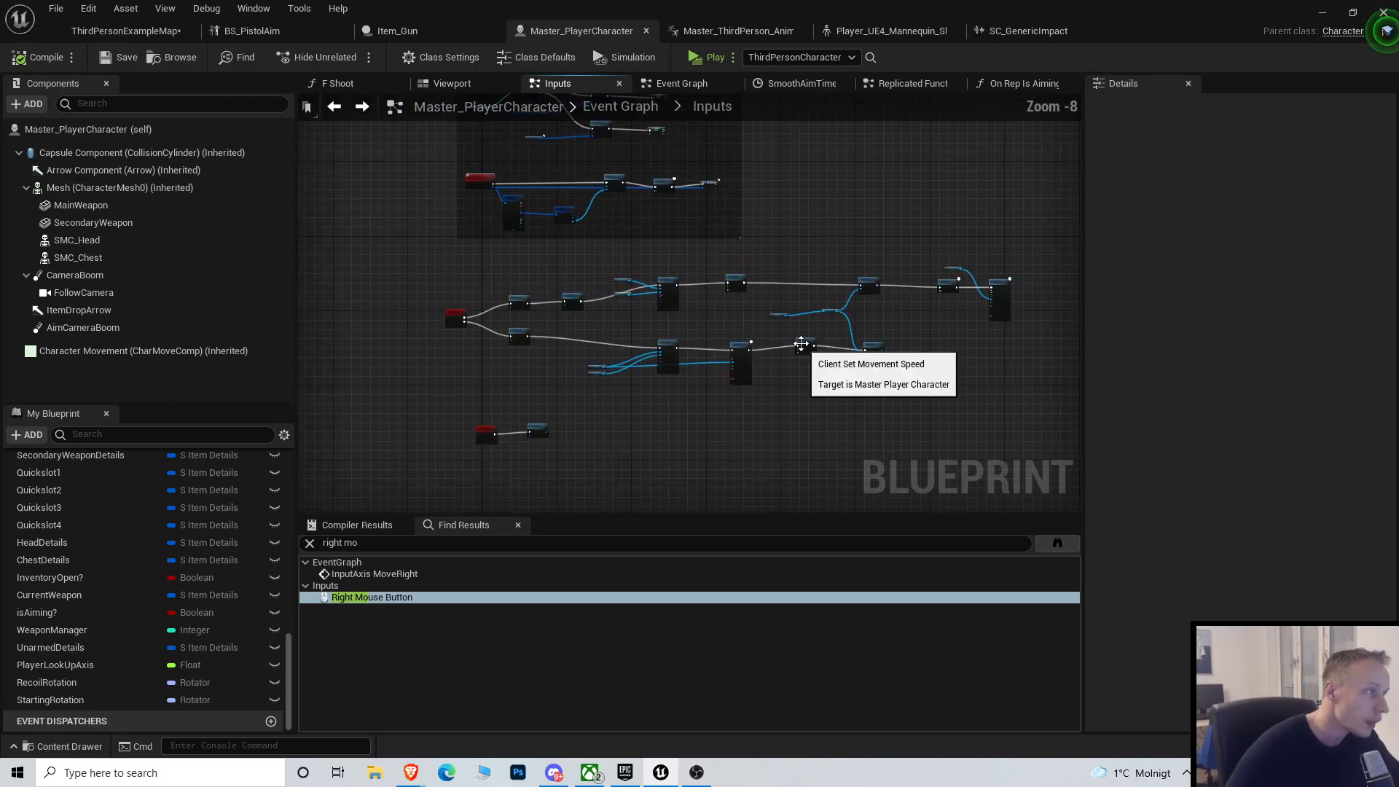